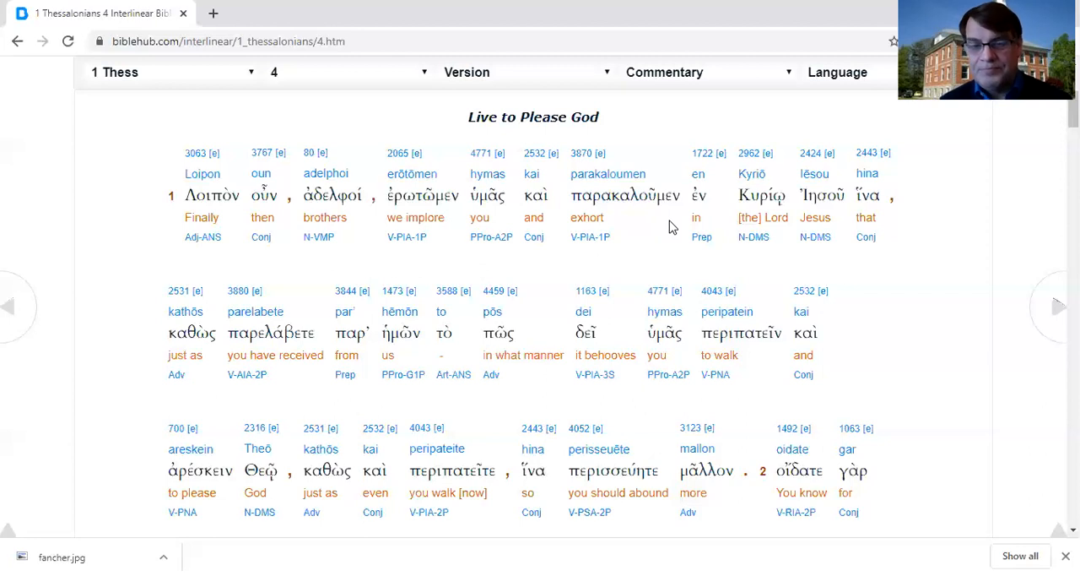
pyautogui.moveTo(72, 276)
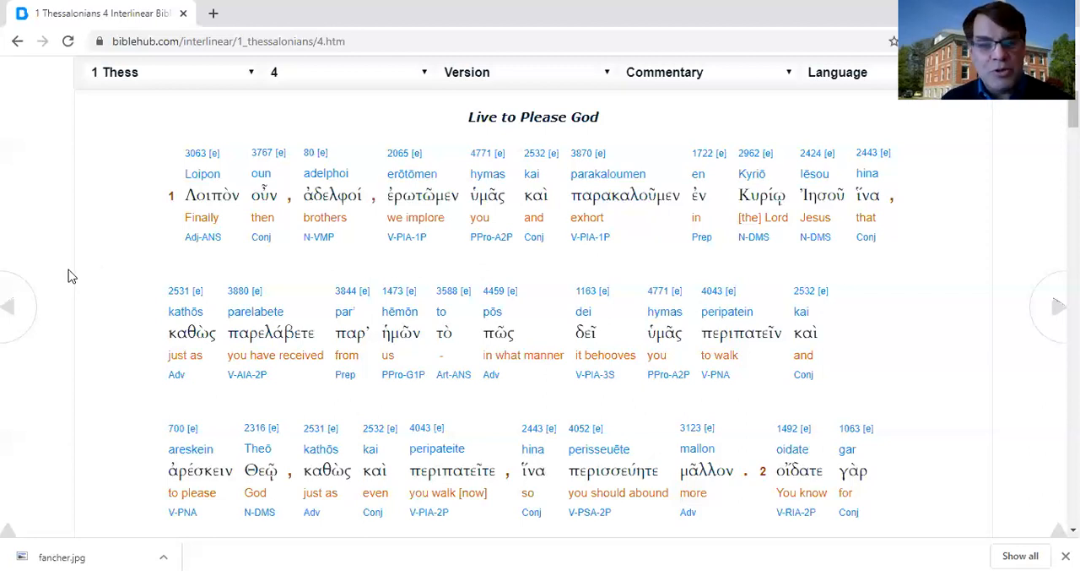
pyautogui.moveTo(357, 225)
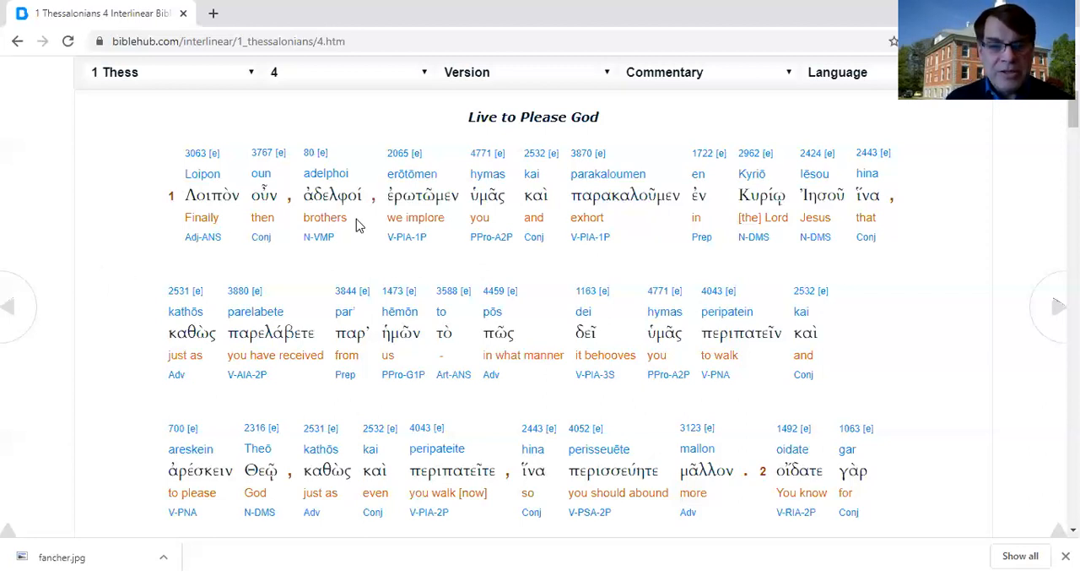
pyautogui.moveTo(564, 237)
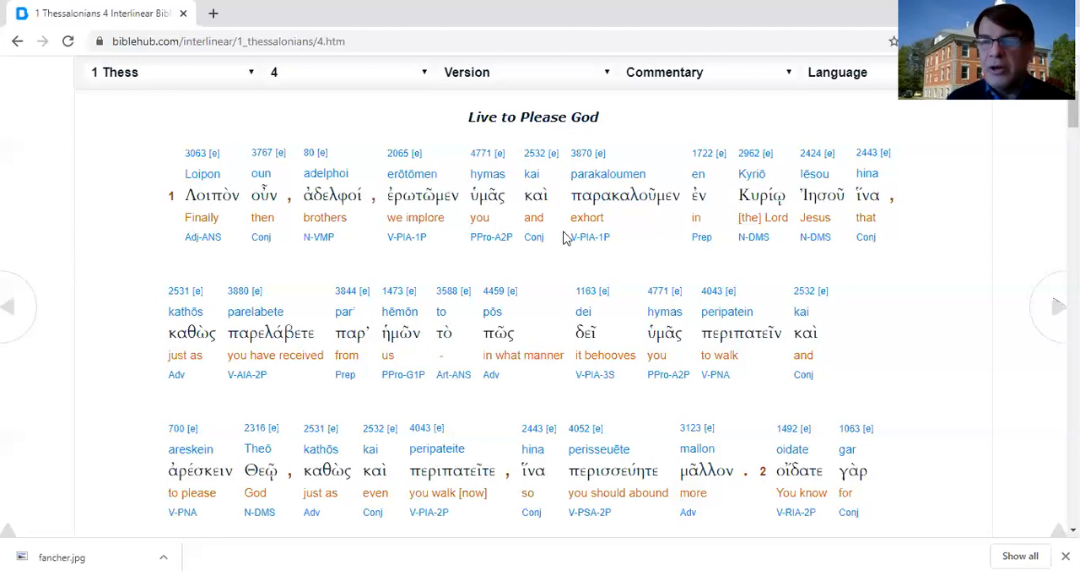
pyautogui.moveTo(205, 236)
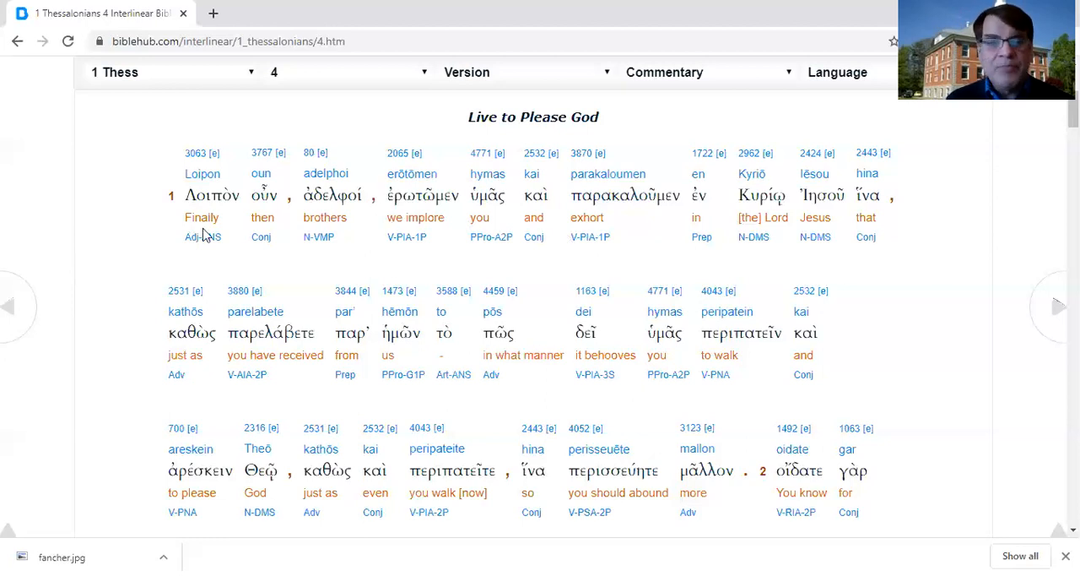
pyautogui.moveTo(377, 226)
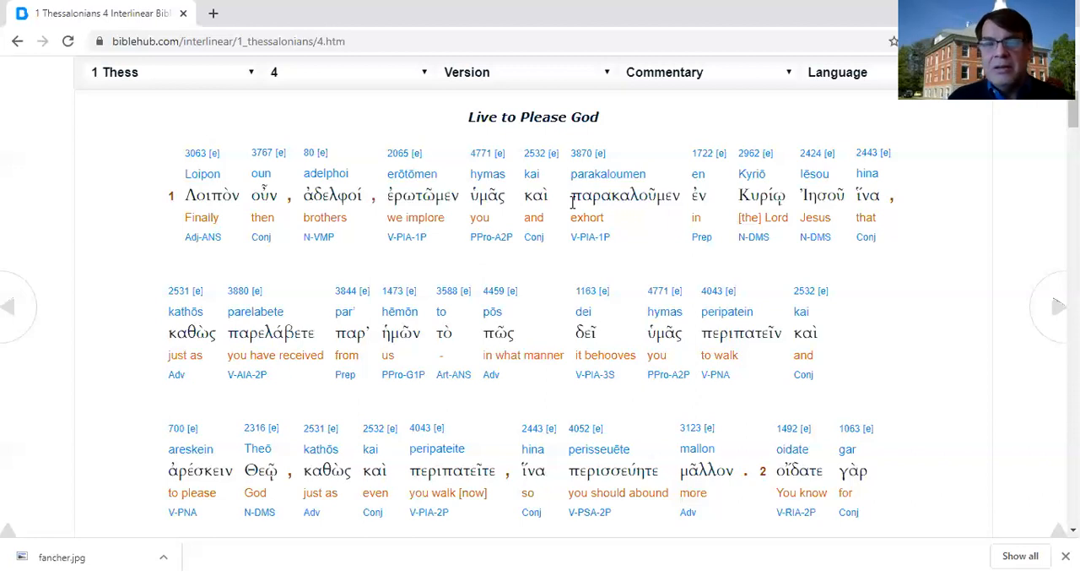
pyautogui.moveTo(382, 268)
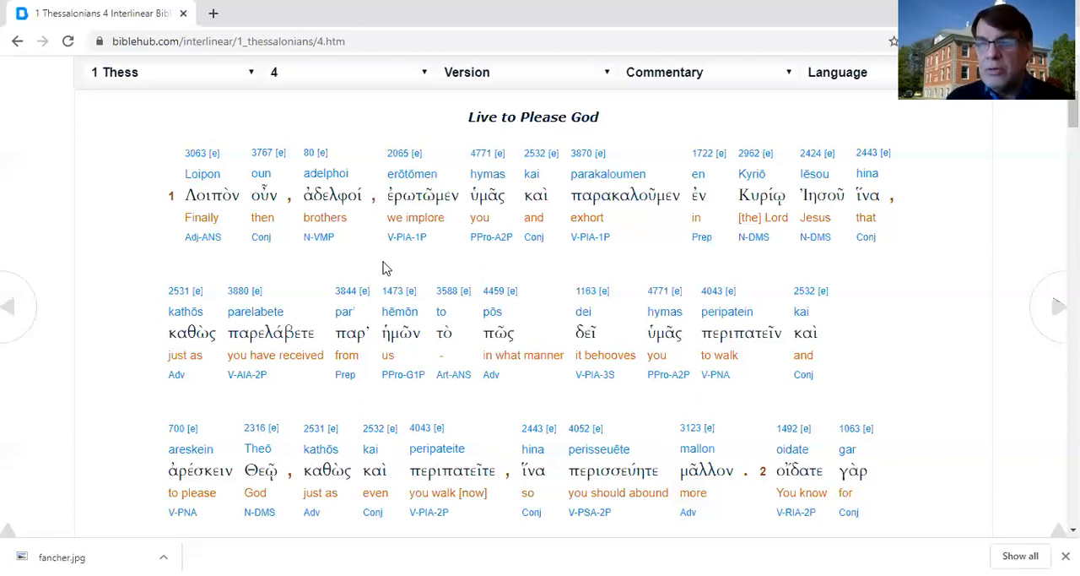
pyautogui.moveTo(249, 268)
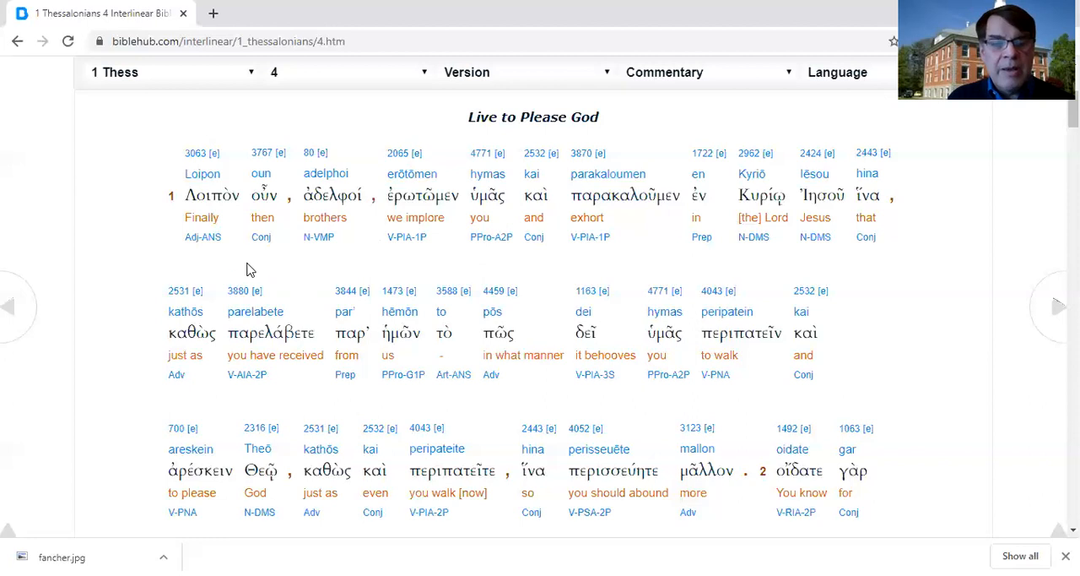
pyautogui.moveTo(439, 253)
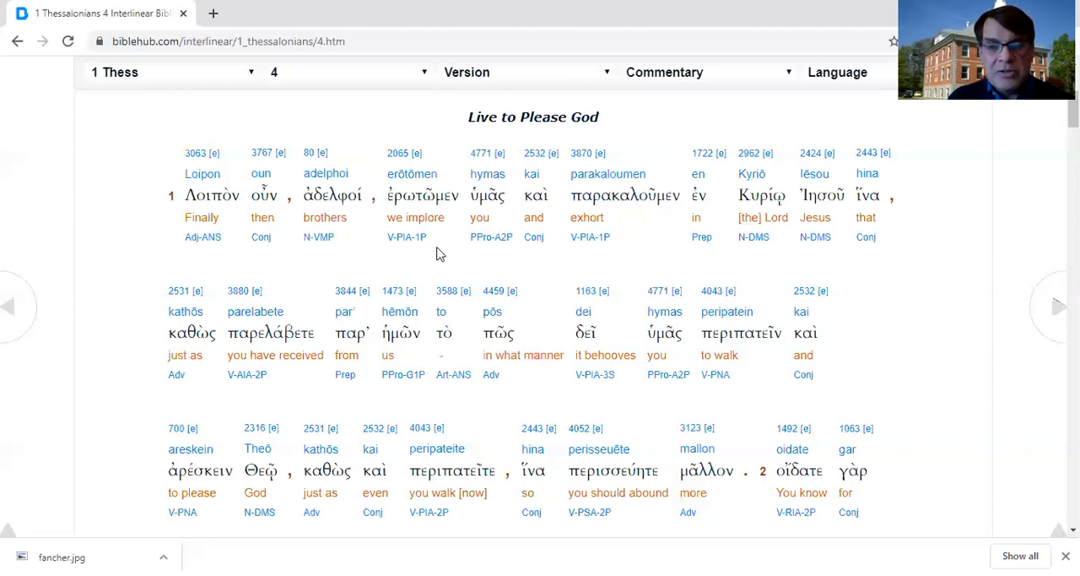
pyautogui.moveTo(602, 224)
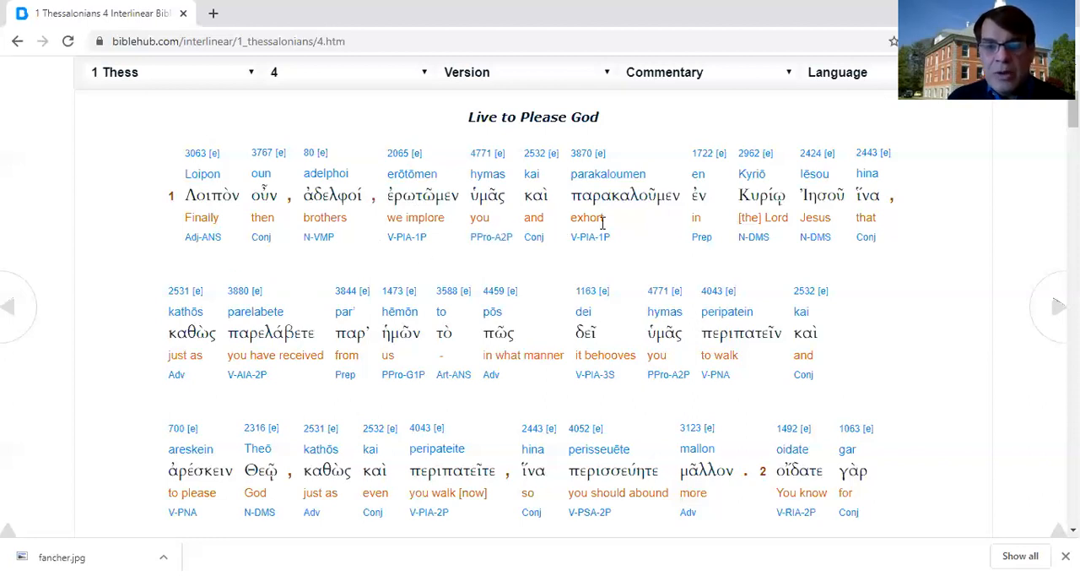
pyautogui.moveTo(876, 253)
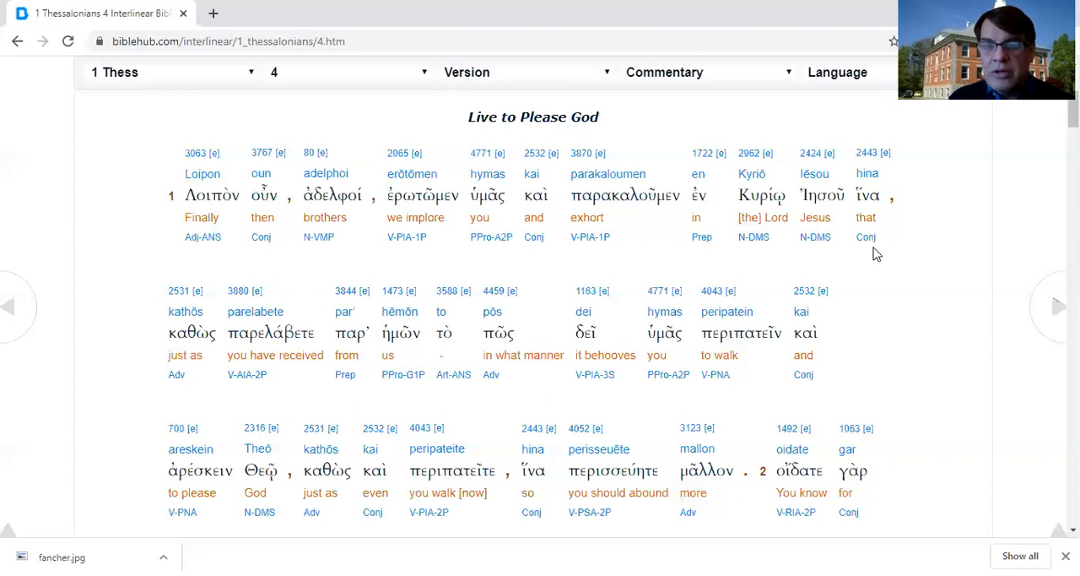
pyautogui.moveTo(273, 391)
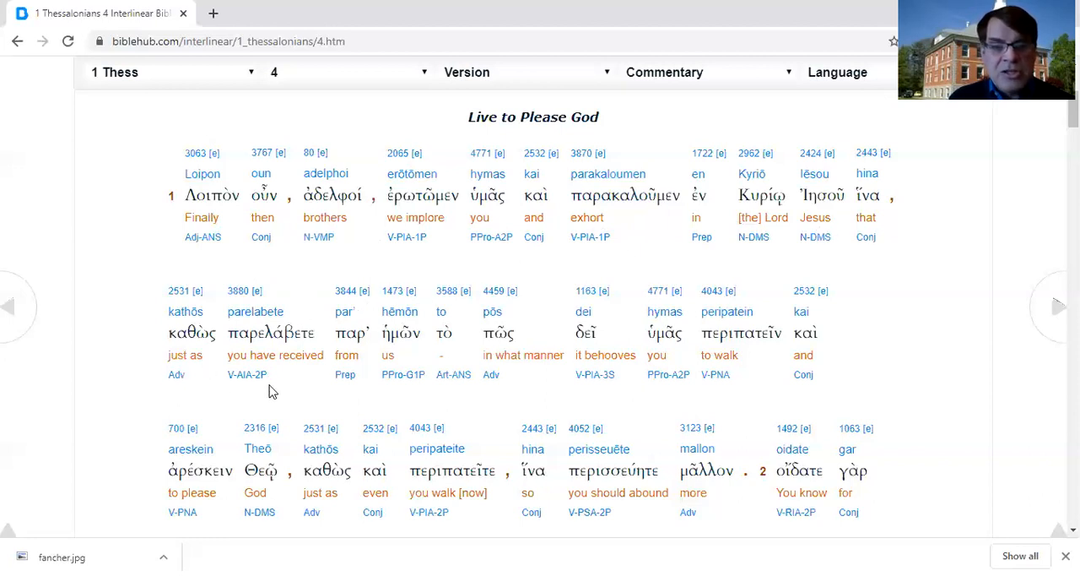
pyautogui.moveTo(490, 374)
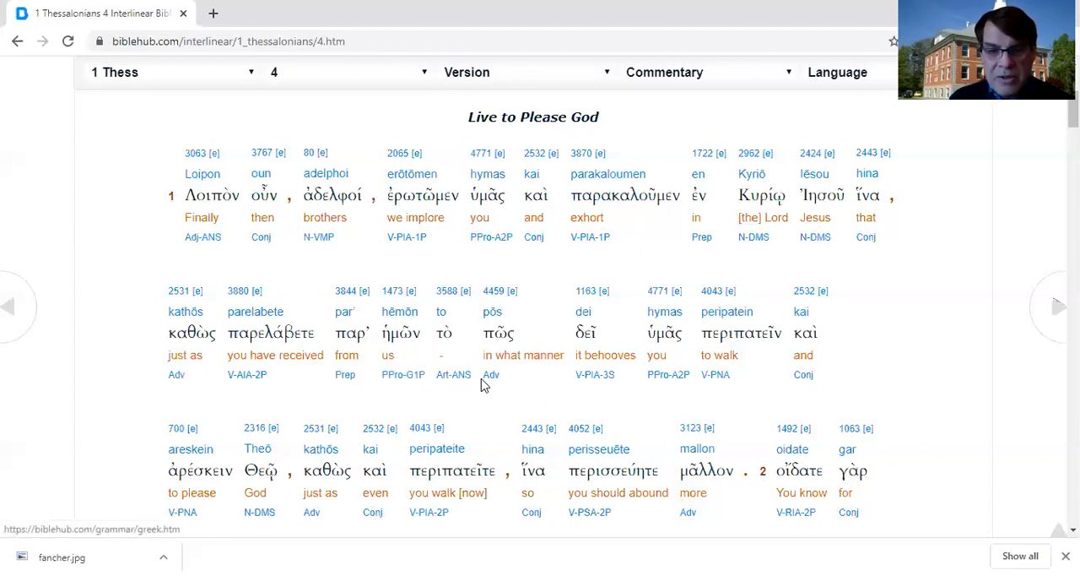
pyautogui.moveTo(705, 384)
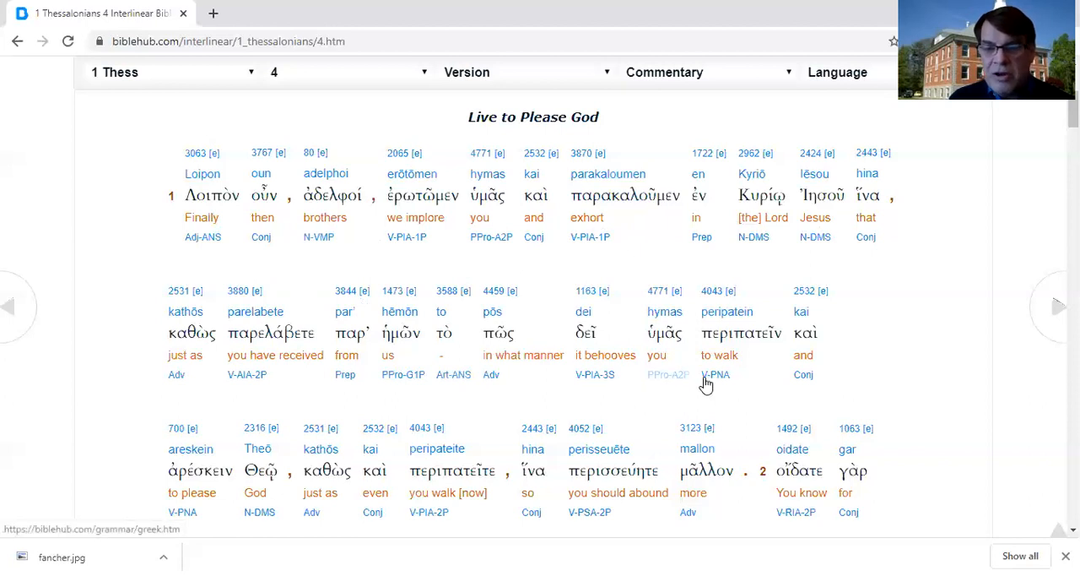
pyautogui.moveTo(758, 383)
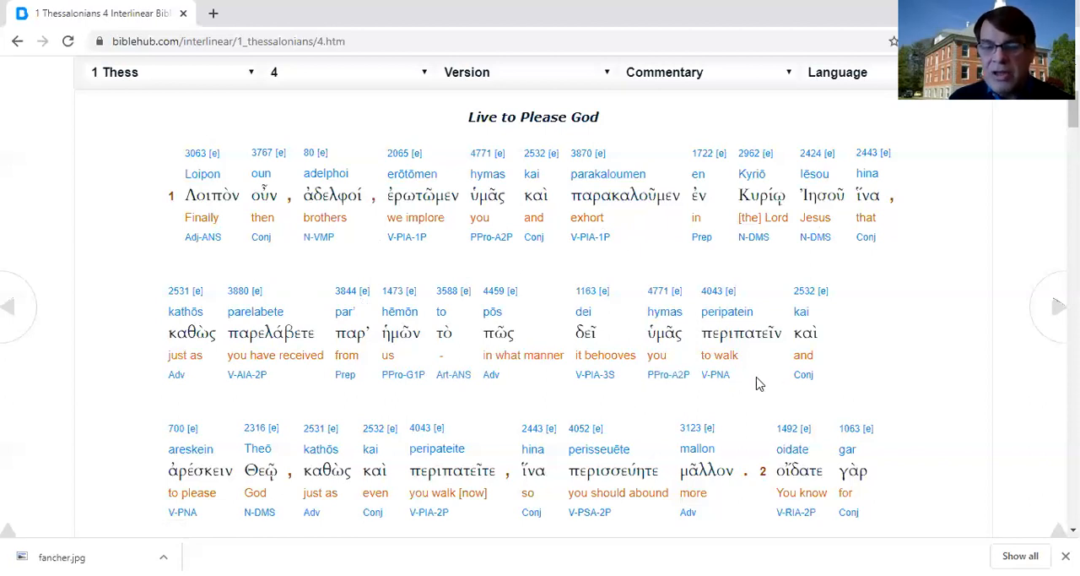
pyautogui.moveTo(264, 504)
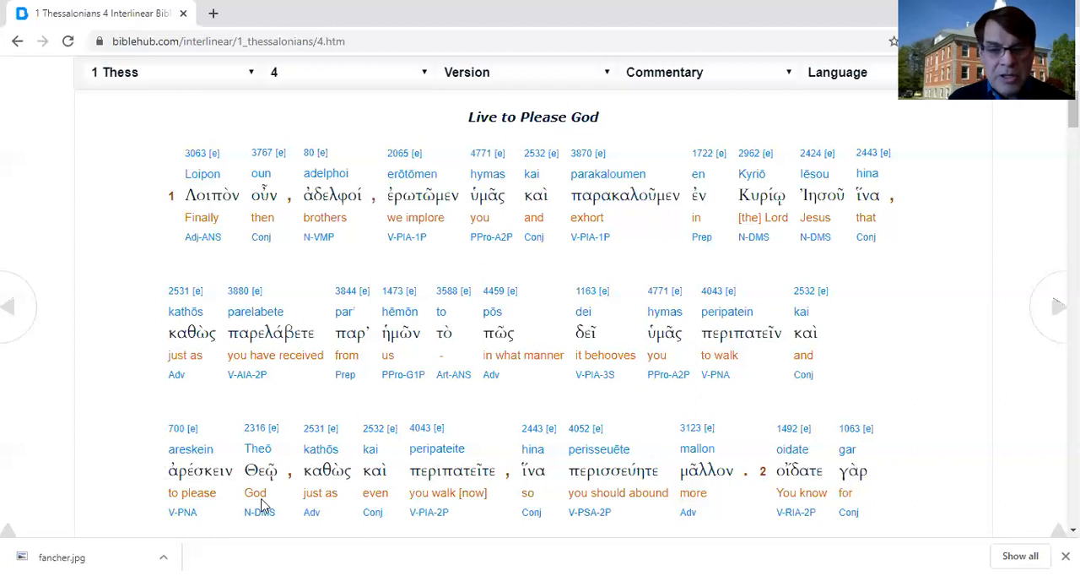
pyautogui.moveTo(500, 517)
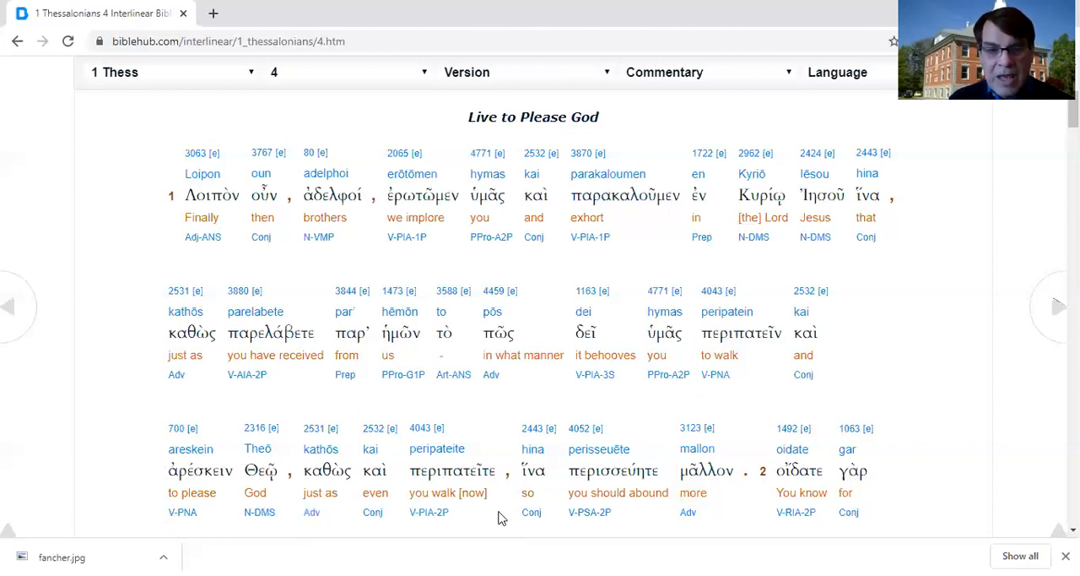
pyautogui.moveTo(844, 268)
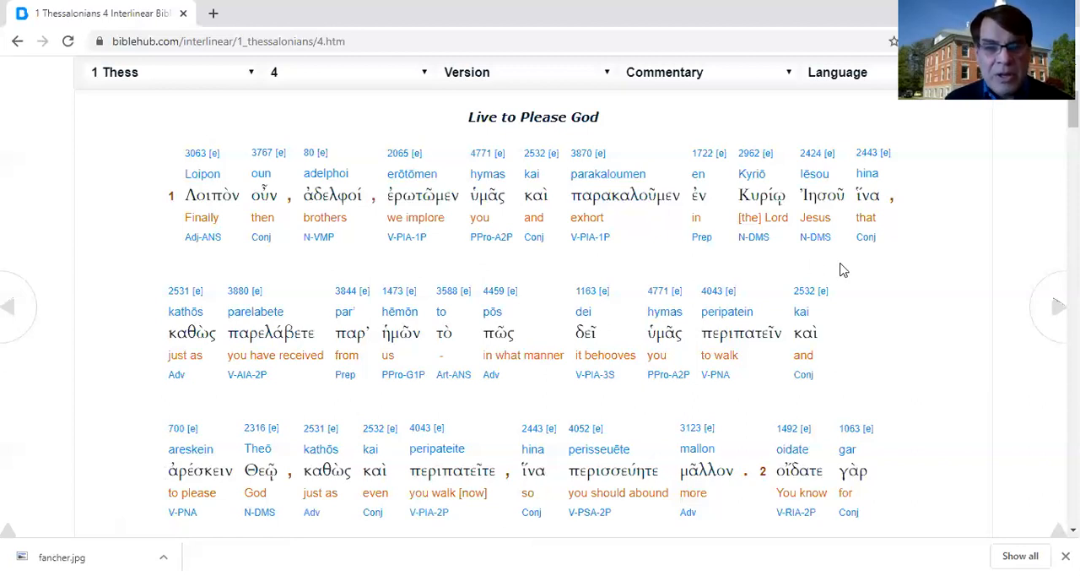
pyautogui.moveTo(360, 407)
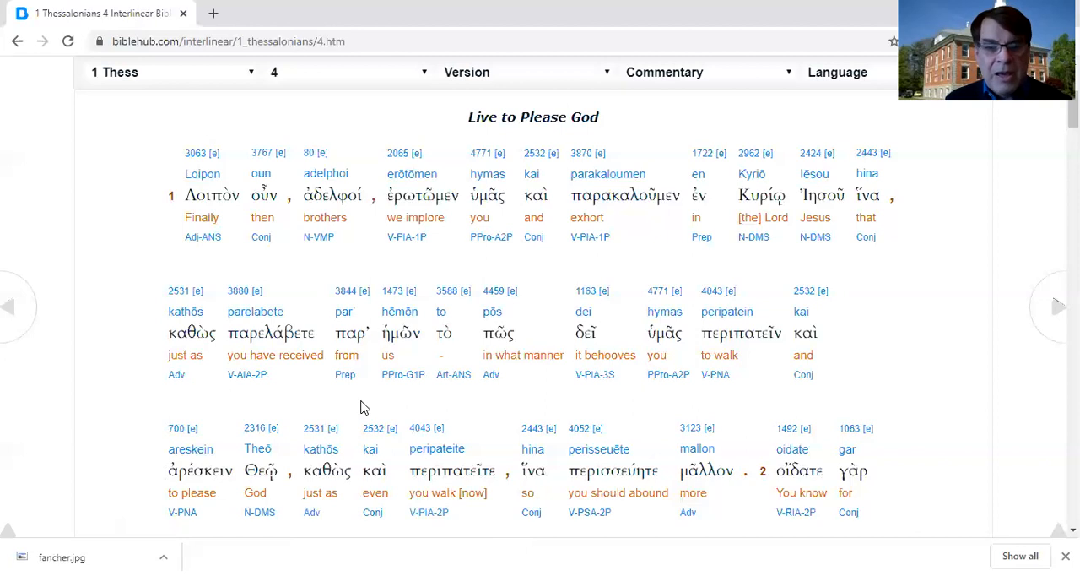
pyautogui.moveTo(480, 409)
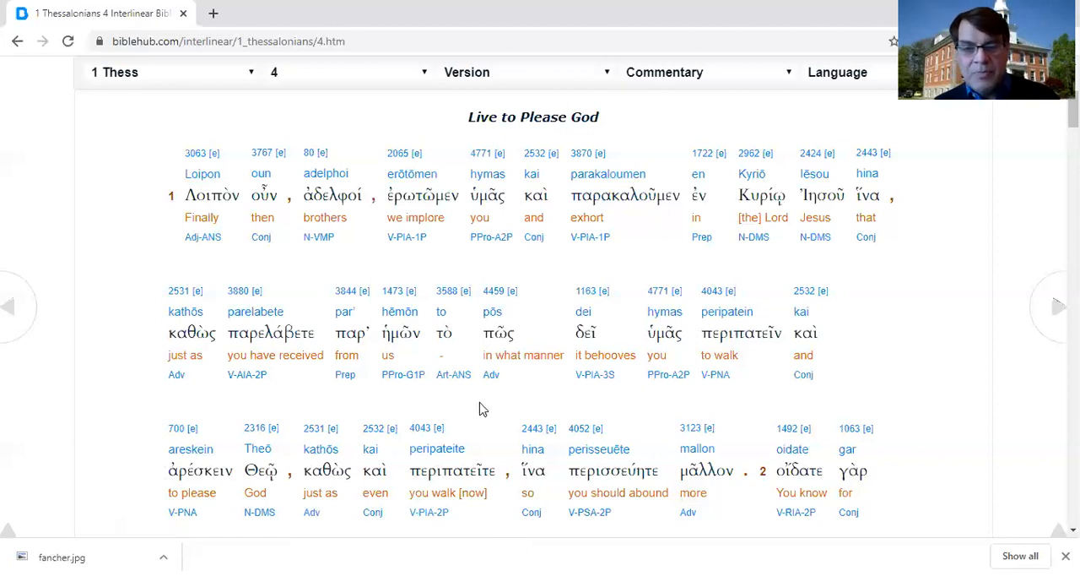
pyautogui.moveTo(563, 402)
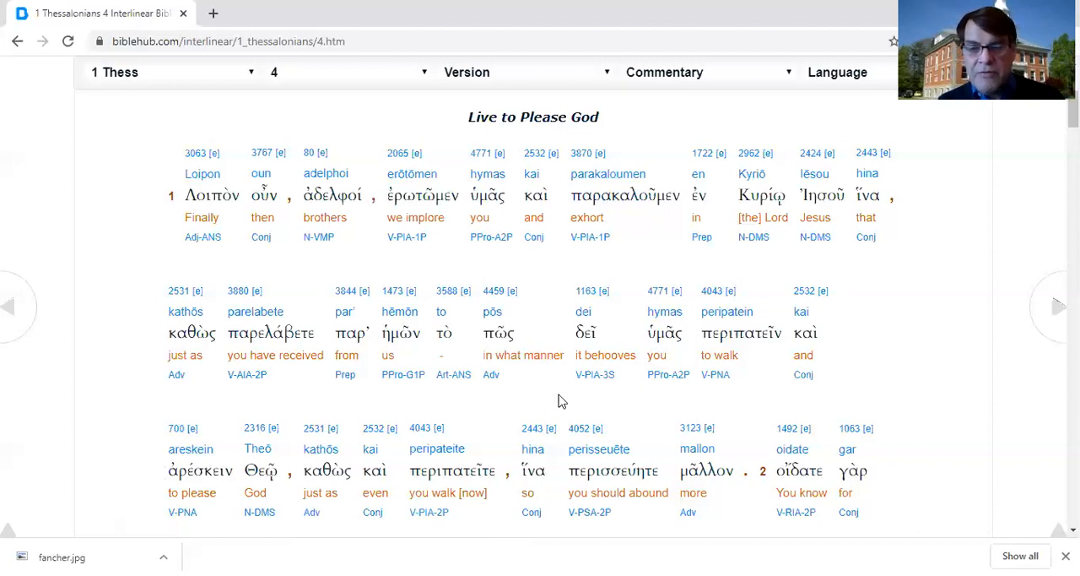
pyautogui.moveTo(238, 471)
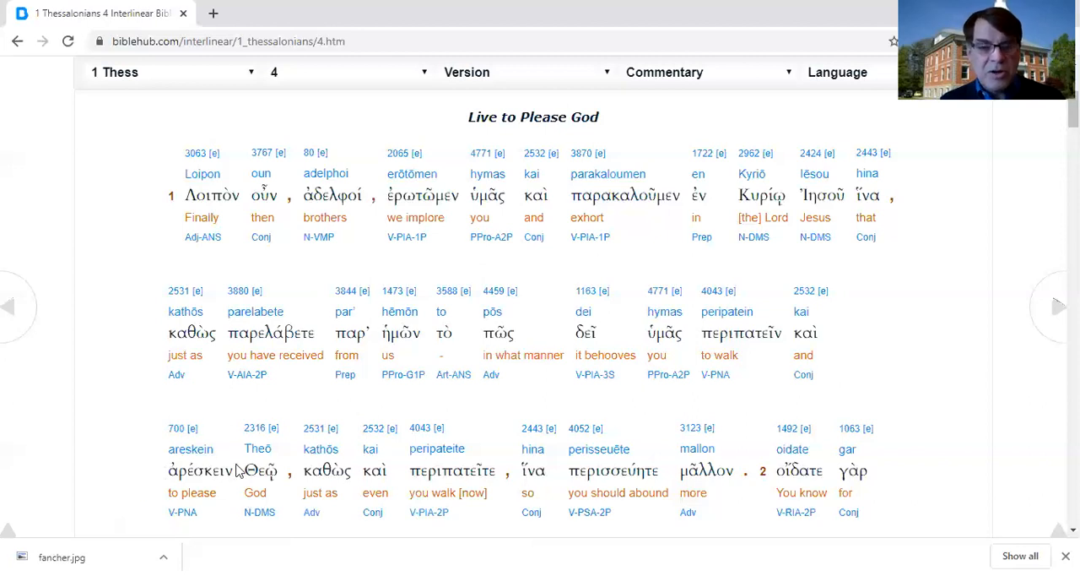
pyautogui.moveTo(462, 531)
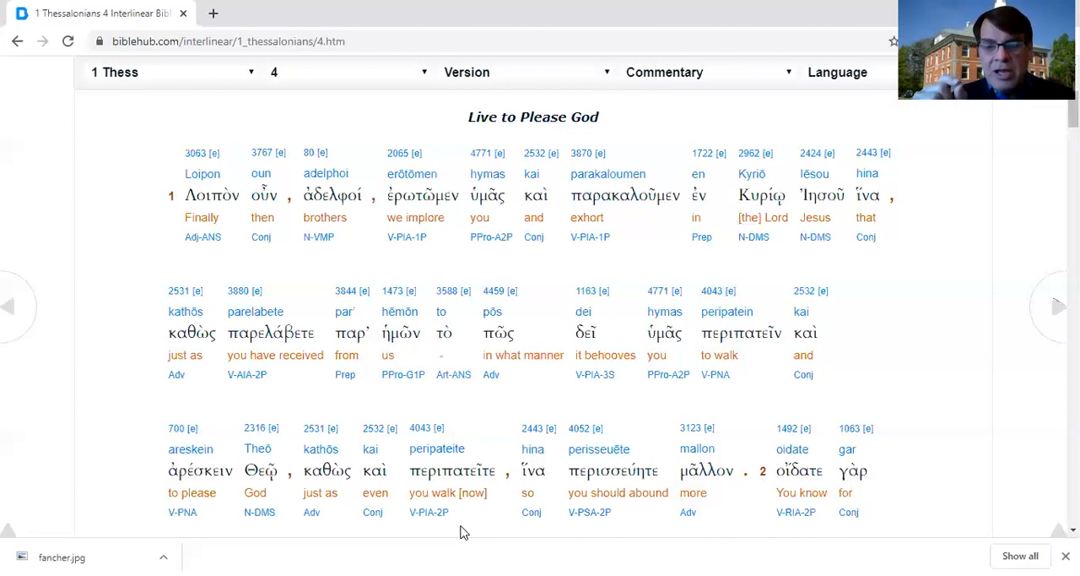
pyautogui.moveTo(520, 496)
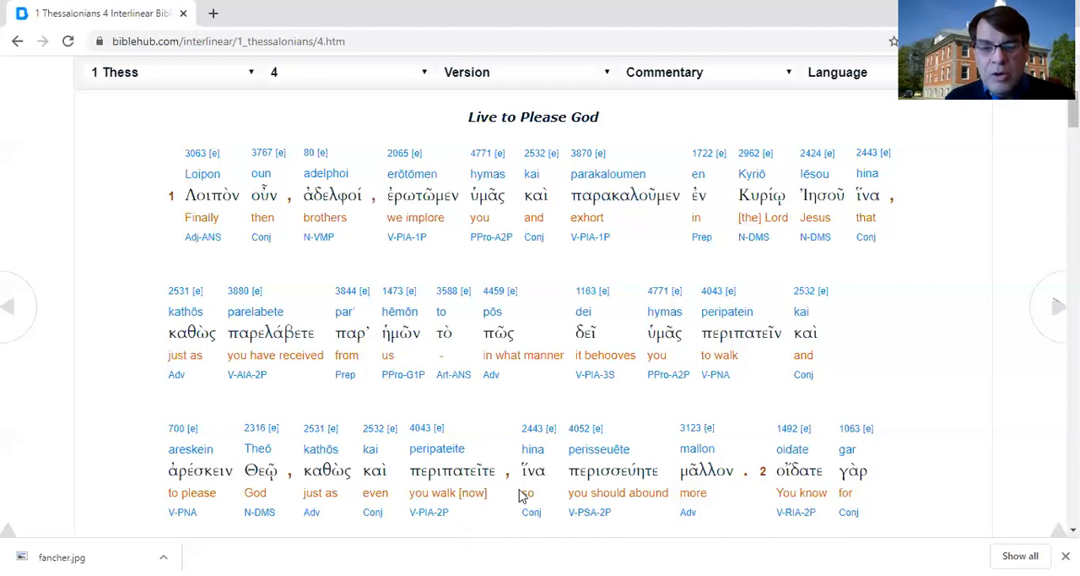
pyautogui.moveTo(731, 504)
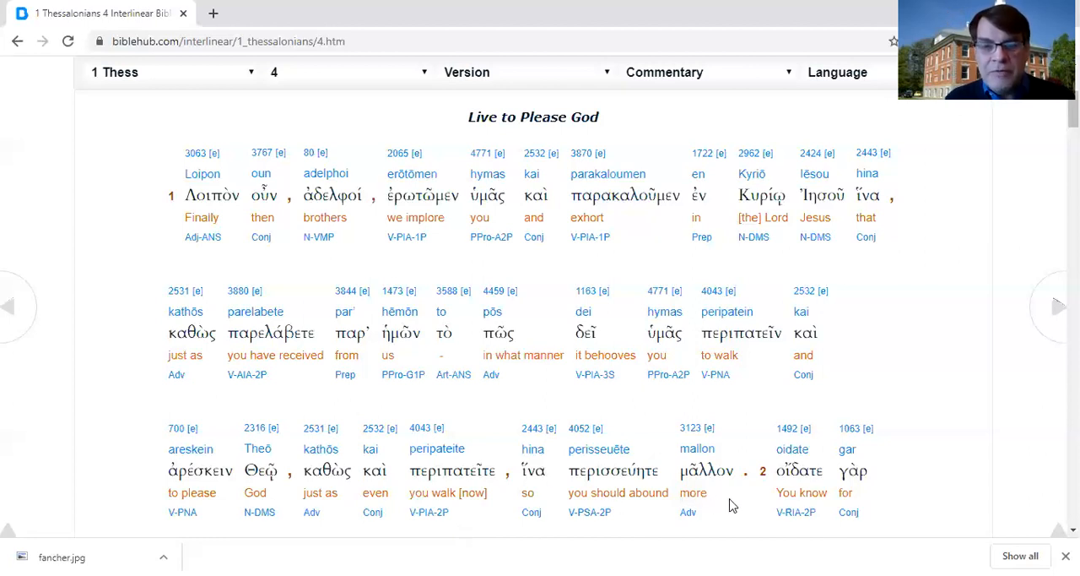
pyautogui.scroll(-3)
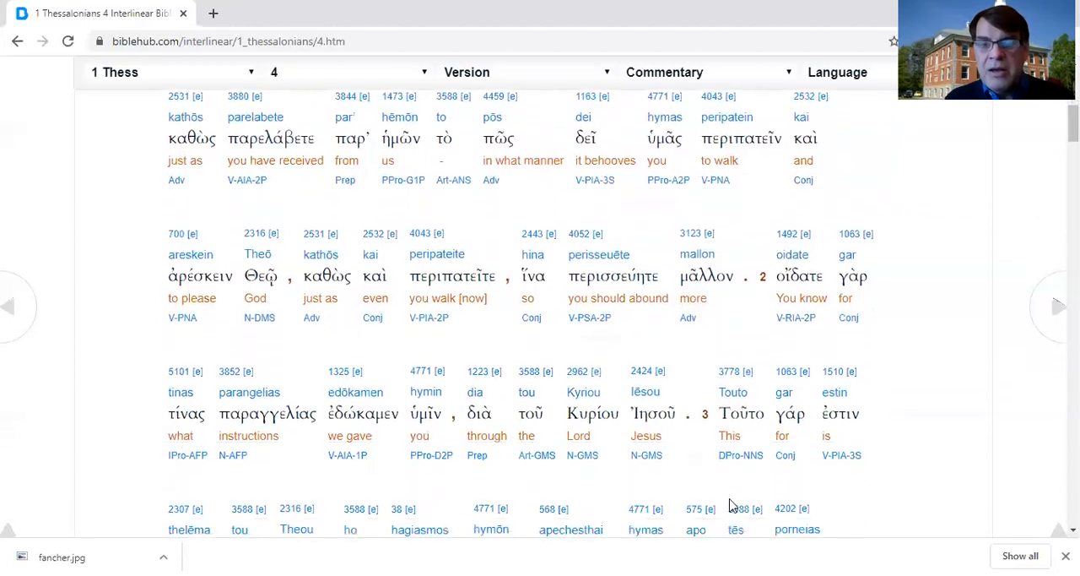
pyautogui.scroll(-3)
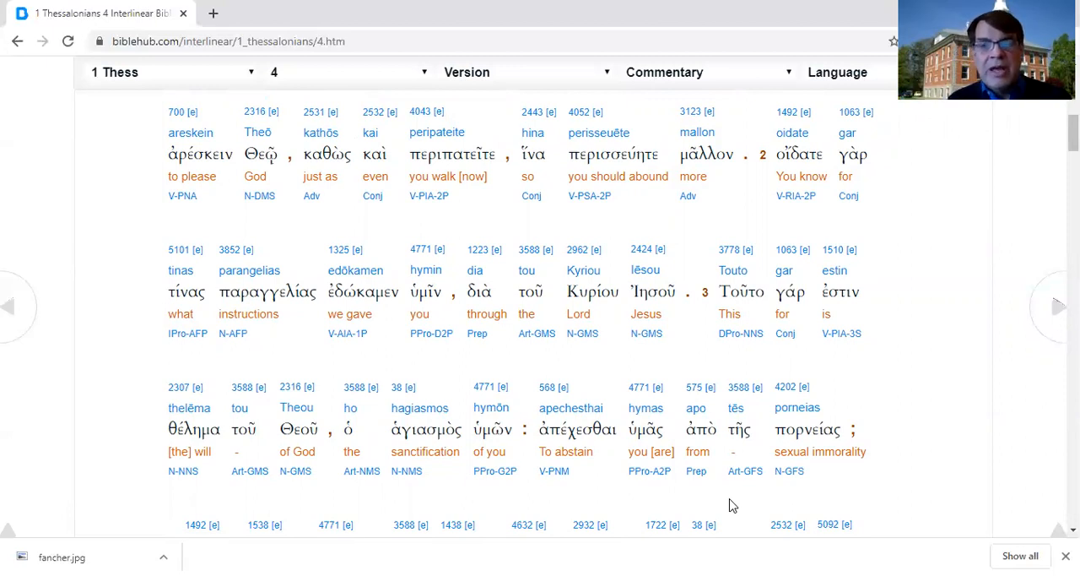
pyautogui.moveTo(902, 231)
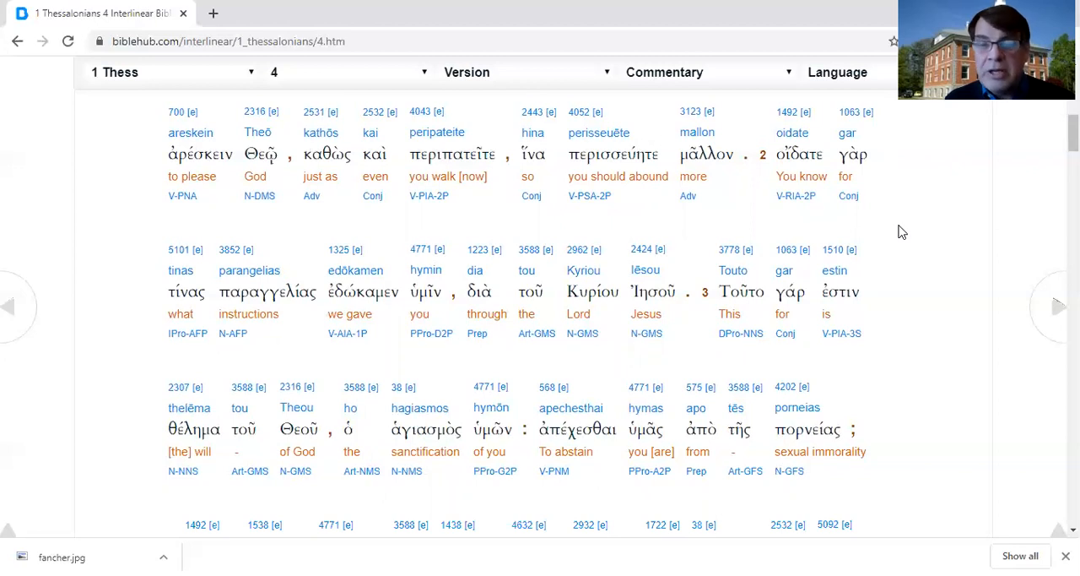
pyautogui.moveTo(755, 160)
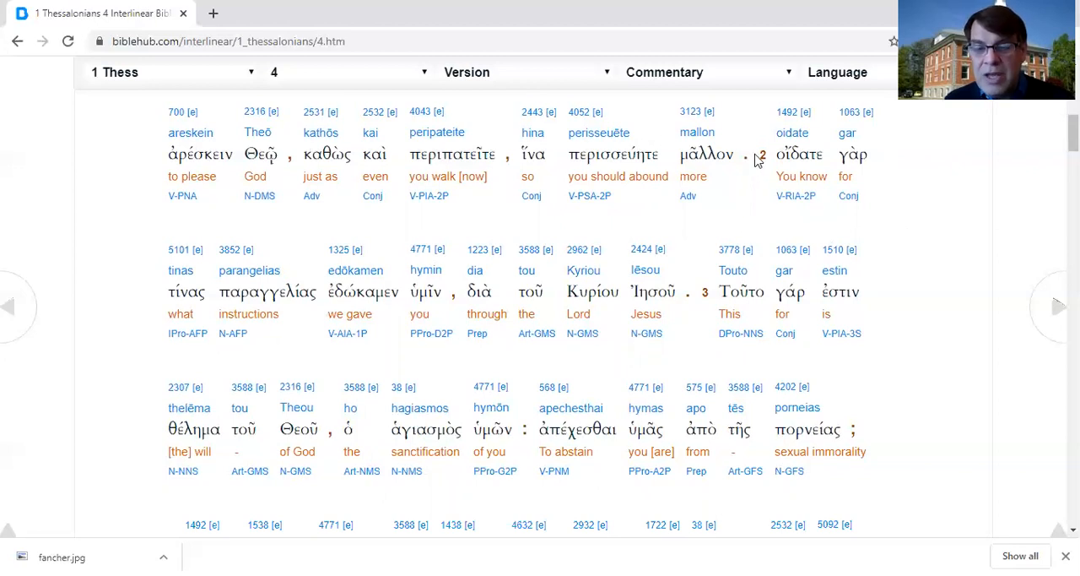
pyautogui.moveTo(918, 207)
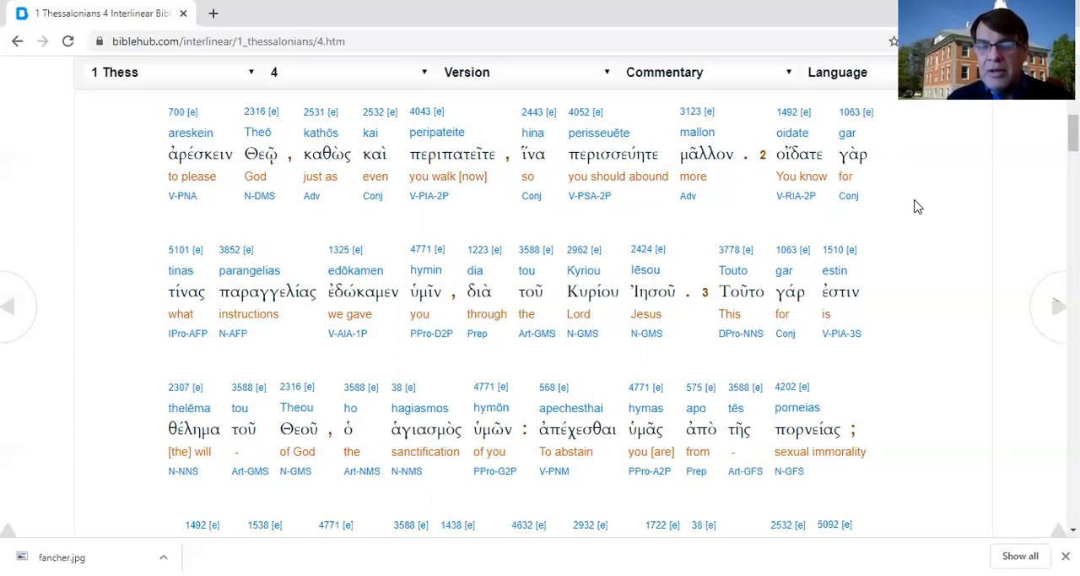
pyautogui.moveTo(330, 249)
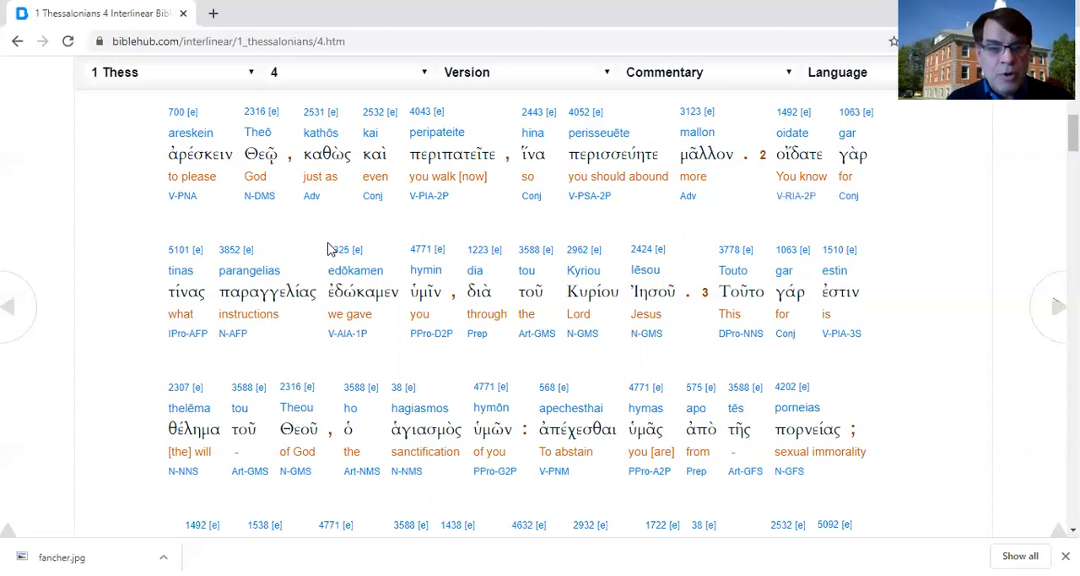
pyautogui.moveTo(294, 343)
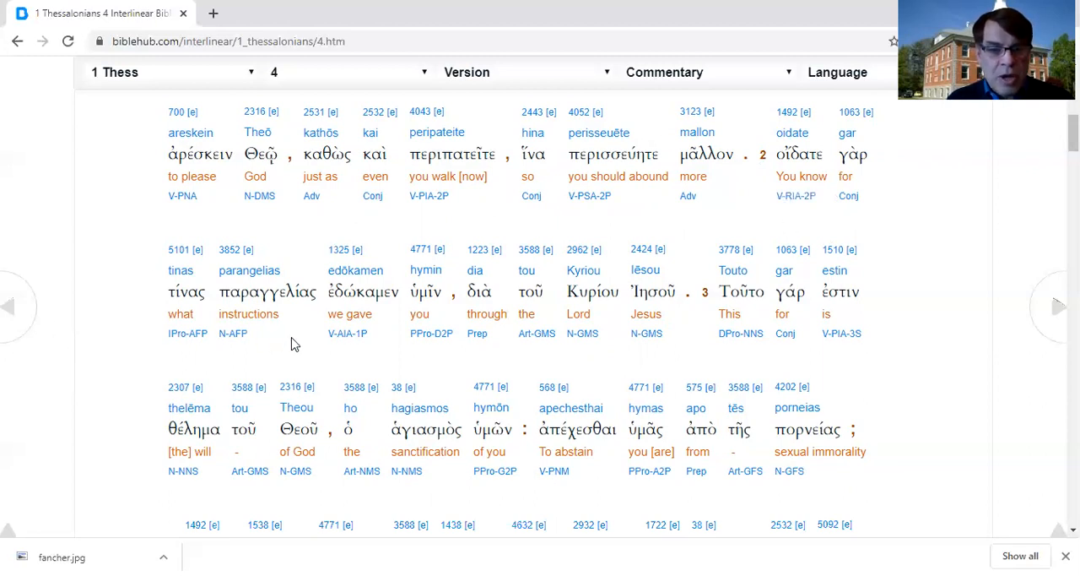
pyautogui.moveTo(616, 344)
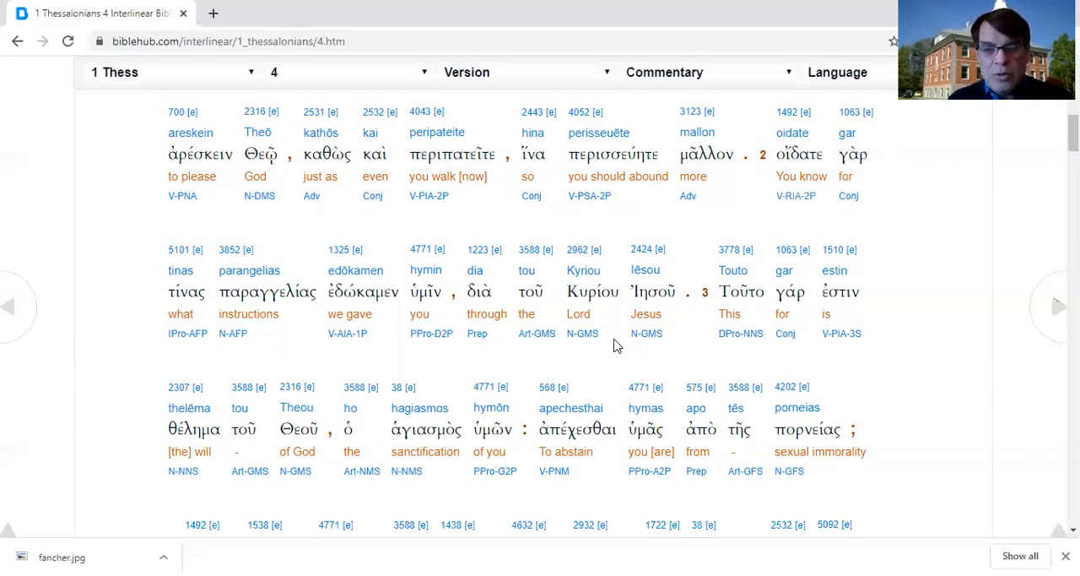
pyautogui.moveTo(675, 350)
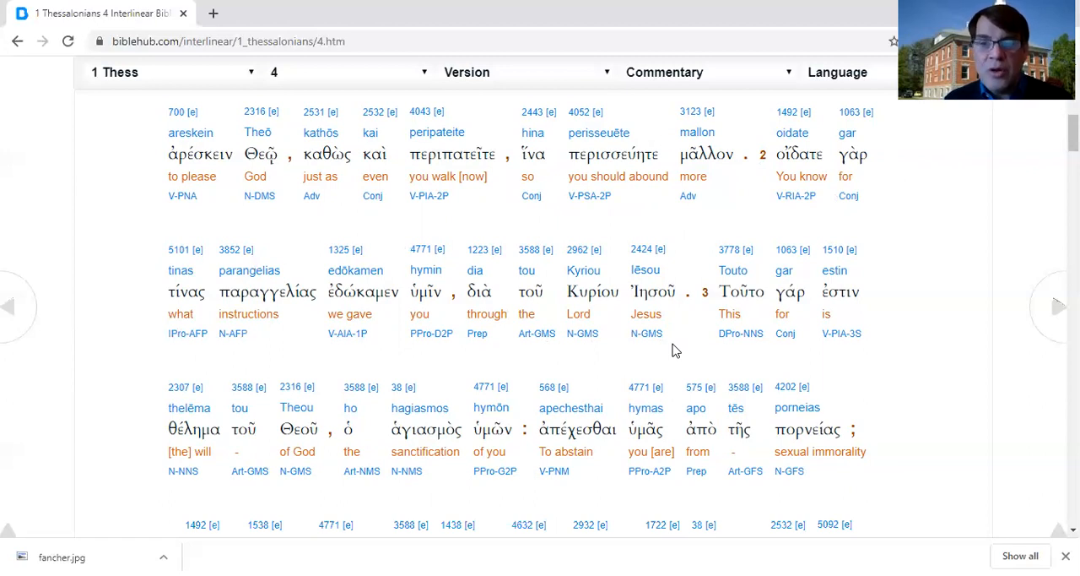
pyautogui.moveTo(864, 347)
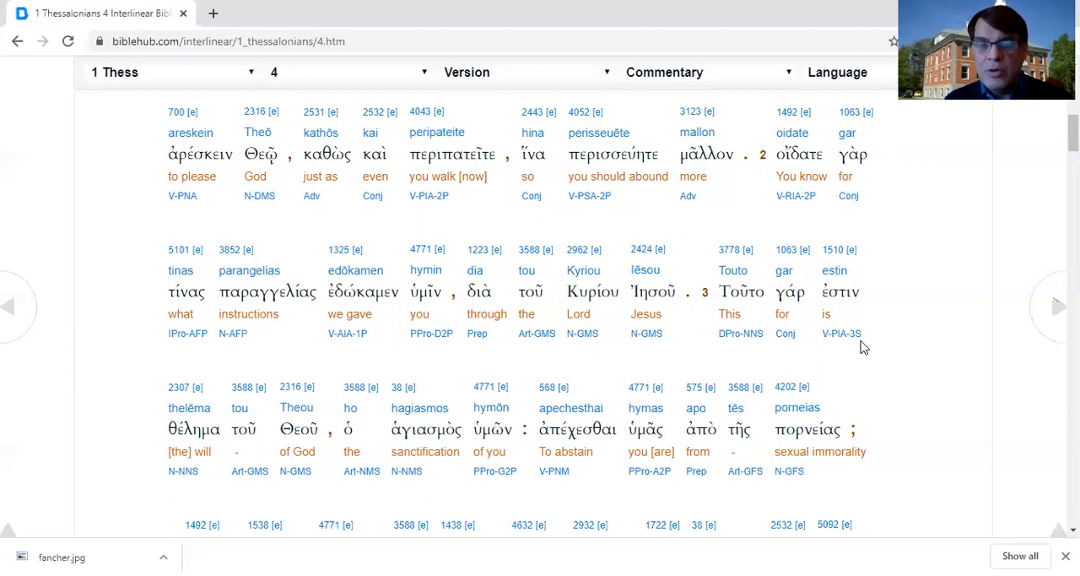
pyautogui.scroll(-3)
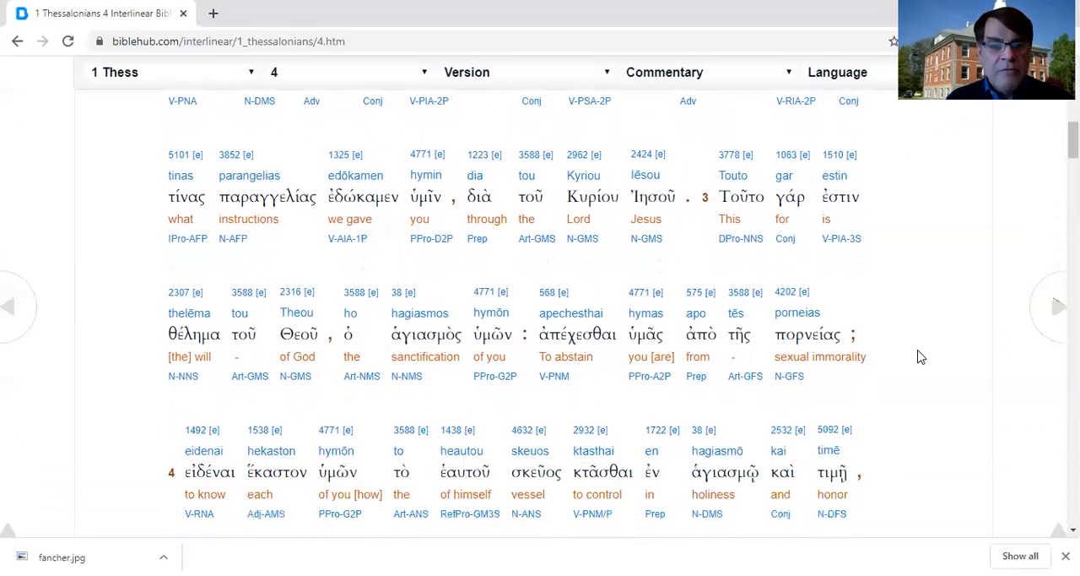
pyautogui.scroll(-3)
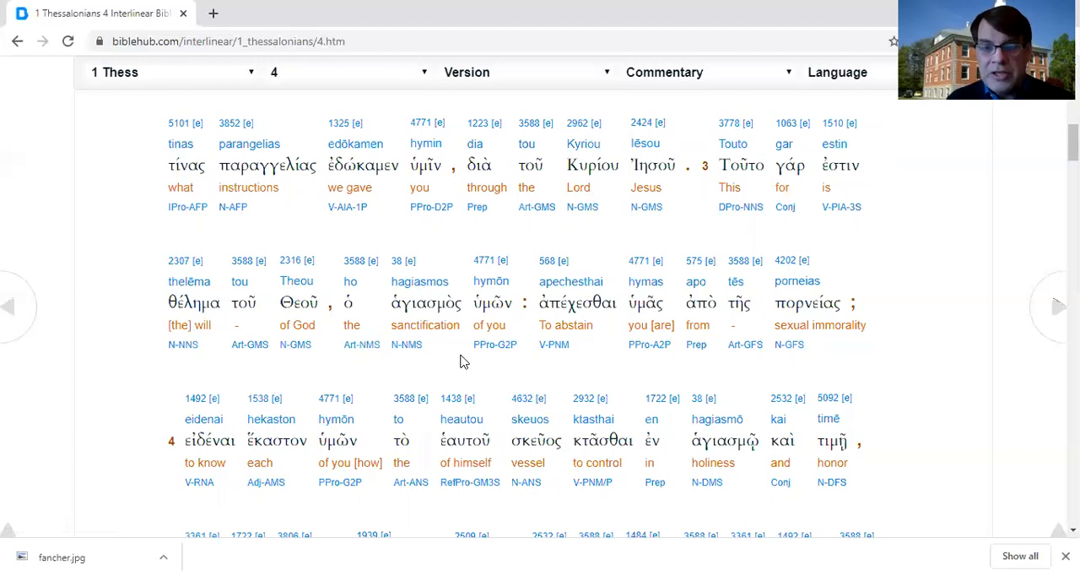
pyautogui.moveTo(556, 364)
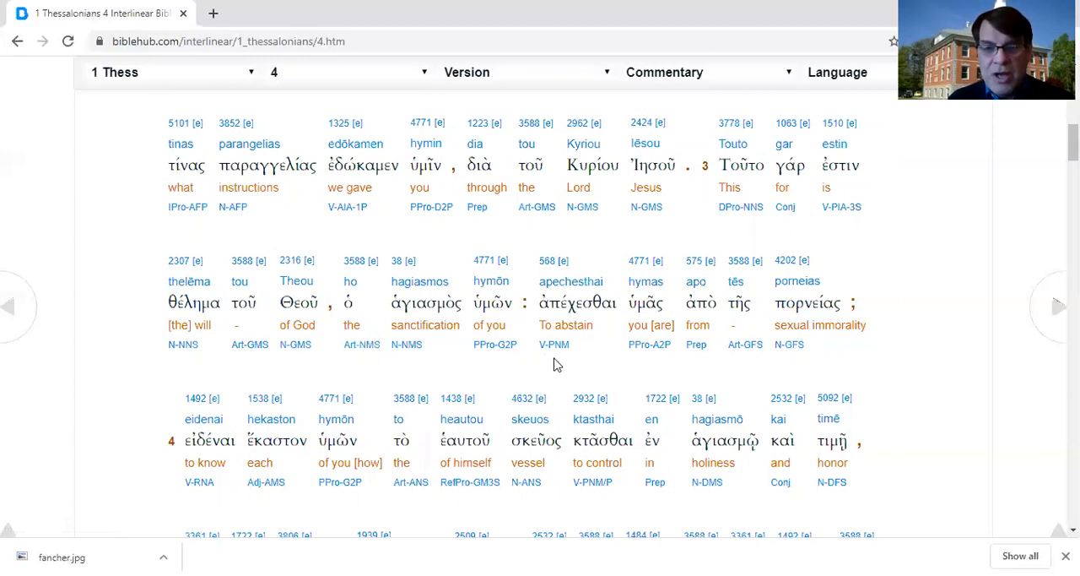
pyautogui.moveTo(880, 342)
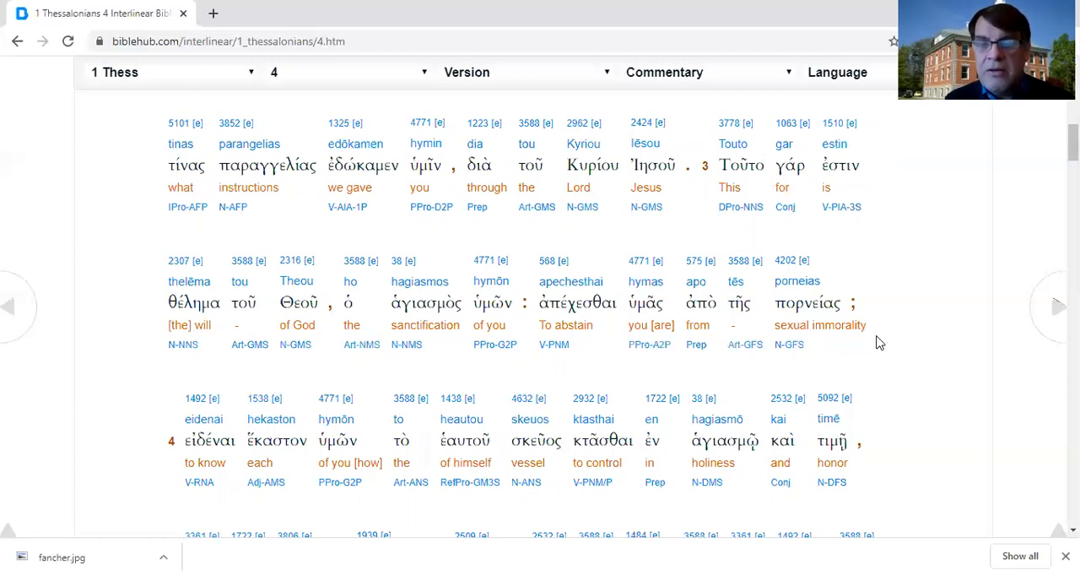
pyautogui.moveTo(923, 342)
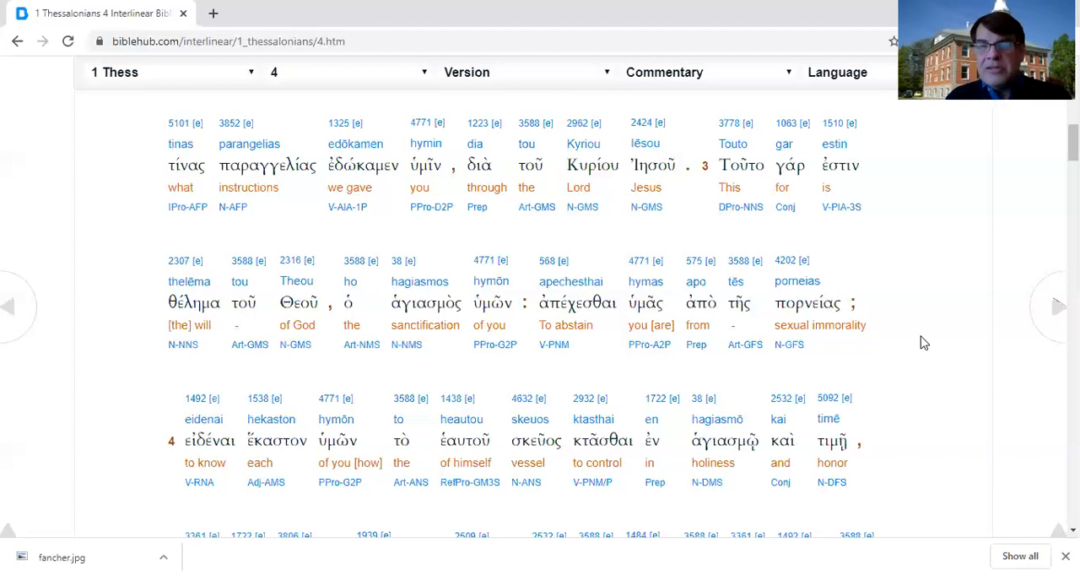
pyautogui.scroll(-3)
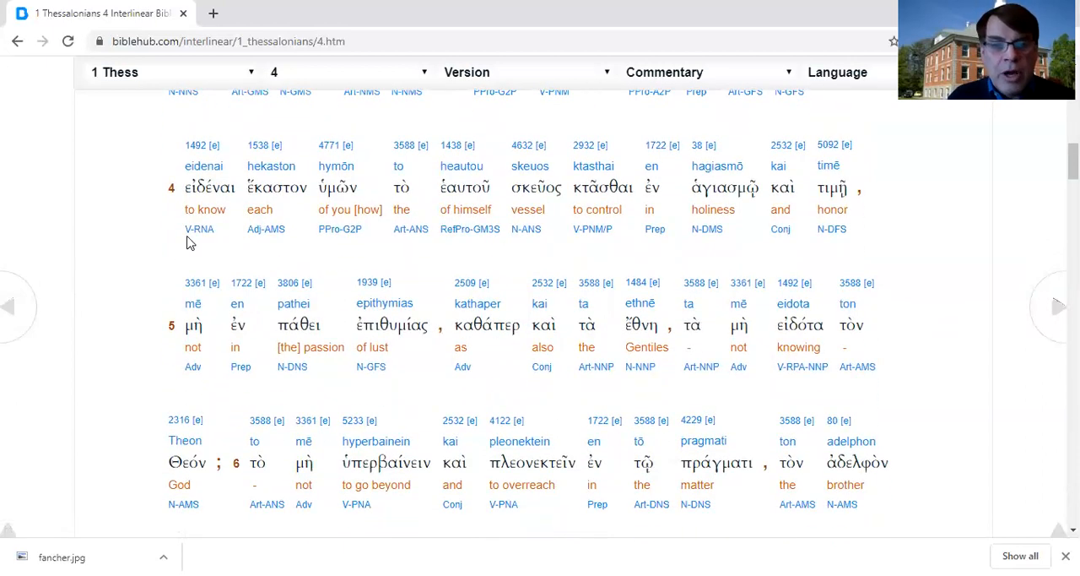
pyautogui.moveTo(447, 242)
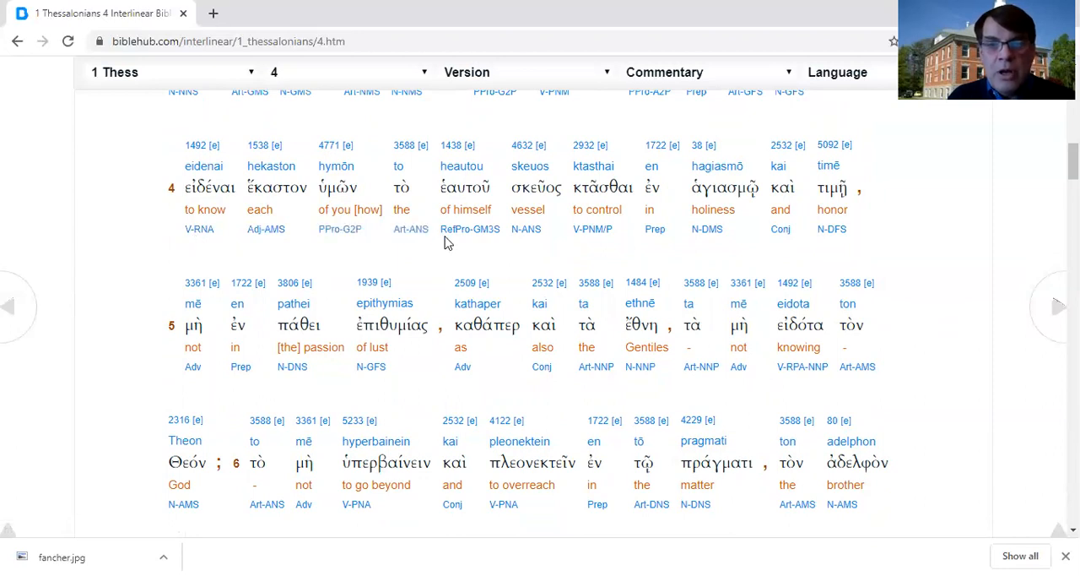
pyautogui.moveTo(623, 232)
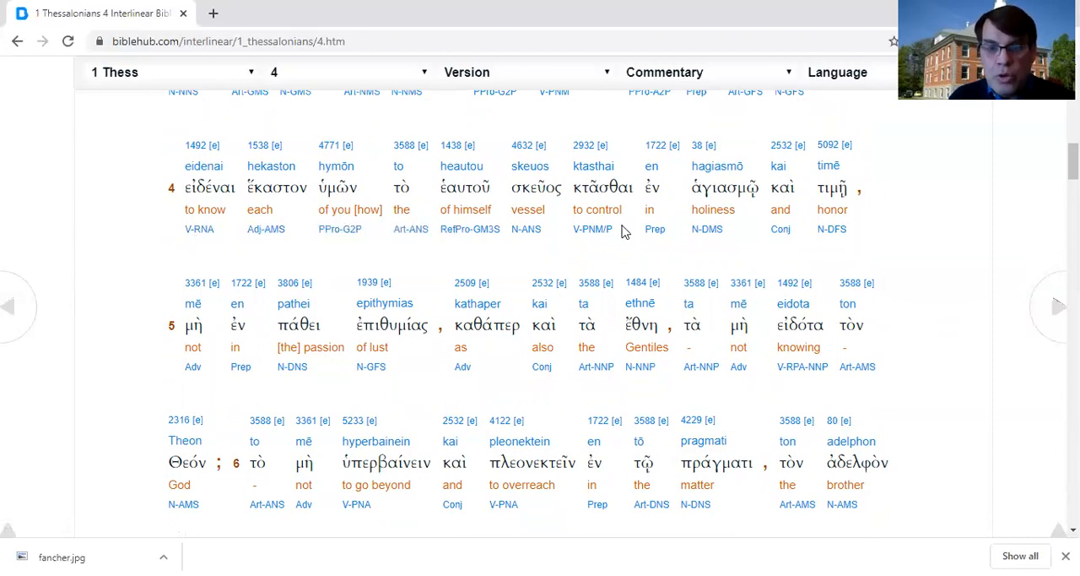
pyautogui.moveTo(553, 233)
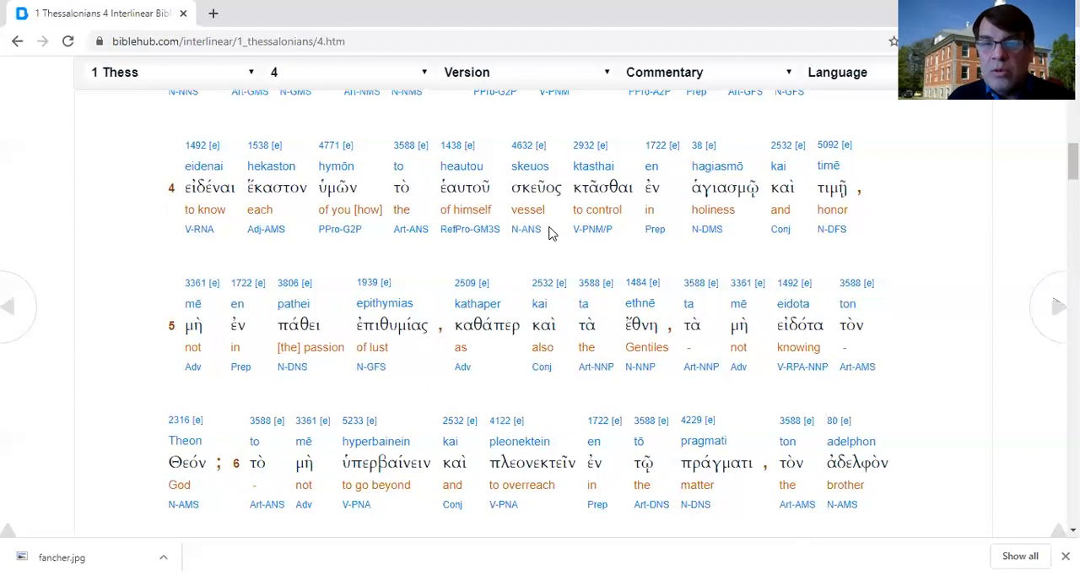
pyautogui.moveTo(635, 242)
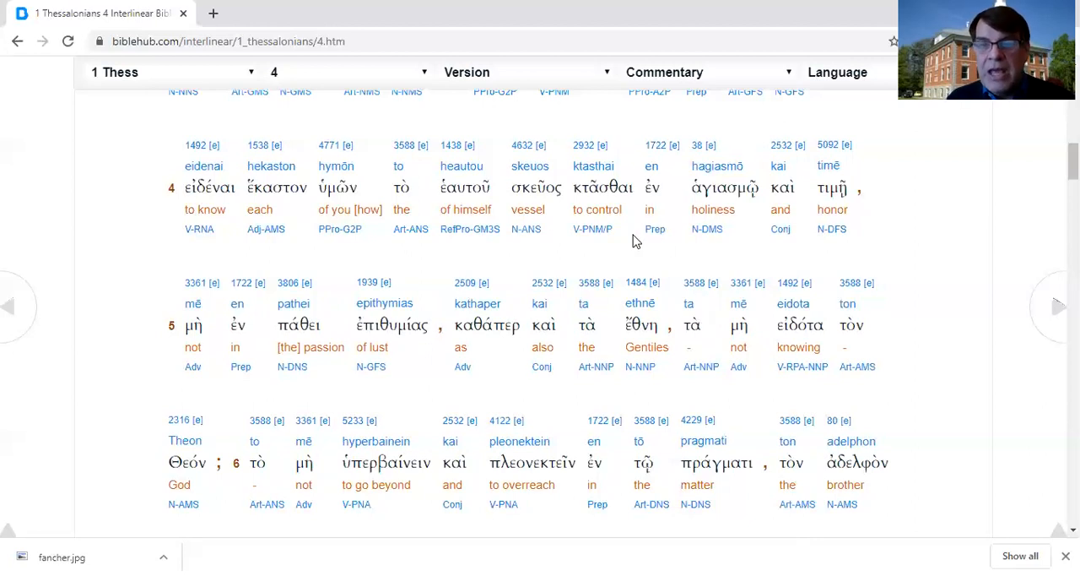
pyautogui.moveTo(943, 241)
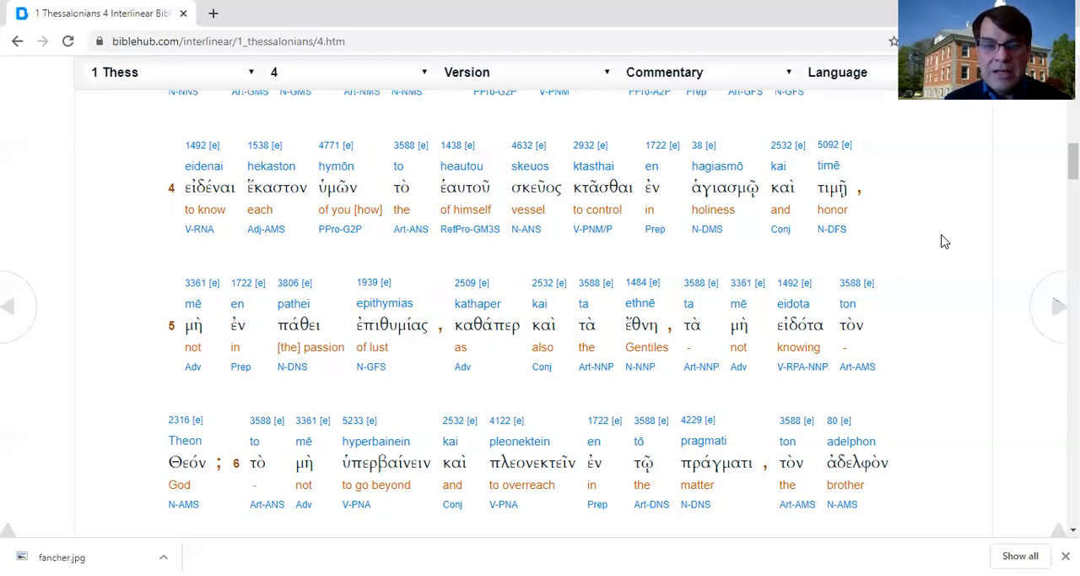
pyautogui.scroll(3)
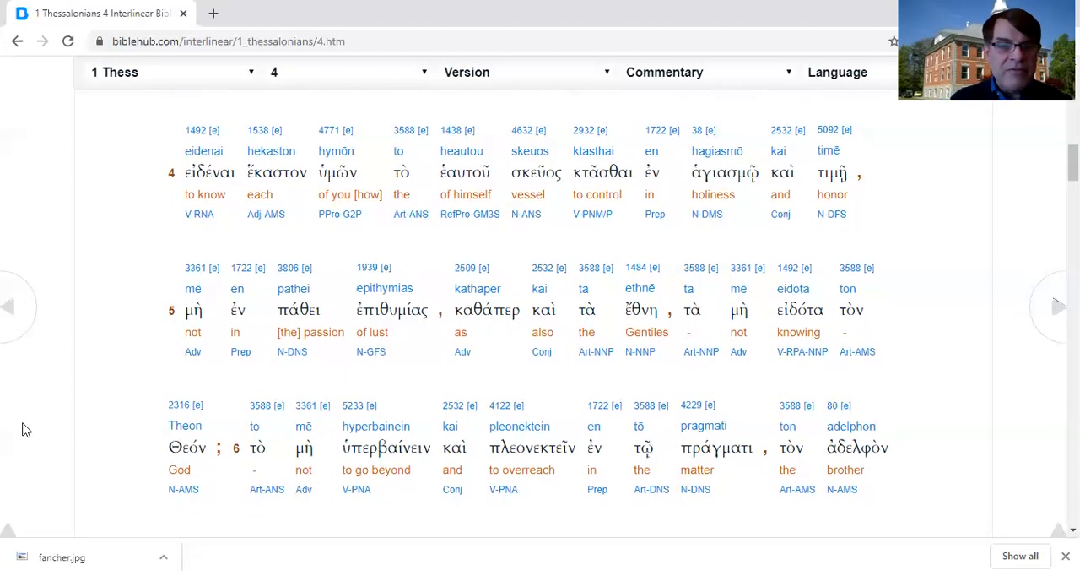
pyautogui.scroll(-3)
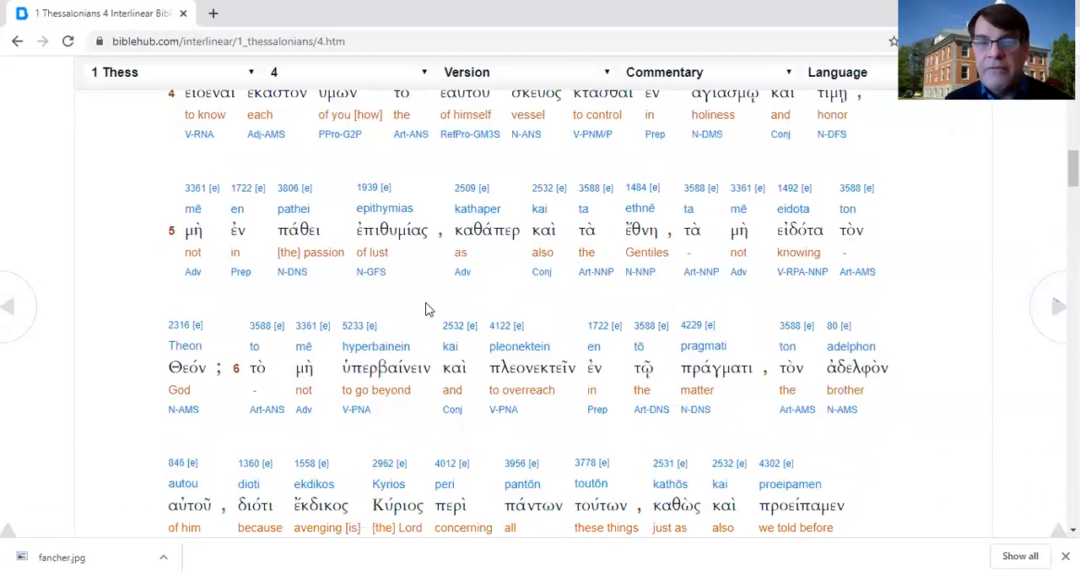
pyautogui.moveTo(527, 304)
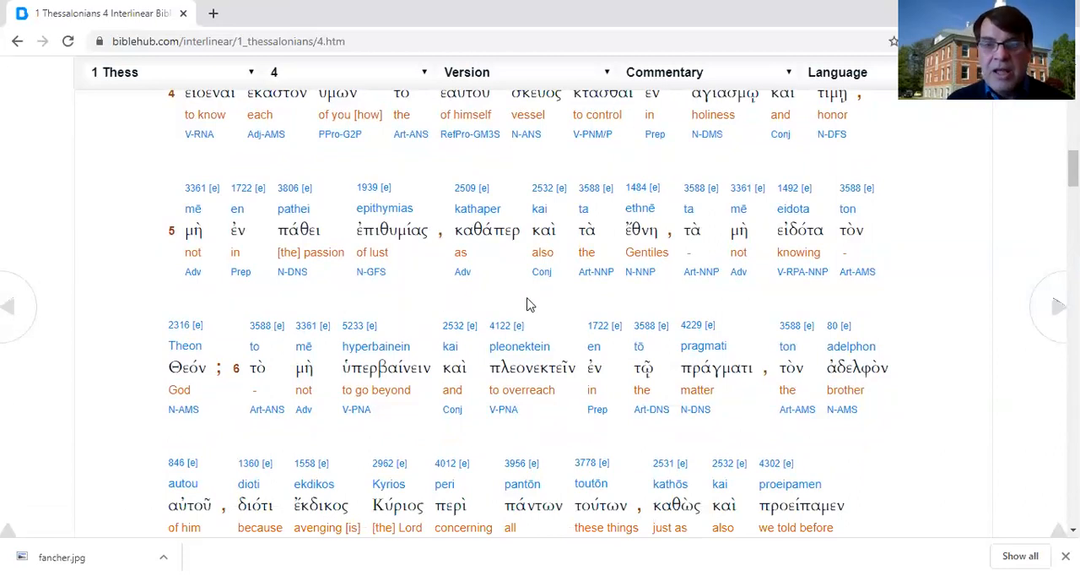
pyautogui.moveTo(812, 297)
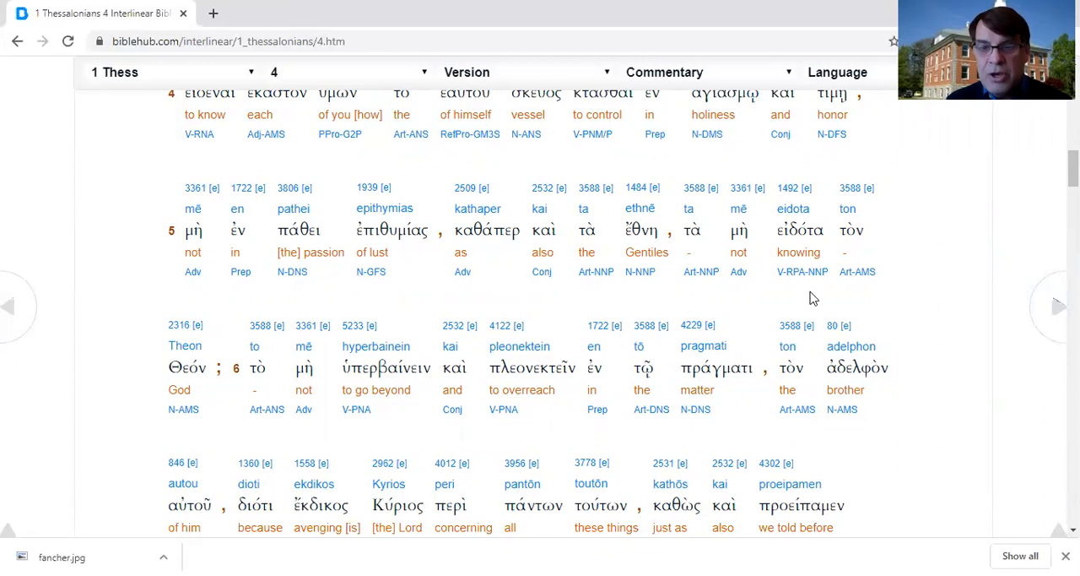
pyautogui.moveTo(109, 397)
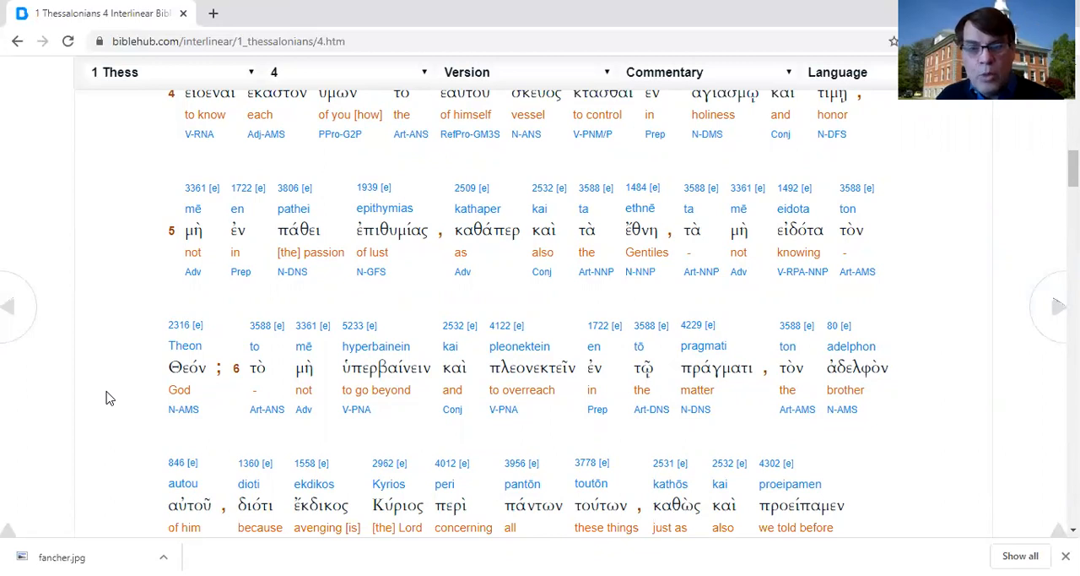
pyautogui.scroll(-3)
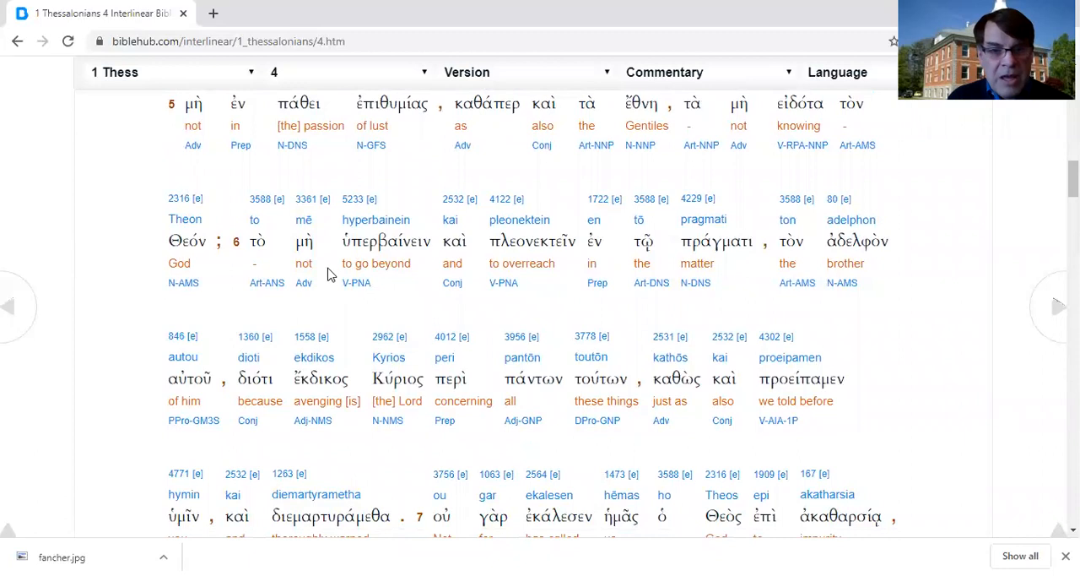
pyautogui.moveTo(522, 303)
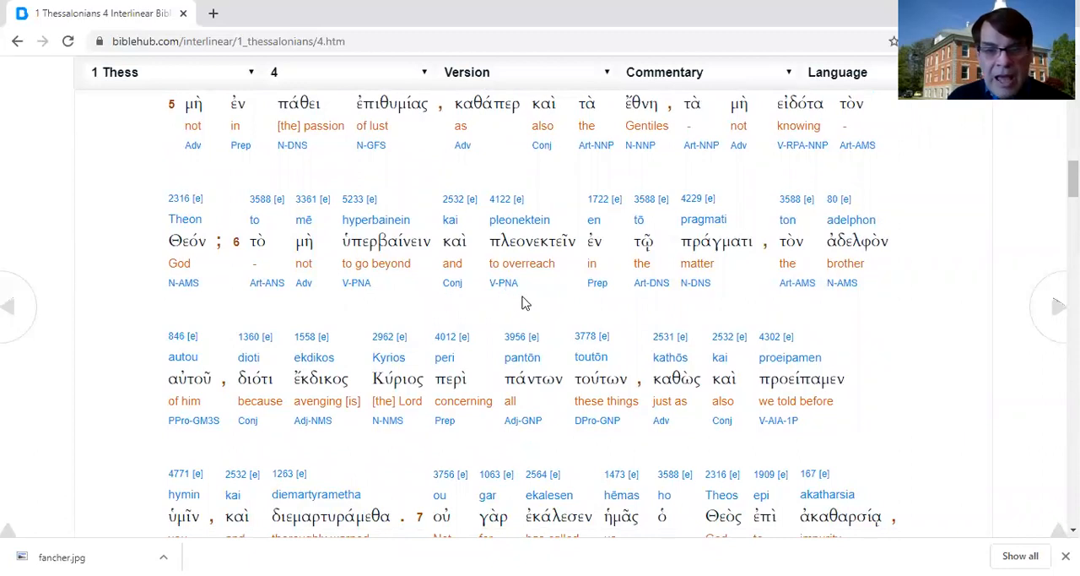
pyautogui.moveTo(726, 298)
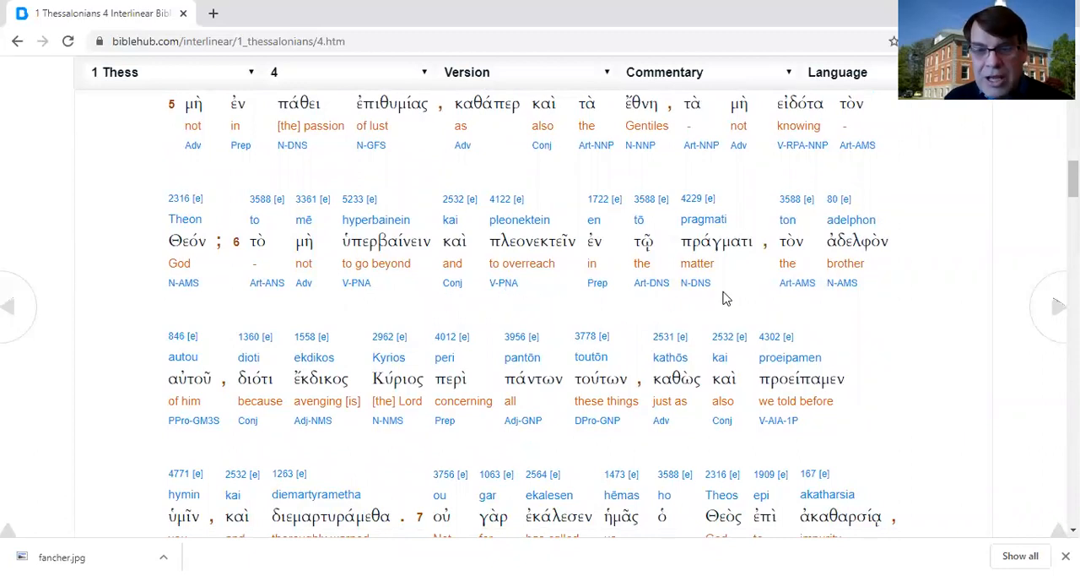
pyautogui.moveTo(762, 301)
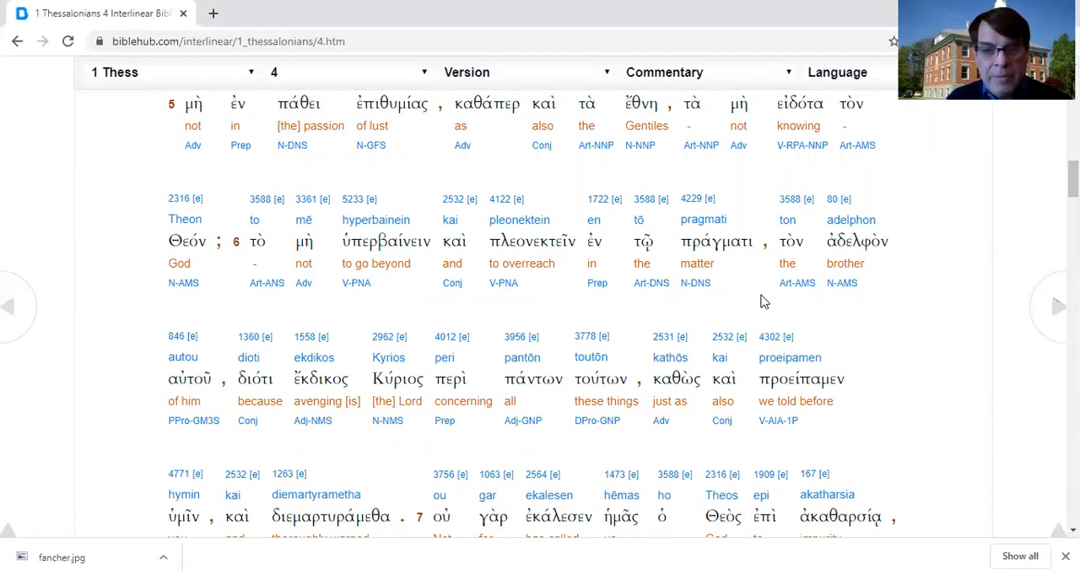
pyautogui.moveTo(183, 431)
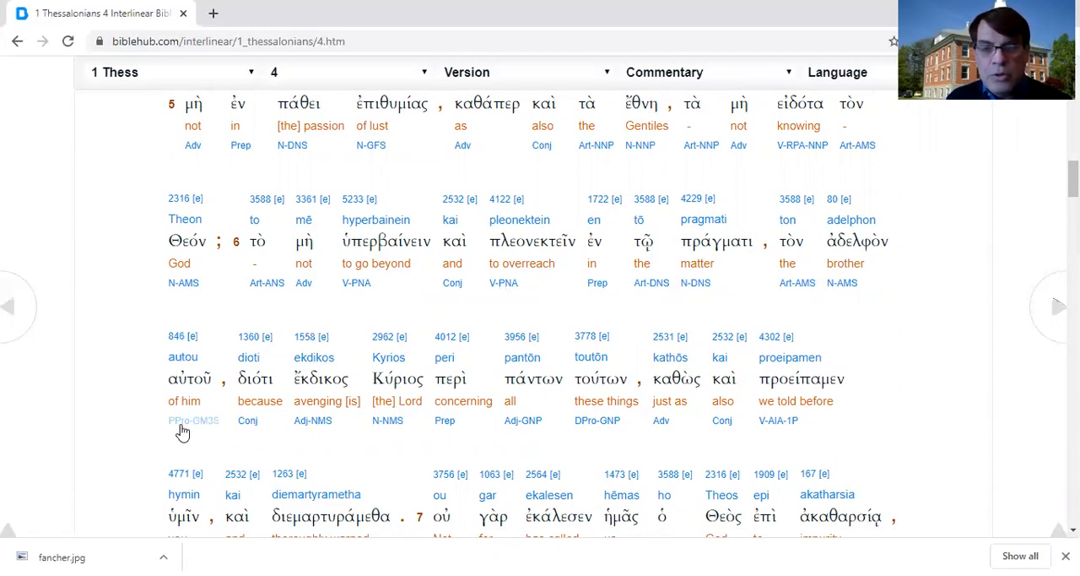
pyautogui.moveTo(385, 450)
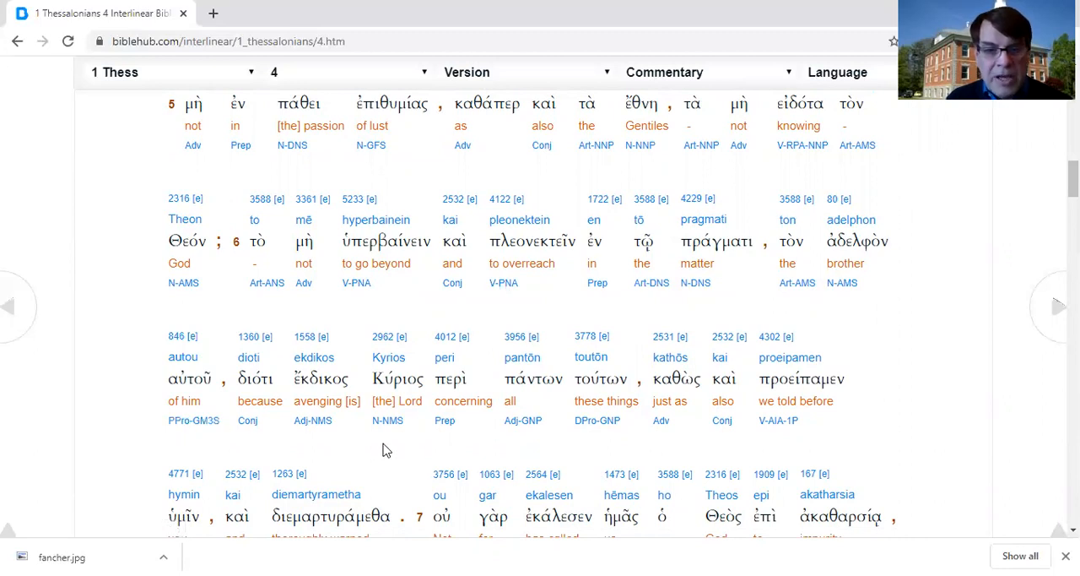
pyautogui.moveTo(272, 405)
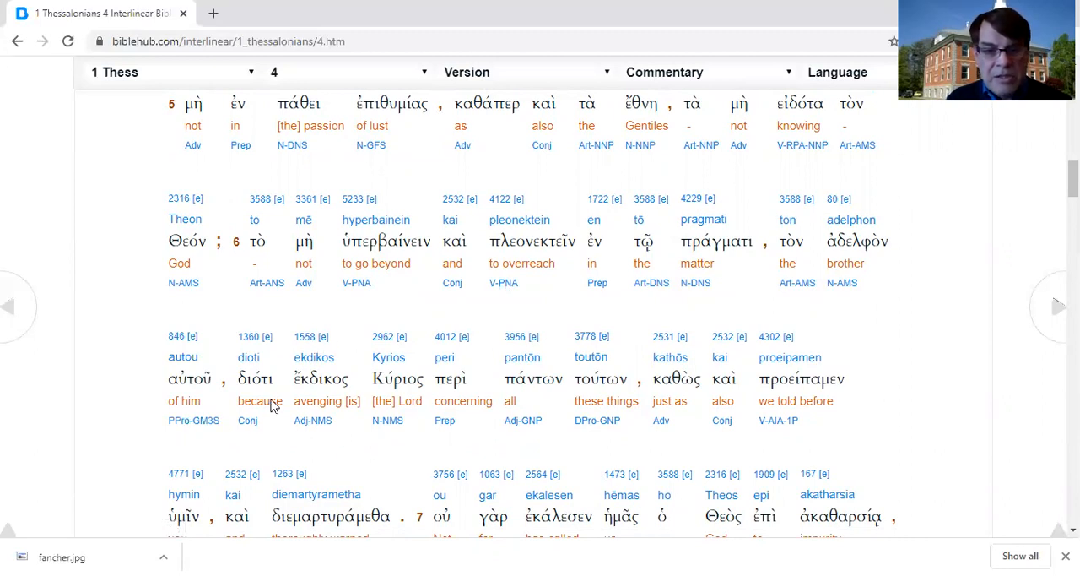
pyautogui.moveTo(323, 338)
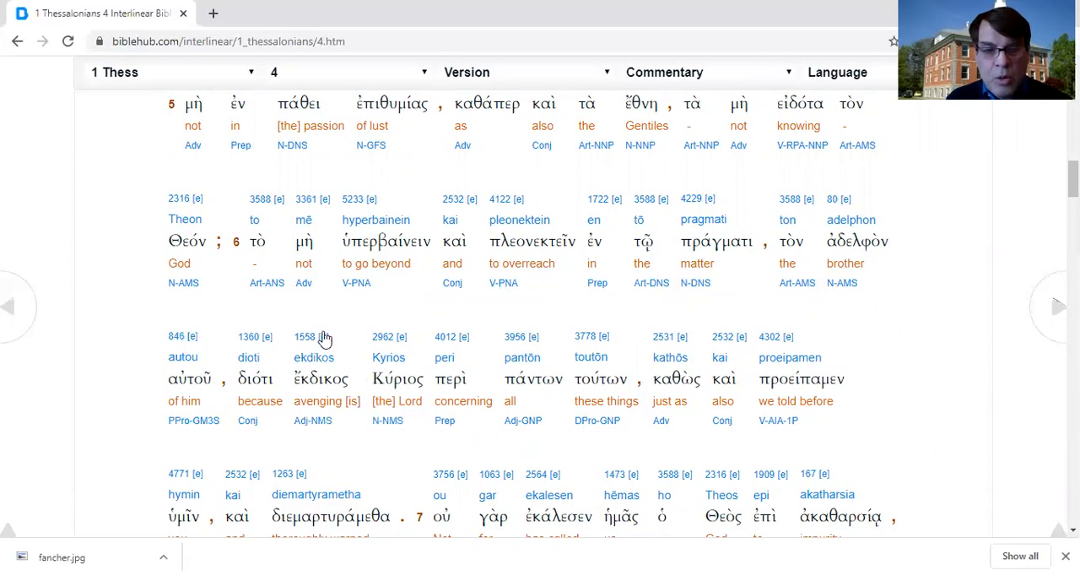
pyautogui.moveTo(532, 433)
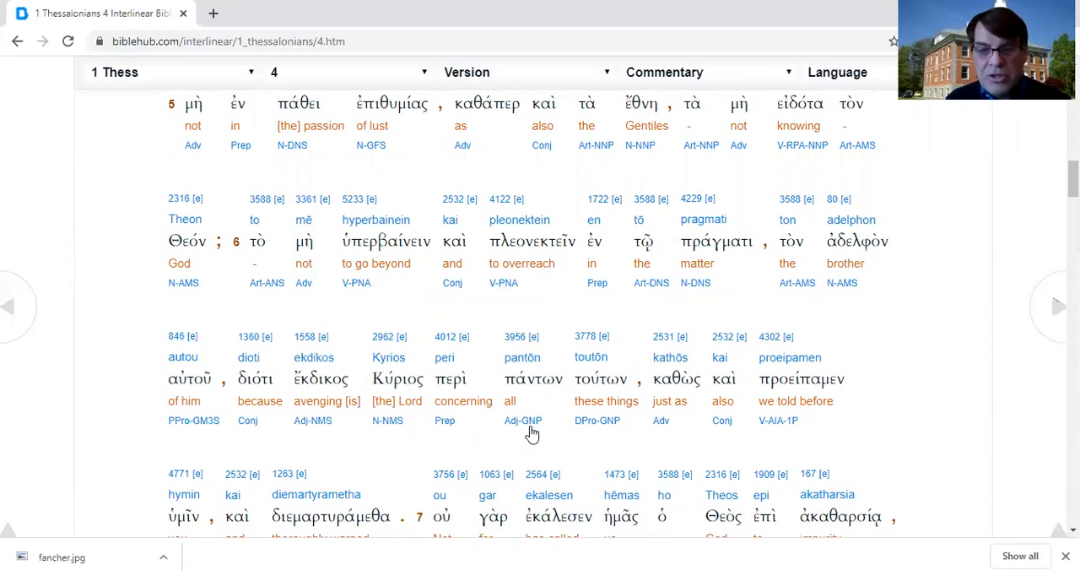
pyautogui.moveTo(754, 431)
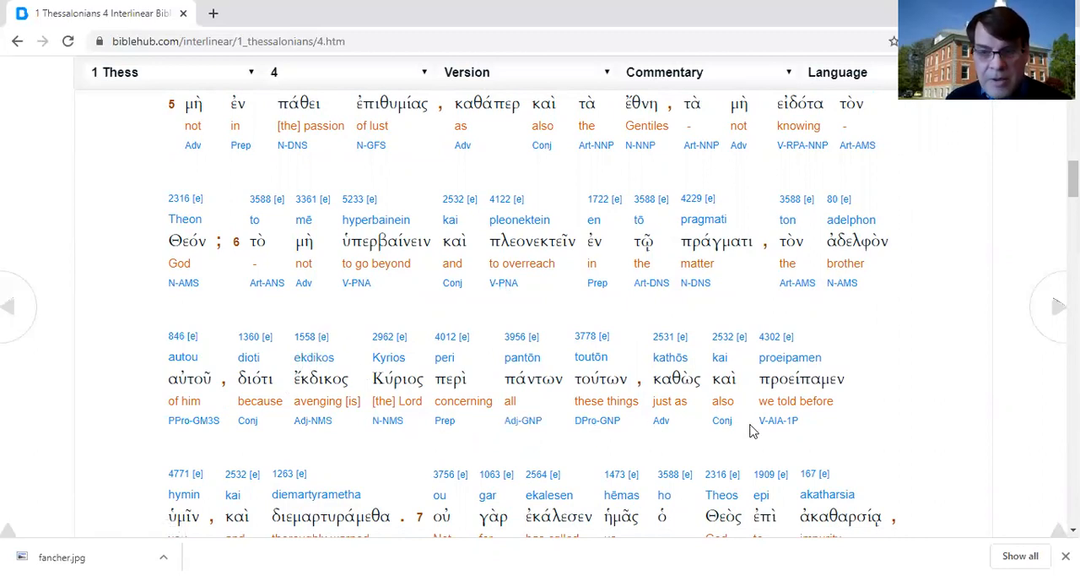
pyautogui.scroll(-3)
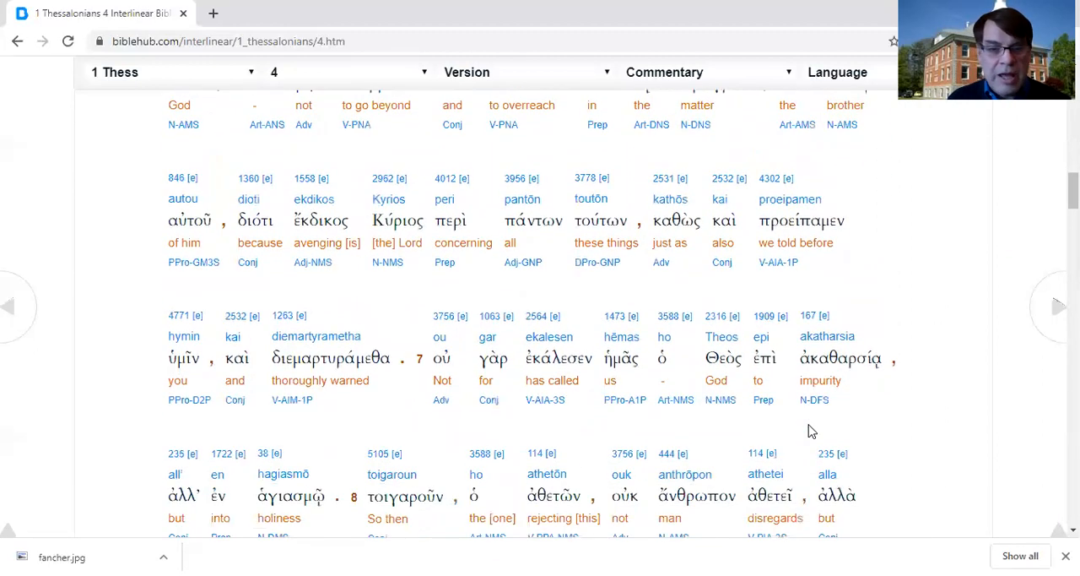
pyautogui.moveTo(141, 437)
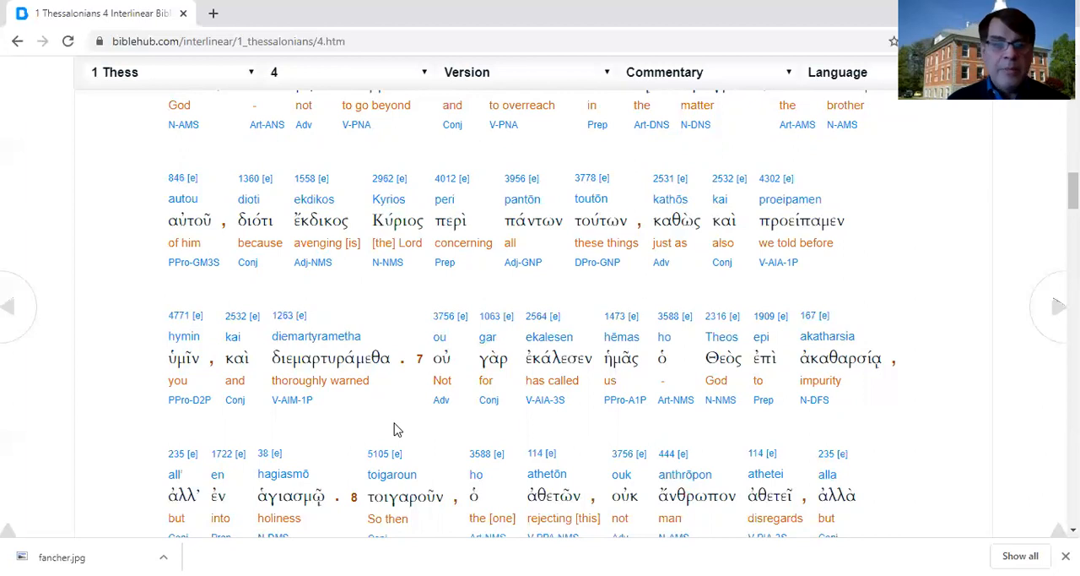
pyautogui.moveTo(129, 224)
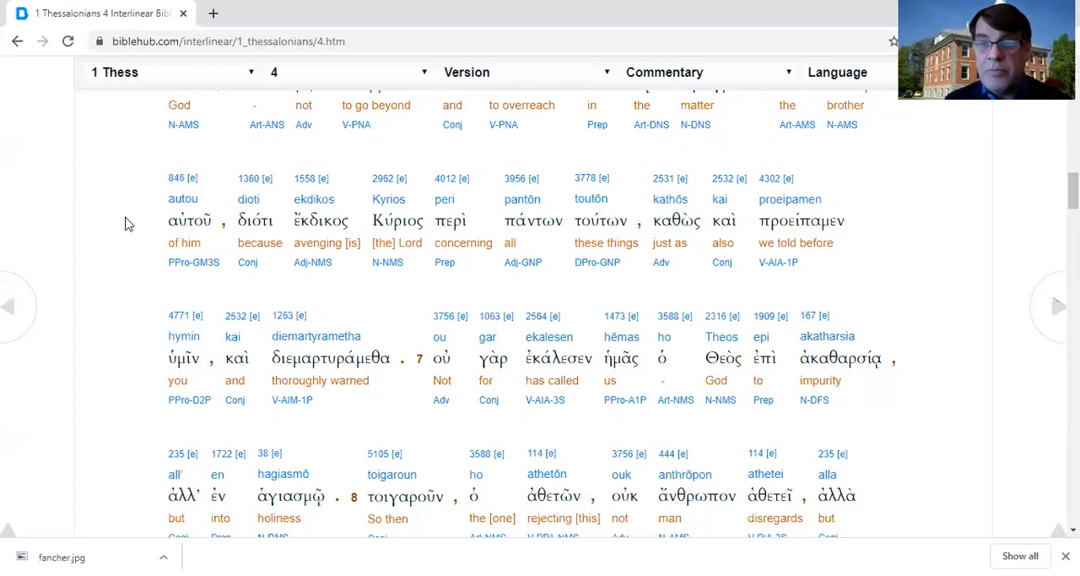
pyautogui.scroll(3)
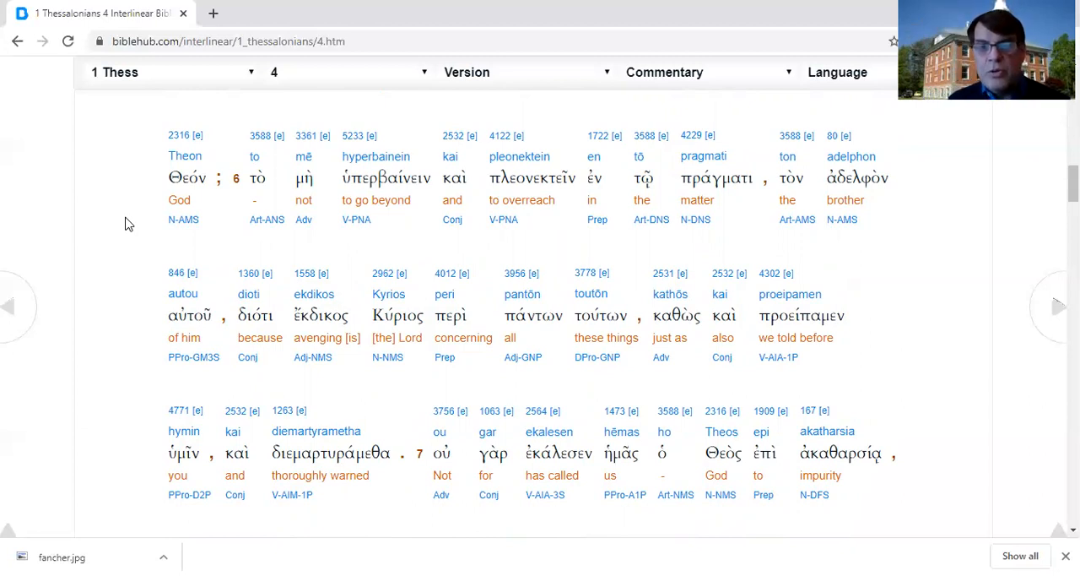
pyautogui.moveTo(935, 262)
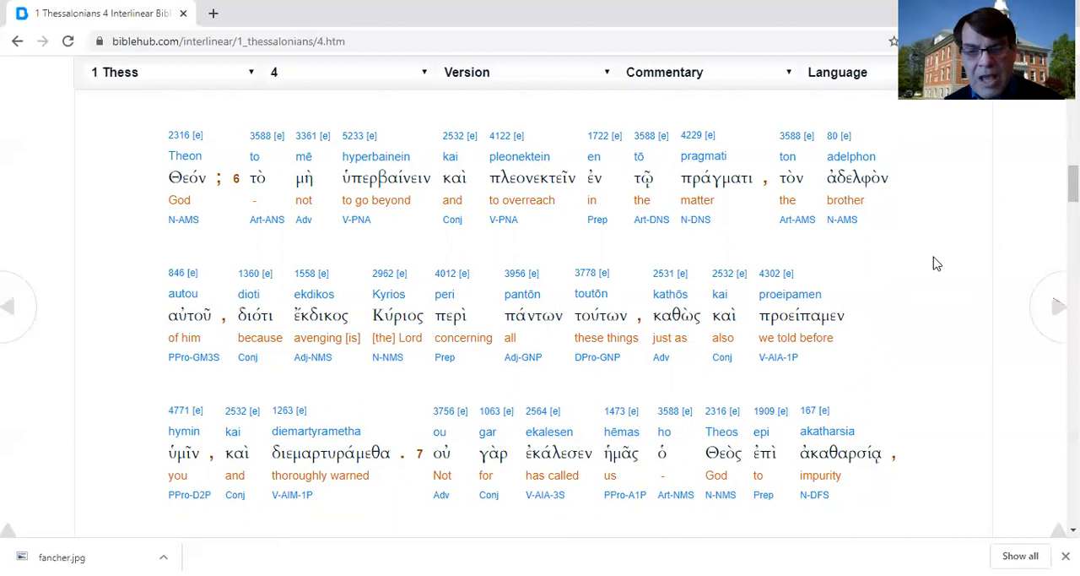
pyautogui.moveTo(492, 254)
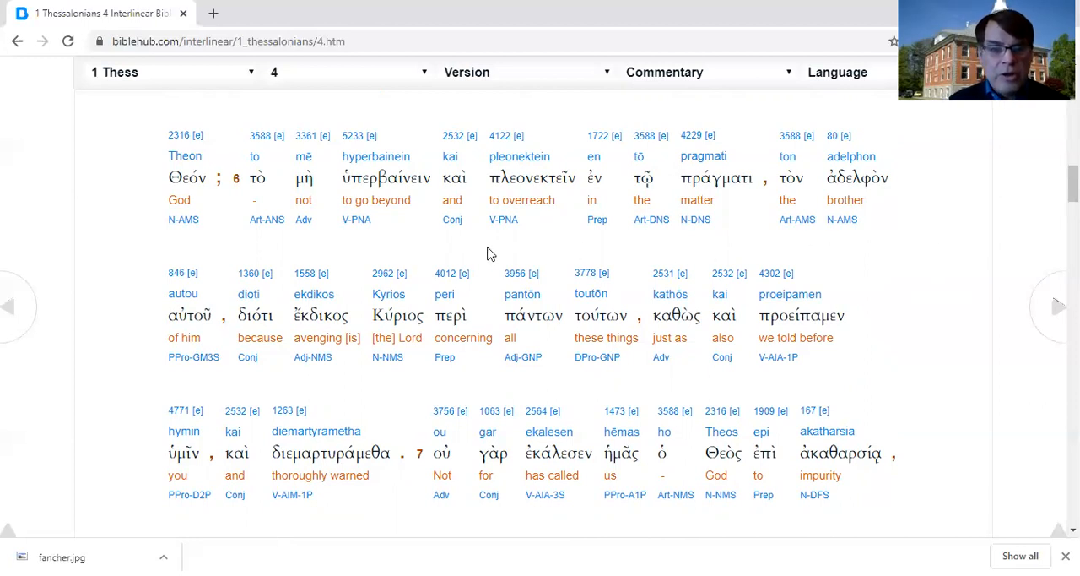
pyautogui.moveTo(924, 369)
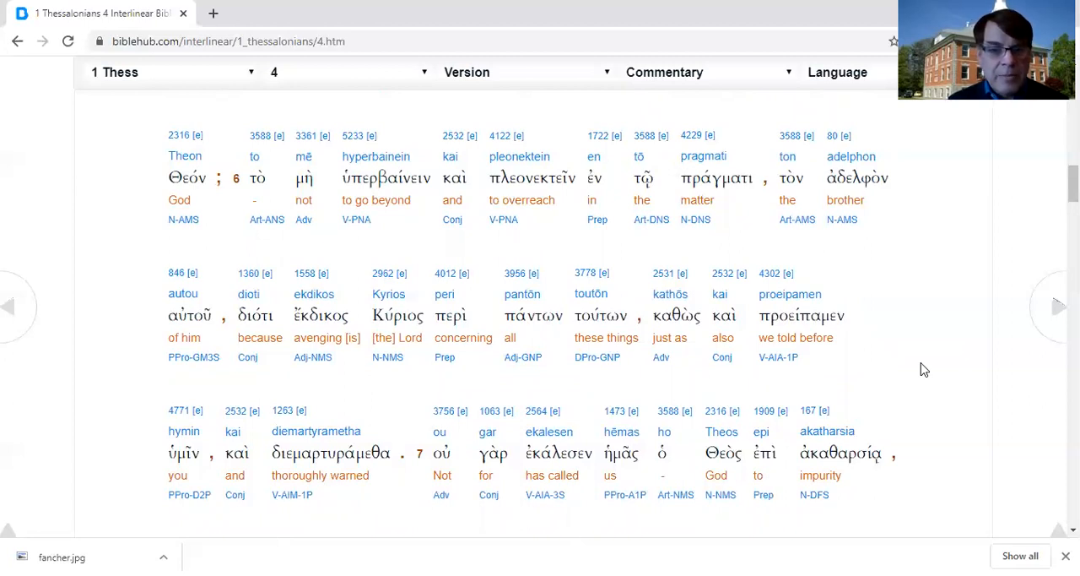
pyautogui.moveTo(990, 388)
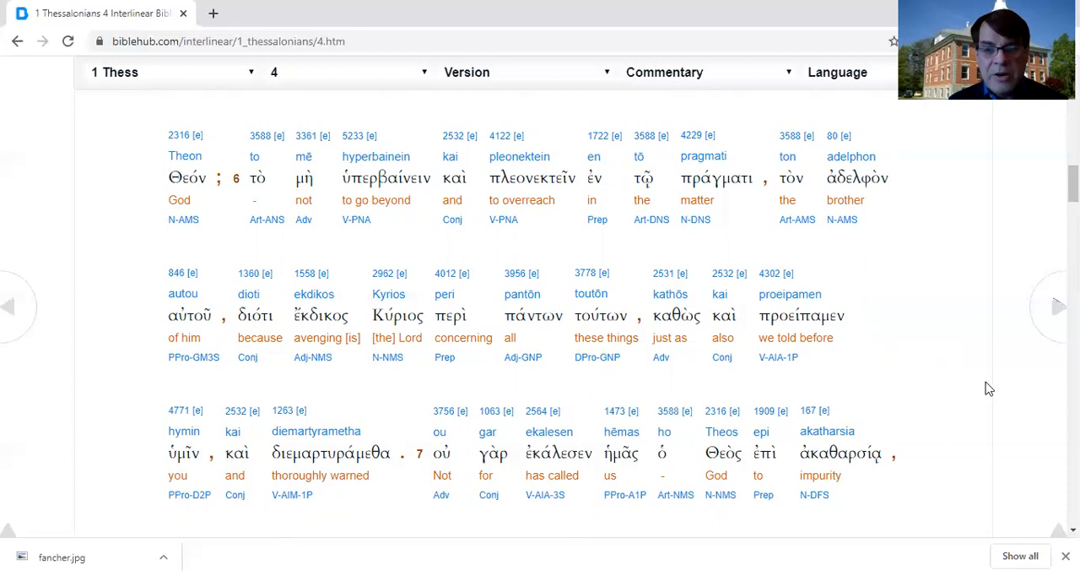
pyautogui.moveTo(925, 393)
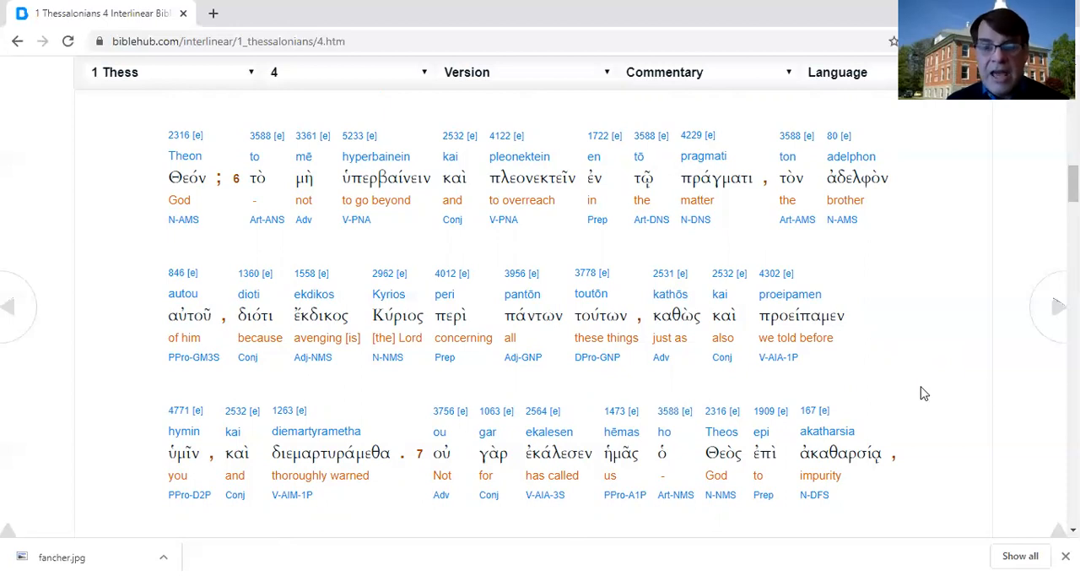
pyautogui.scroll(-3)
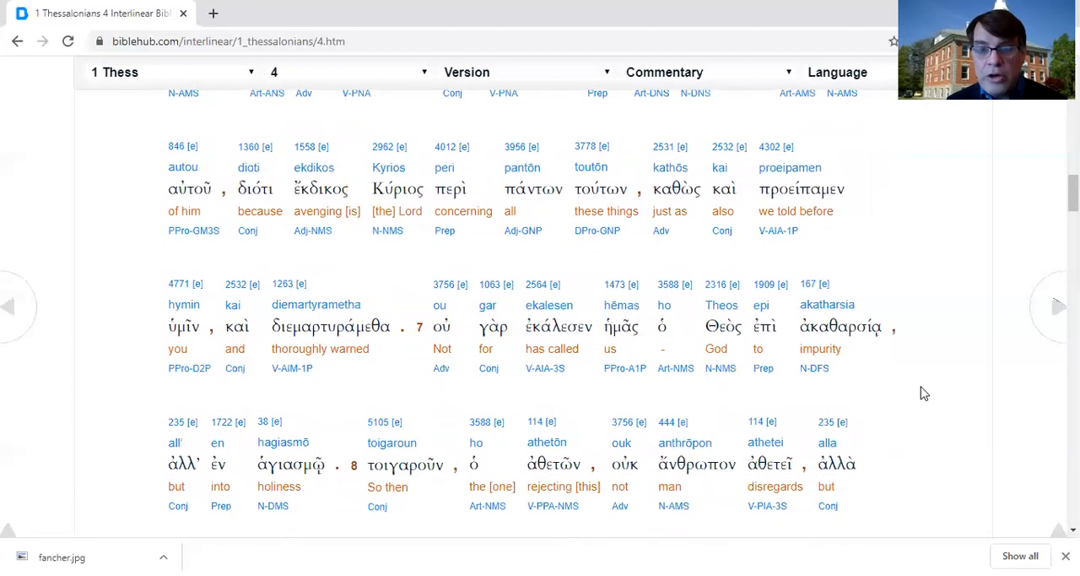
pyautogui.scroll(-3)
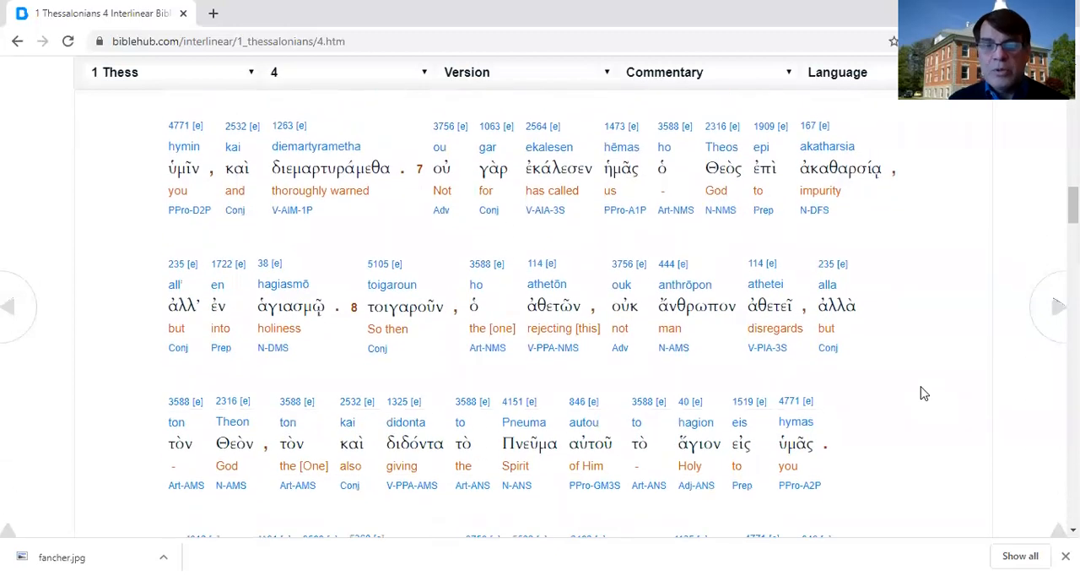
pyautogui.moveTo(485, 177)
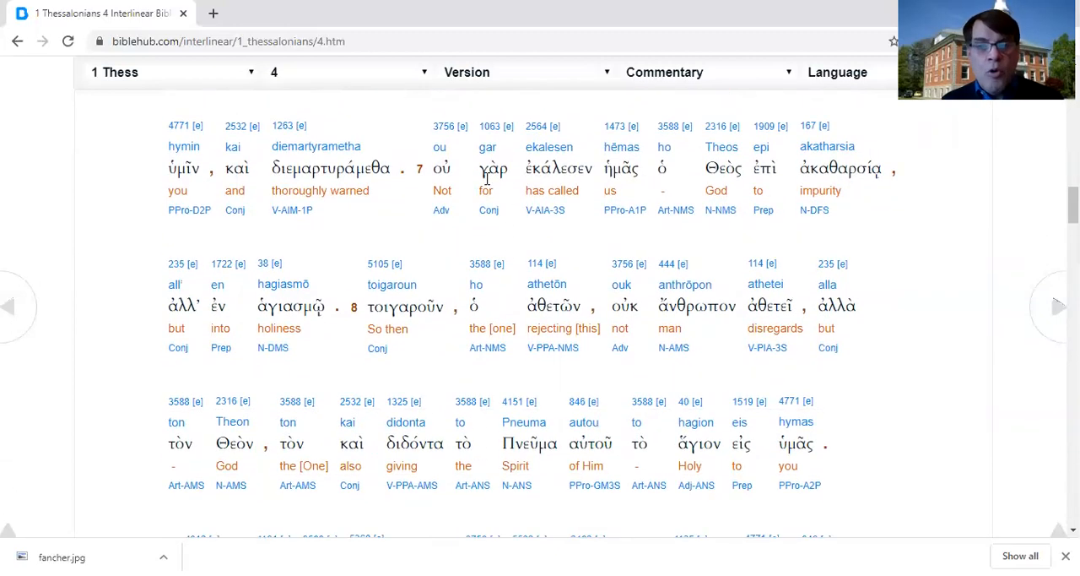
pyautogui.moveTo(823, 232)
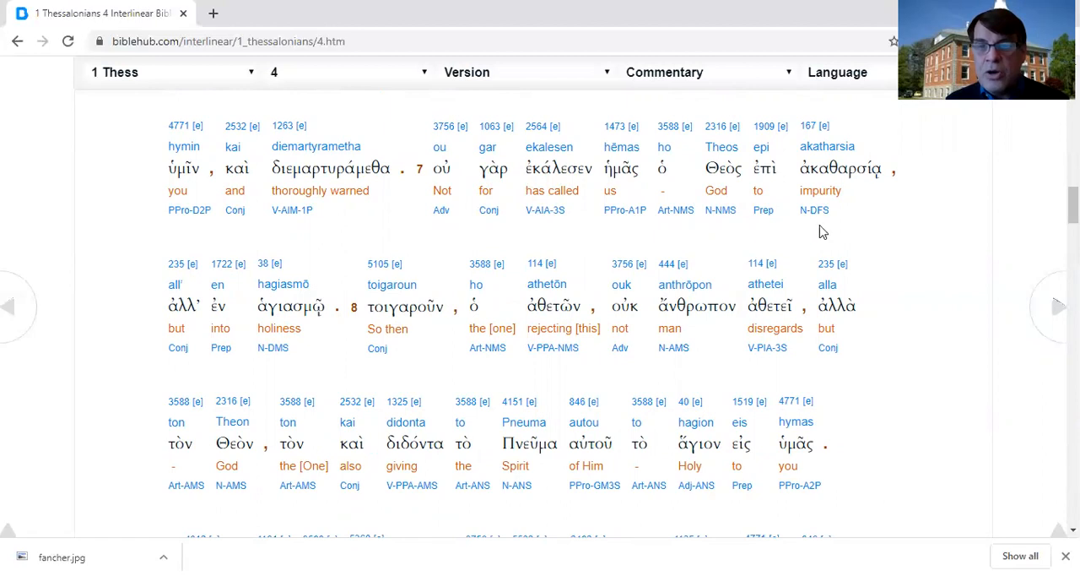
pyautogui.moveTo(182, 366)
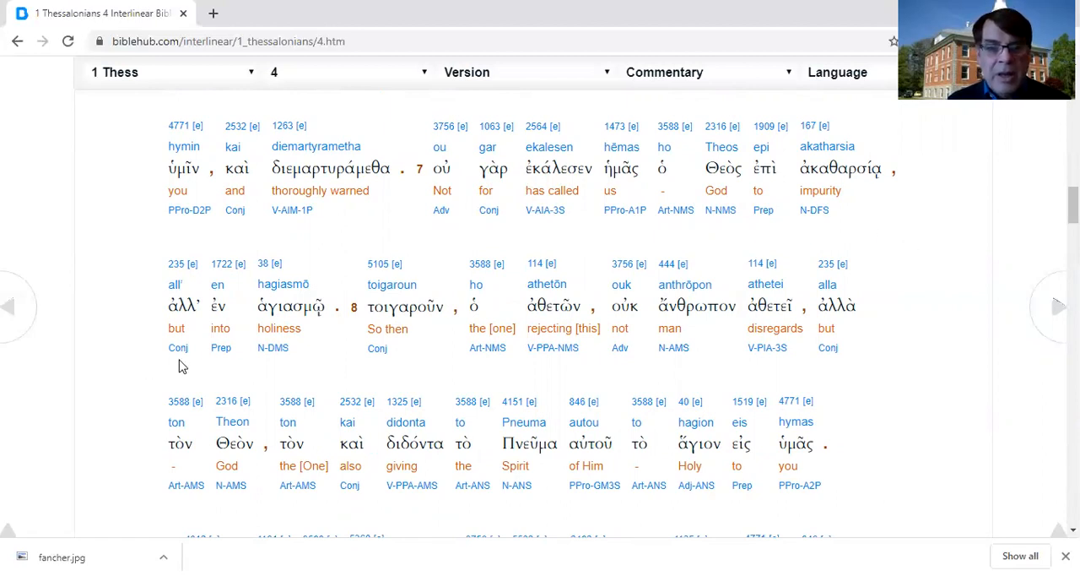
pyautogui.moveTo(325, 371)
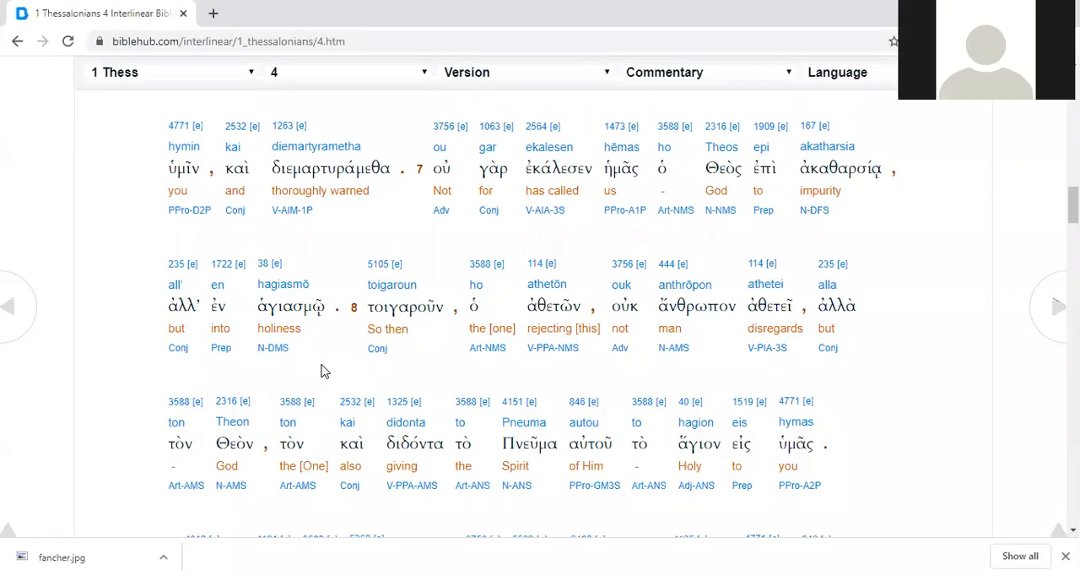
pyautogui.moveTo(800, 46)
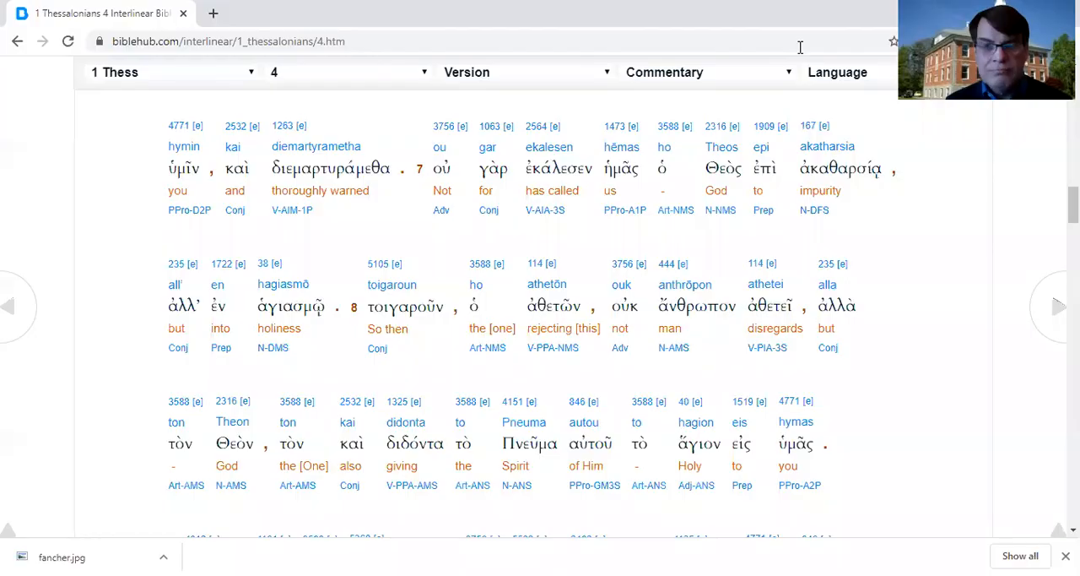
pyautogui.moveTo(377, 263)
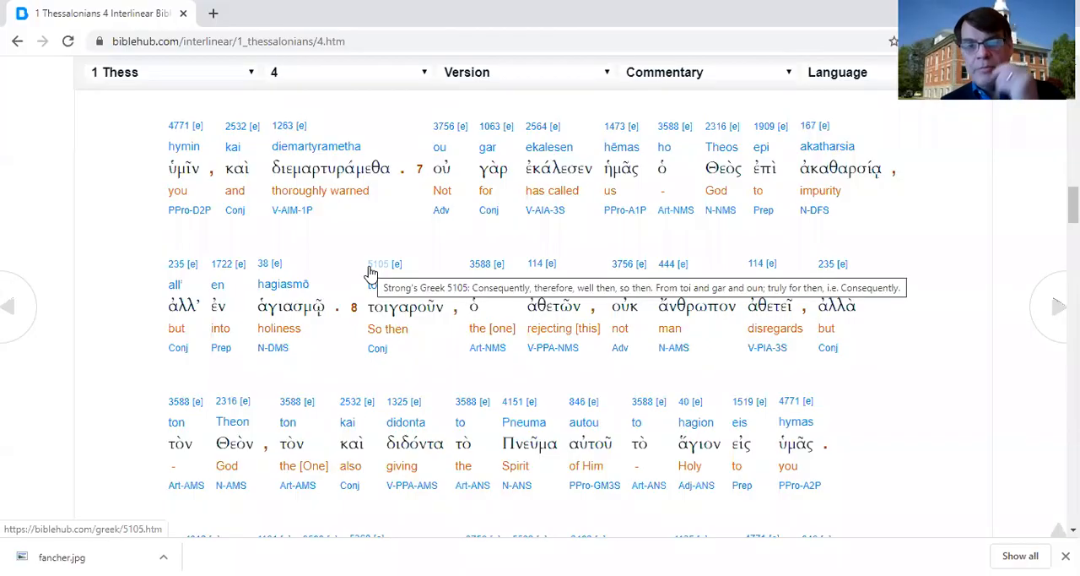
pyautogui.moveTo(485, 375)
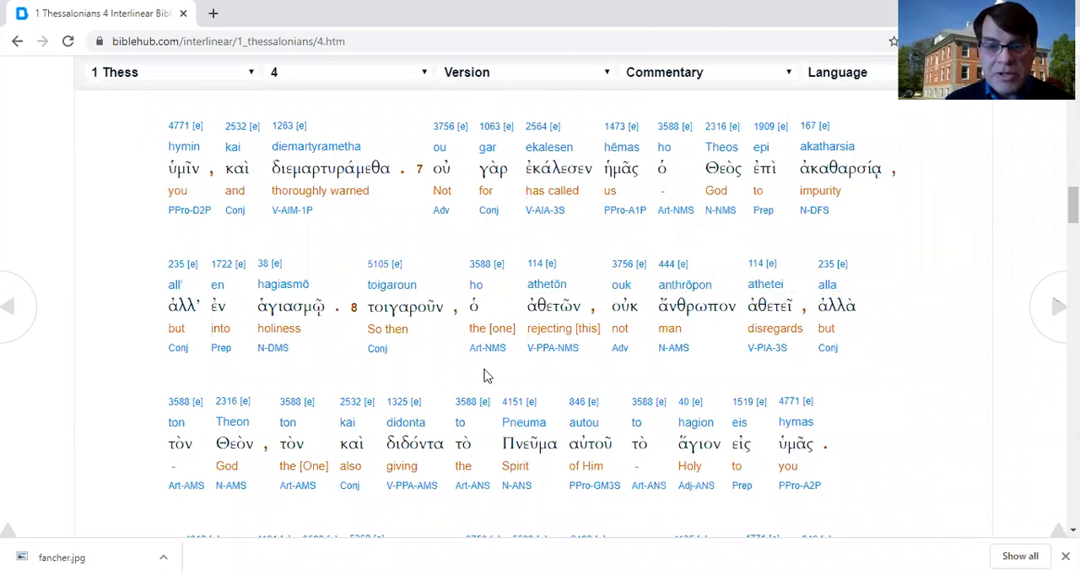
pyautogui.moveTo(607, 376)
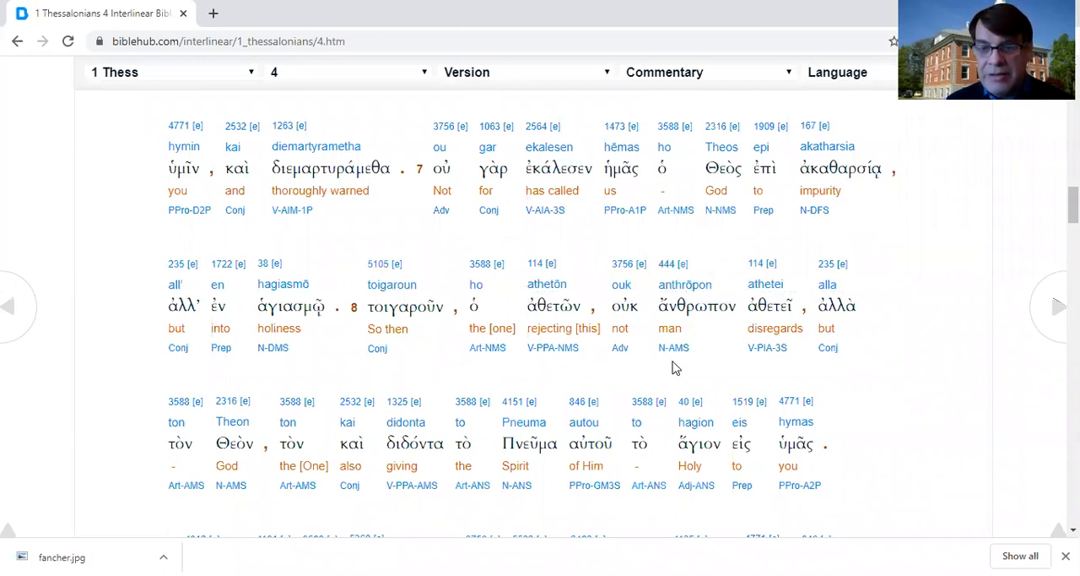
pyautogui.moveTo(751, 371)
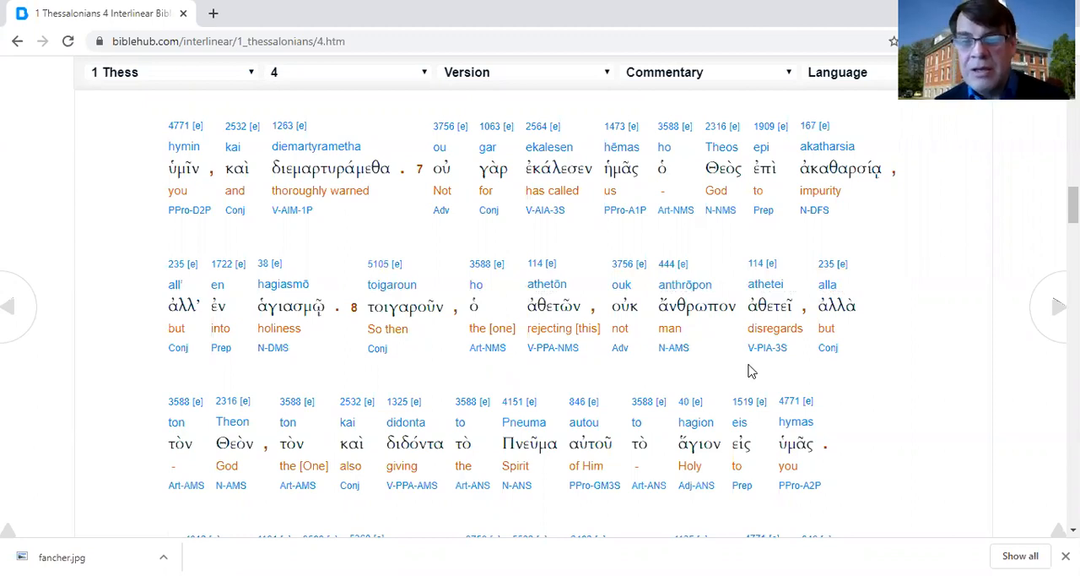
pyautogui.moveTo(886, 373)
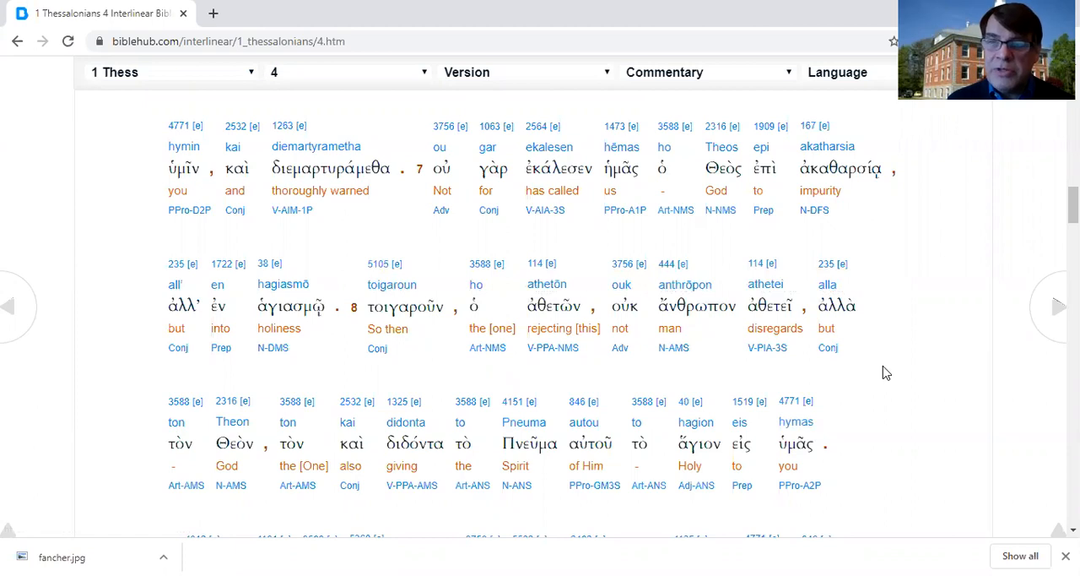
pyautogui.moveTo(714, 372)
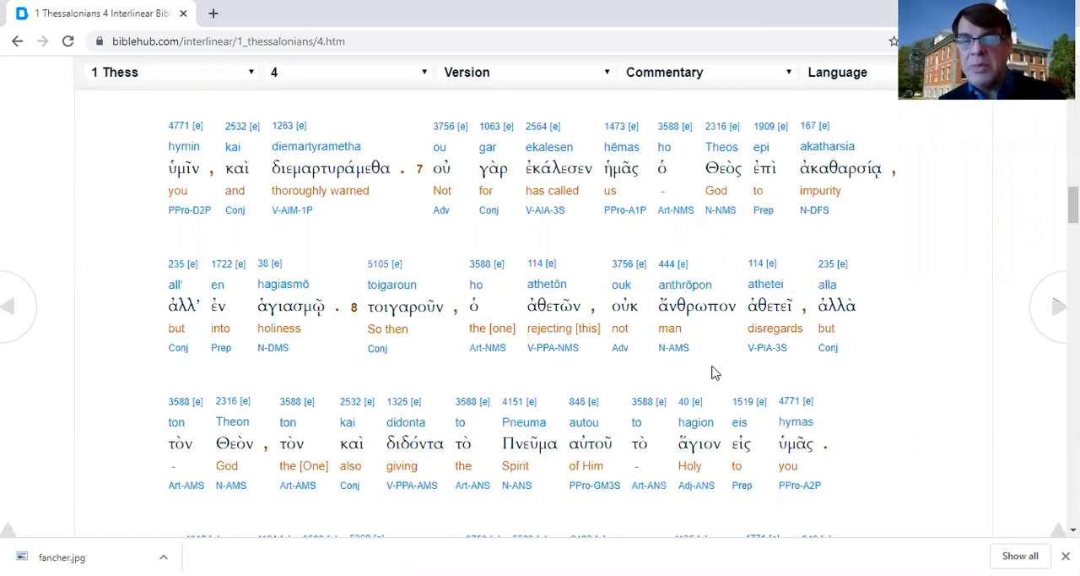
pyautogui.moveTo(346, 468)
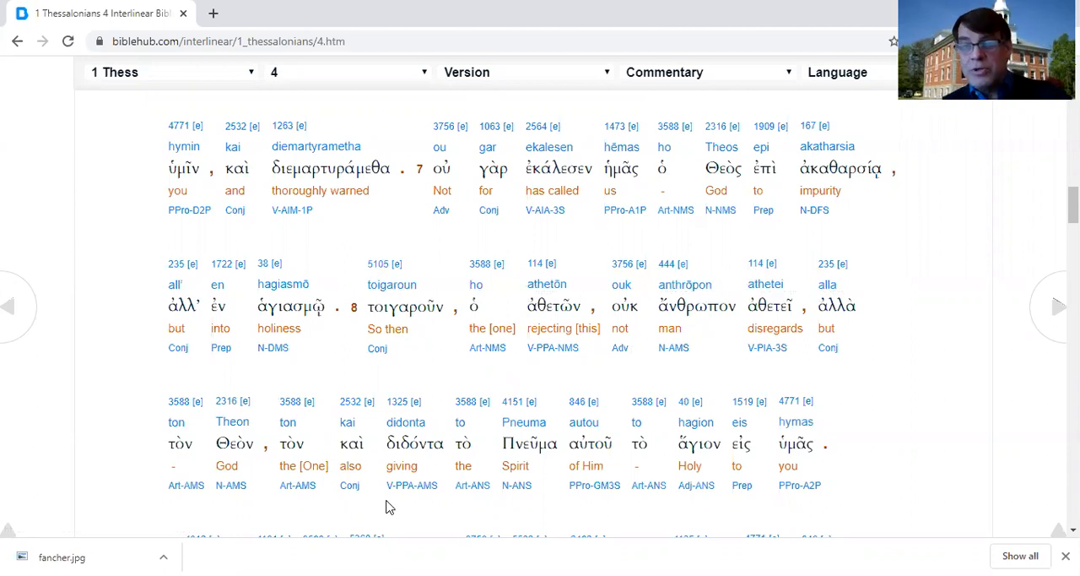
pyautogui.moveTo(969, 356)
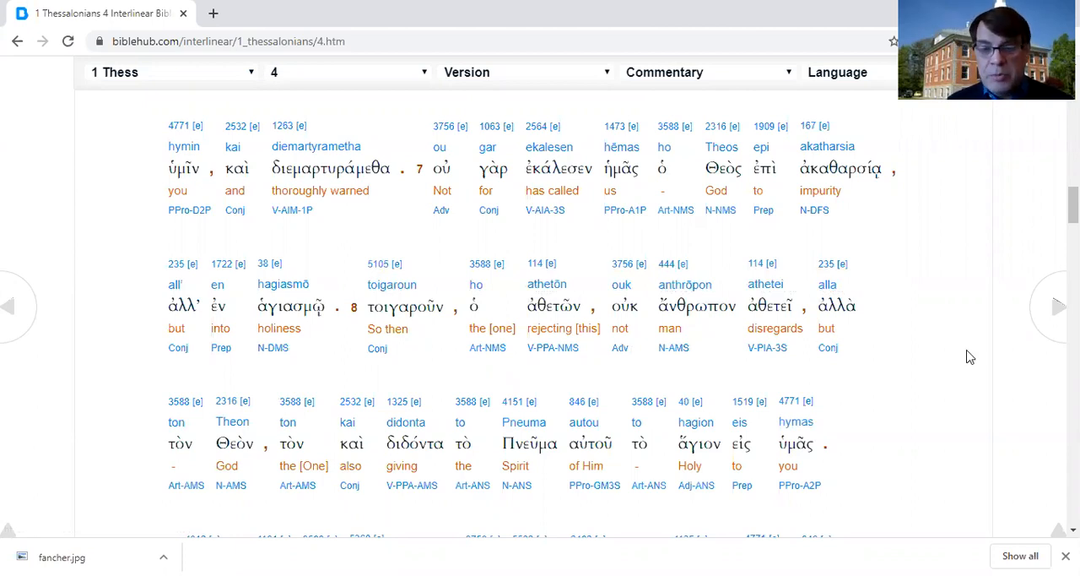
pyautogui.scroll(-3)
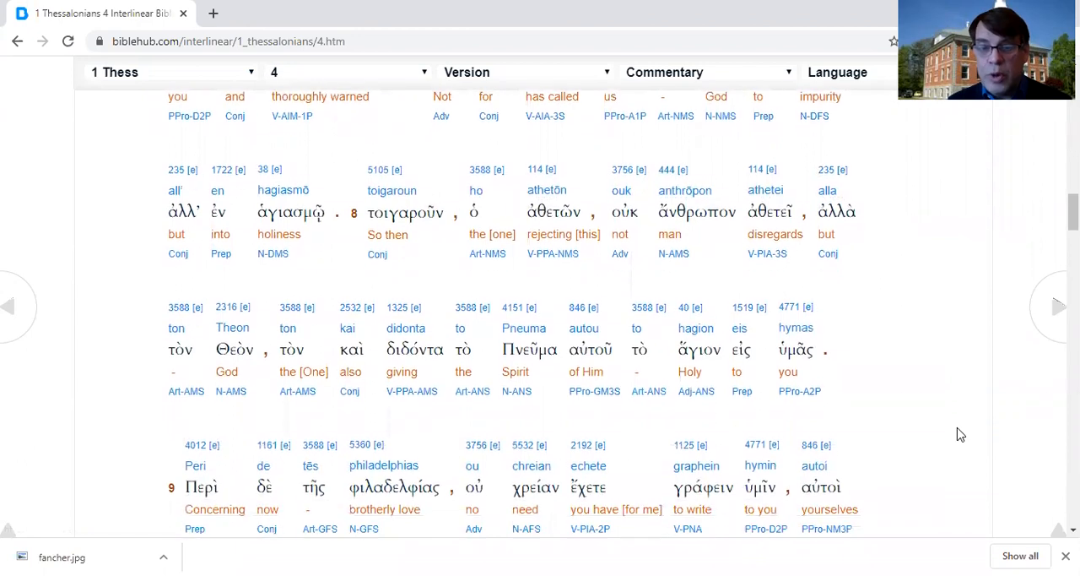
pyautogui.scroll(-3)
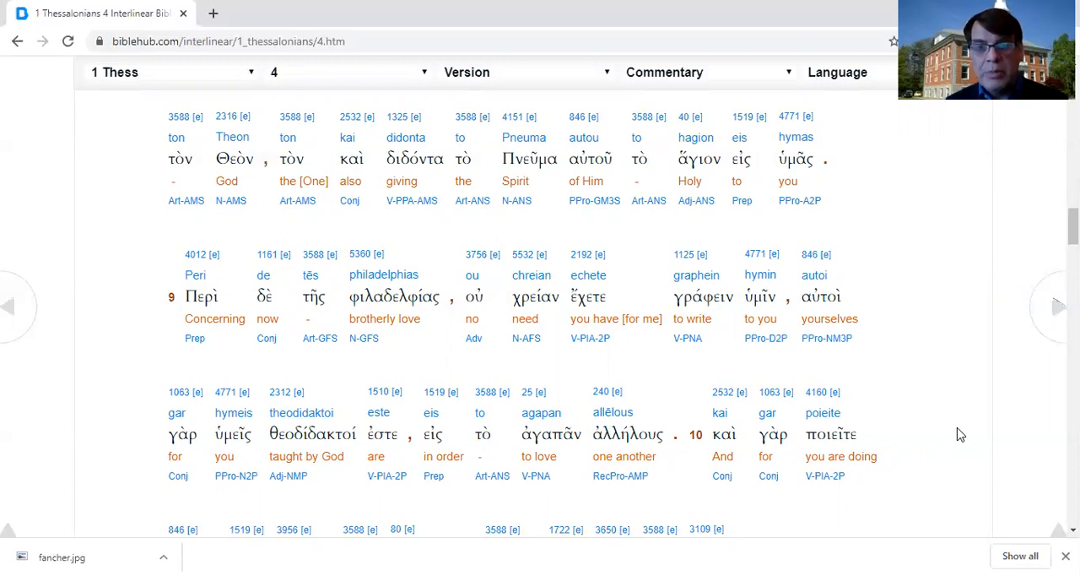
pyautogui.moveTo(642, 189)
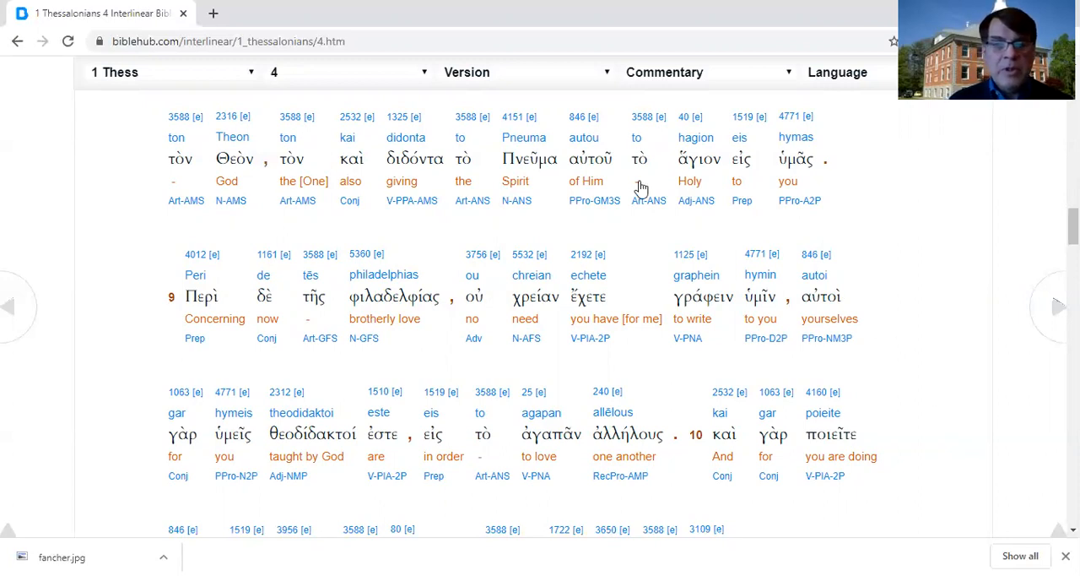
pyautogui.moveTo(502, 234)
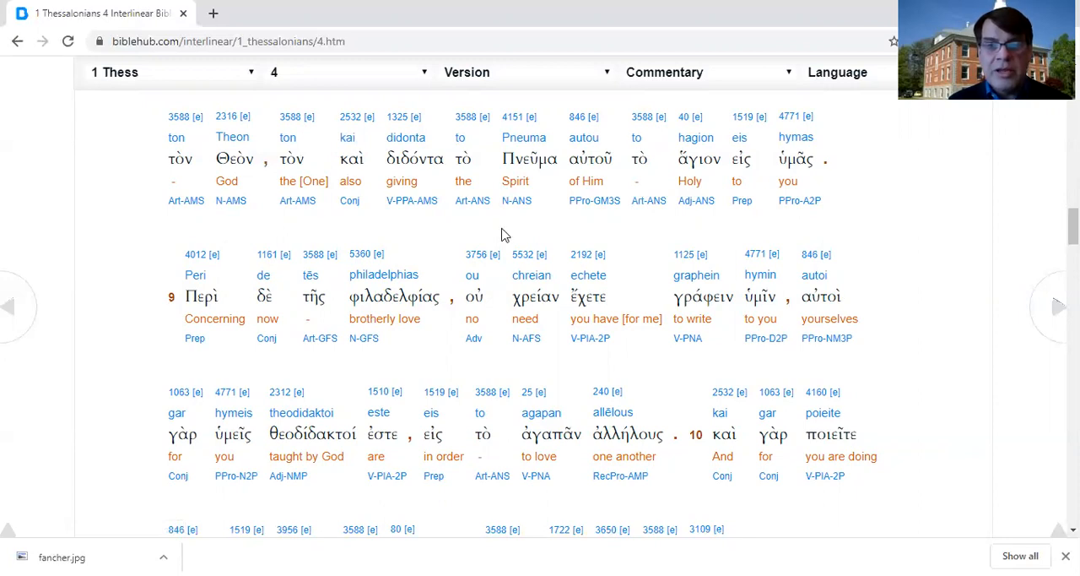
pyautogui.moveTo(817, 247)
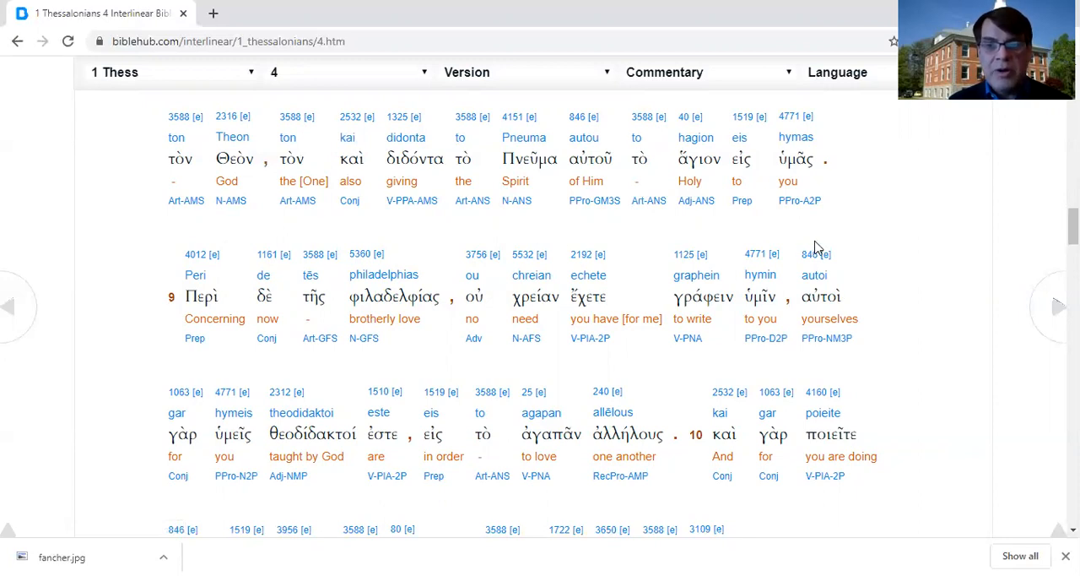
pyautogui.moveTo(859, 242)
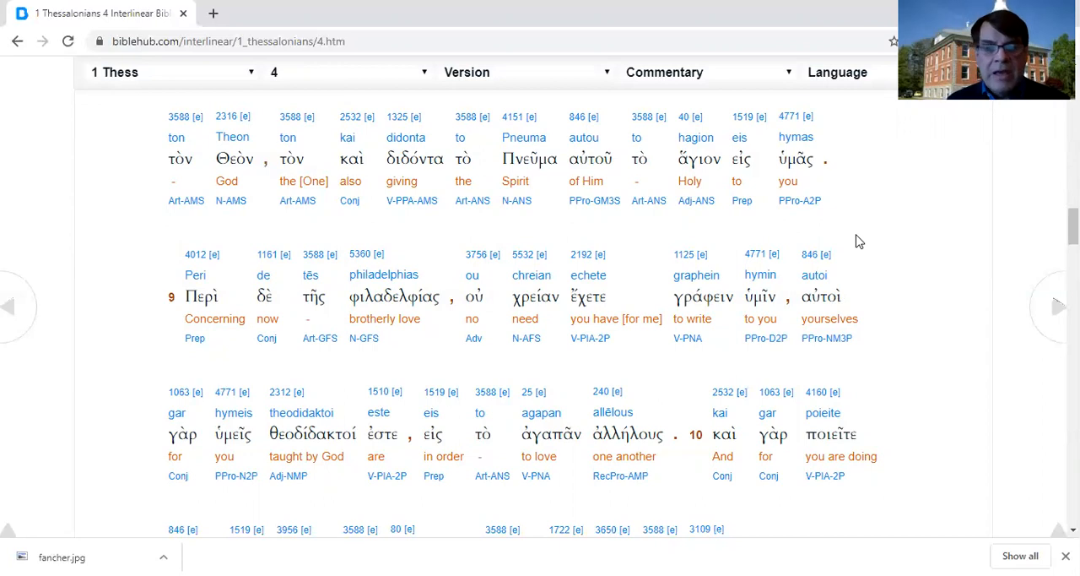
pyautogui.moveTo(90, 287)
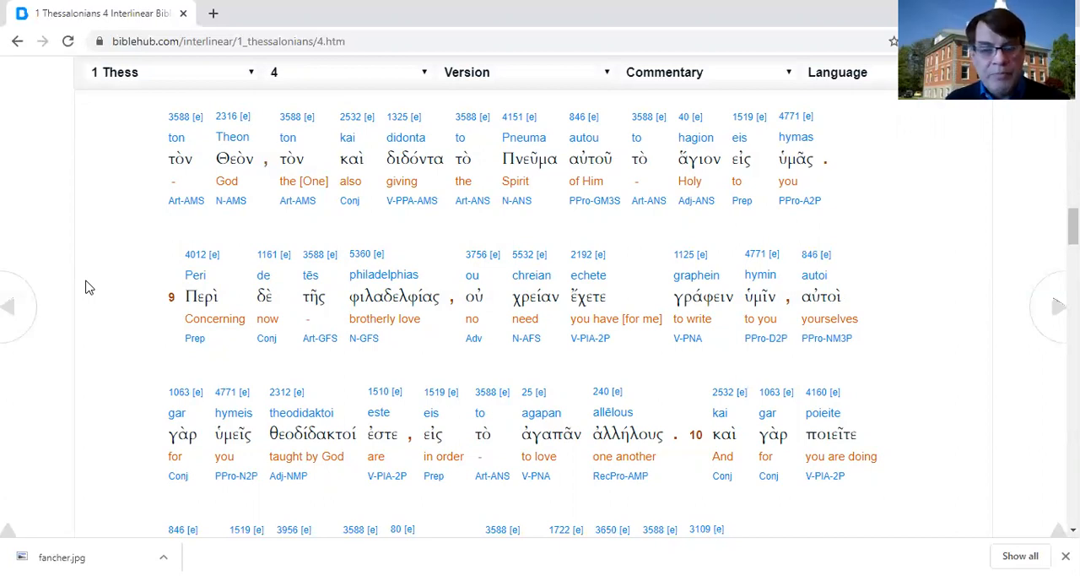
pyautogui.scroll(-3)
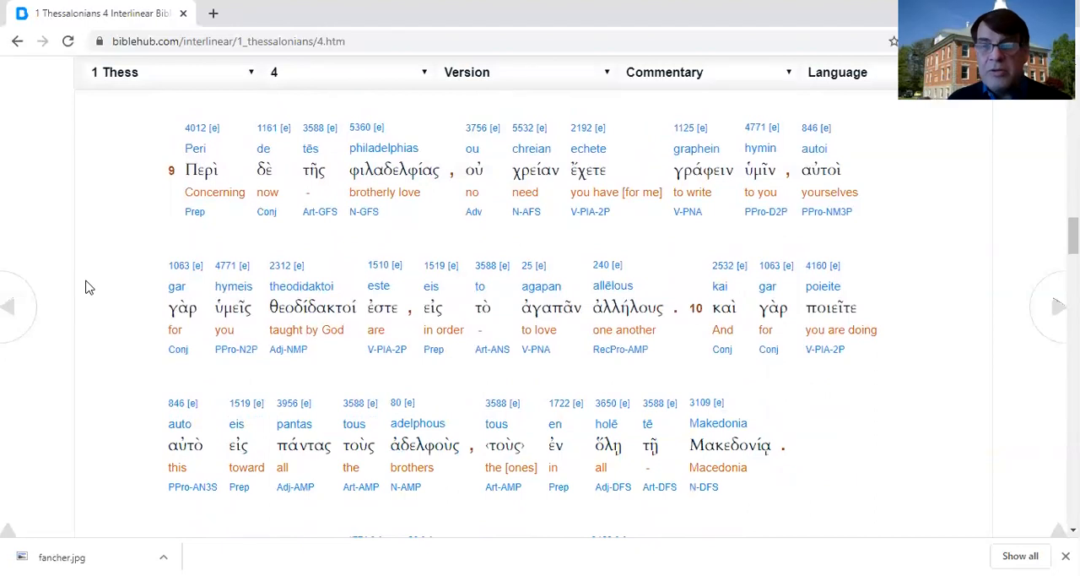
pyautogui.moveTo(389, 252)
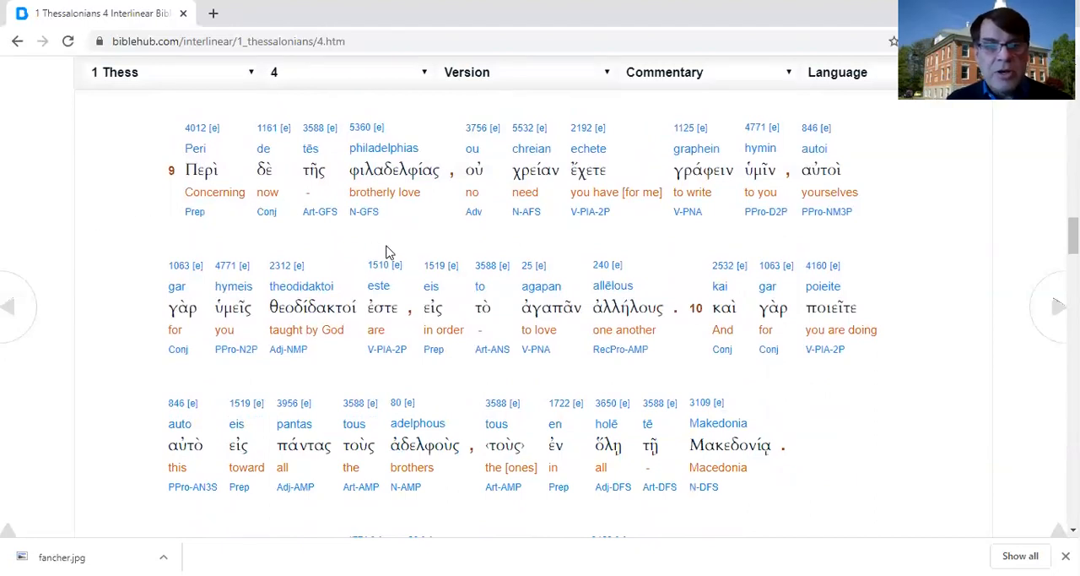
pyautogui.moveTo(755, 236)
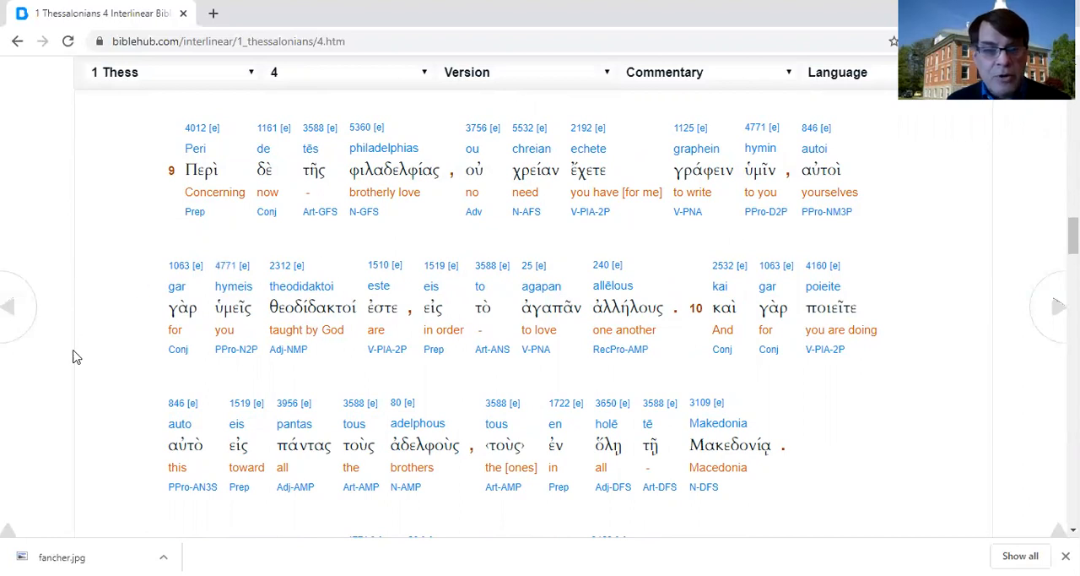
pyautogui.moveTo(290, 377)
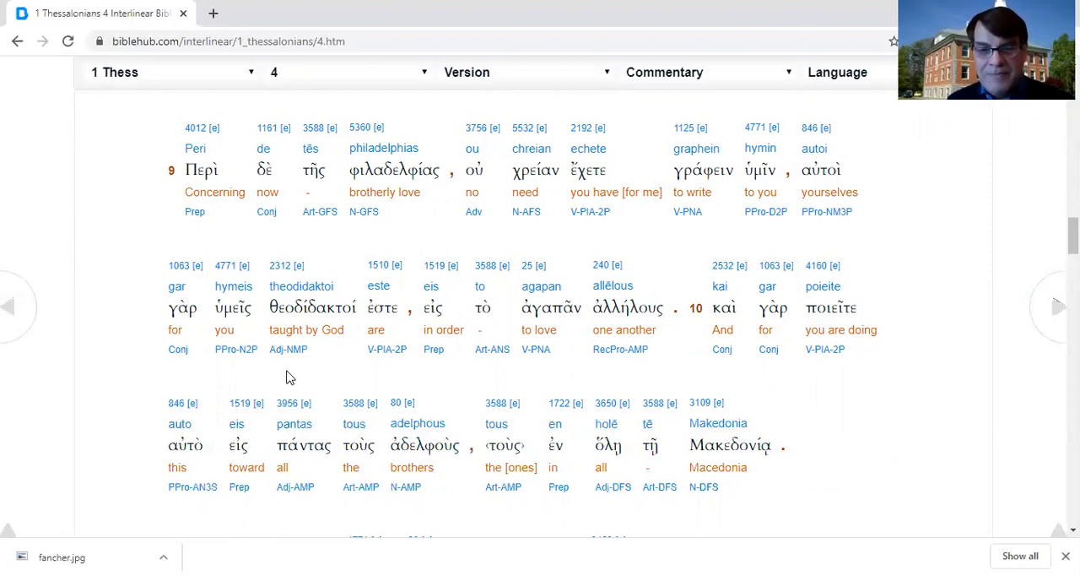
pyautogui.moveTo(654, 372)
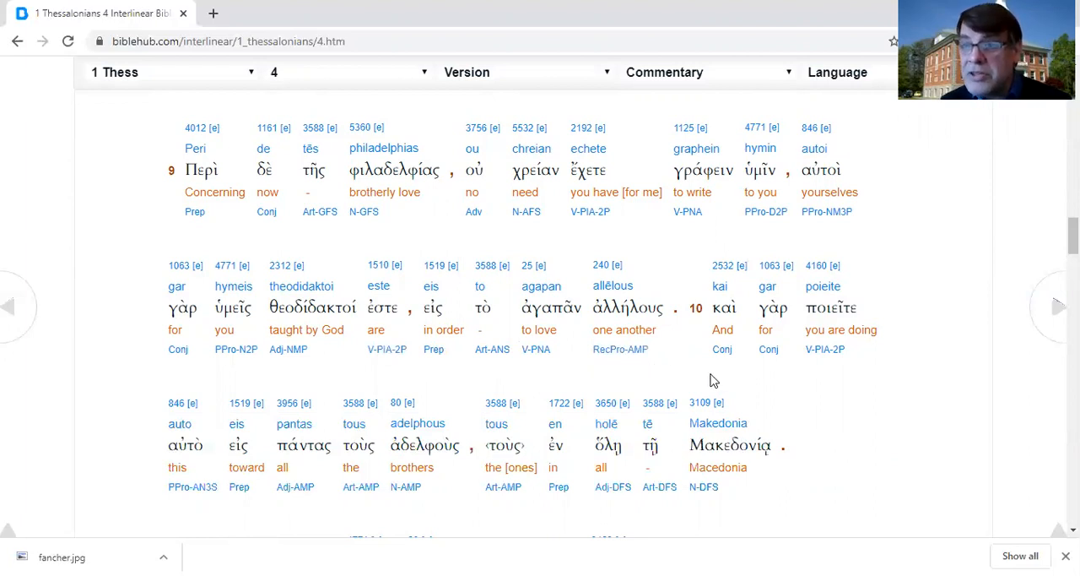
pyautogui.moveTo(699, 327)
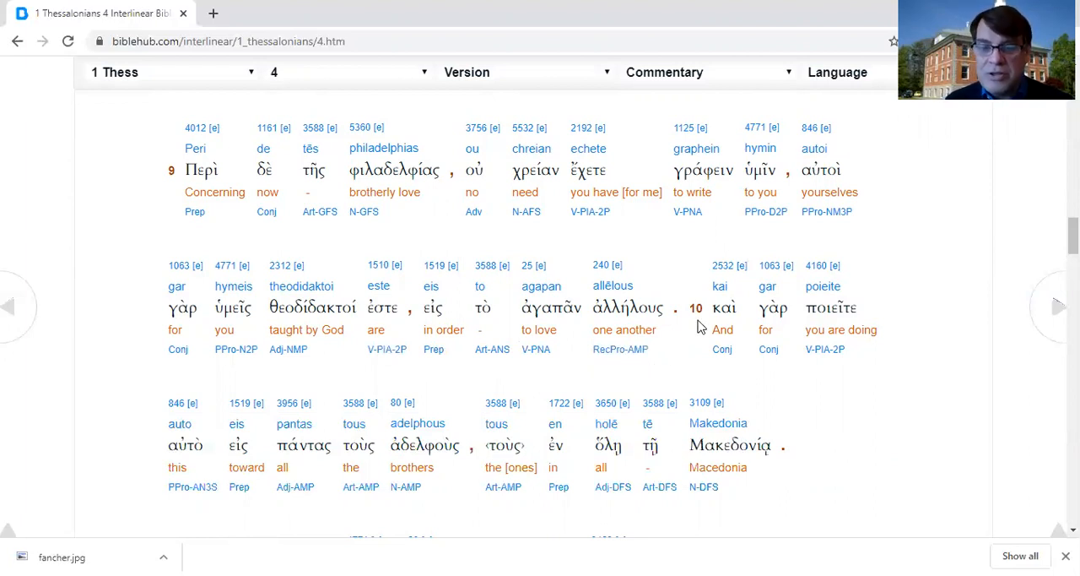
pyautogui.moveTo(195, 428)
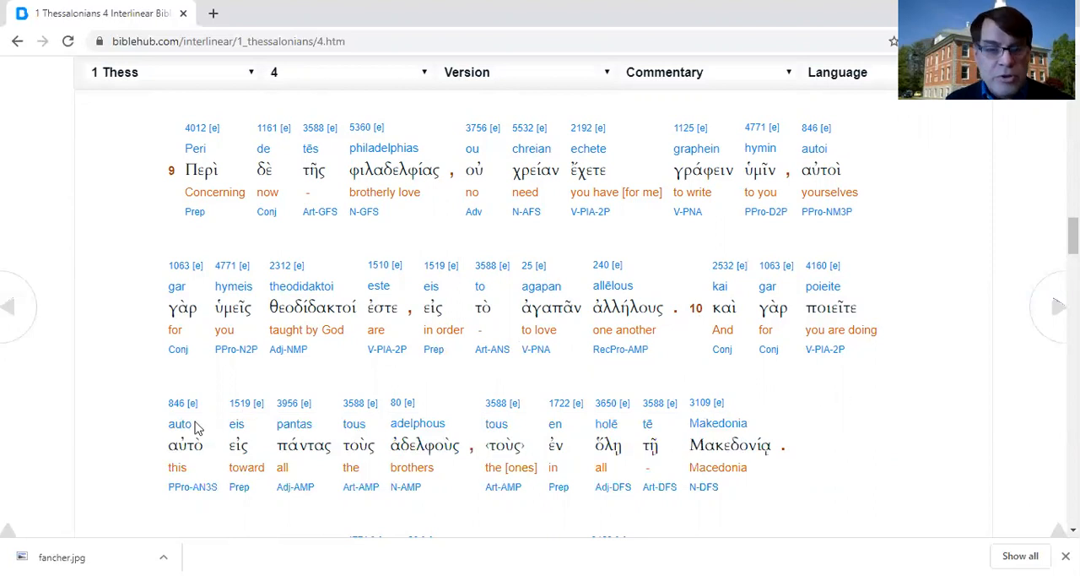
pyautogui.moveTo(498, 509)
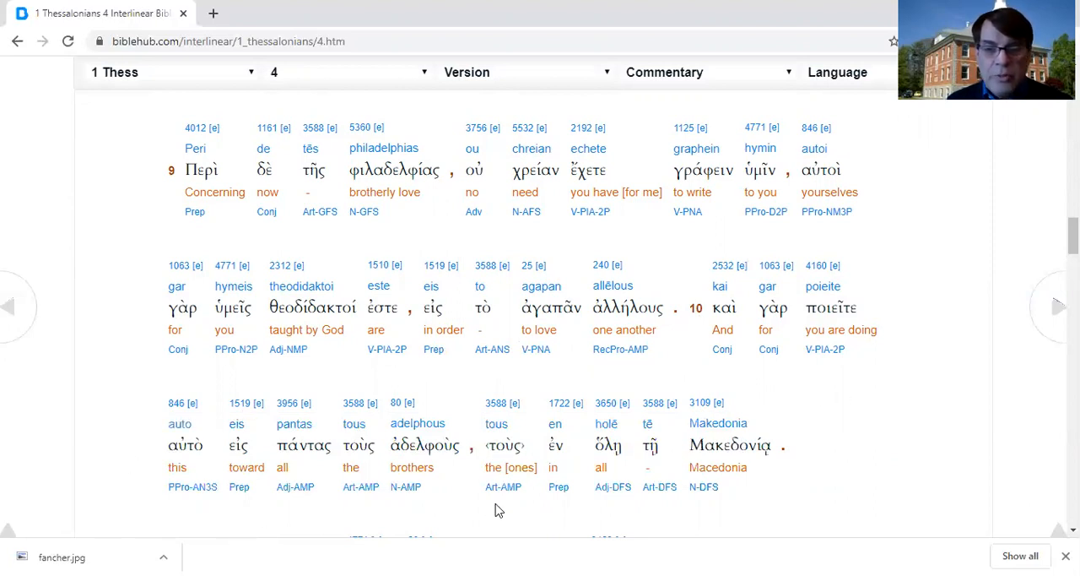
pyautogui.moveTo(720, 460)
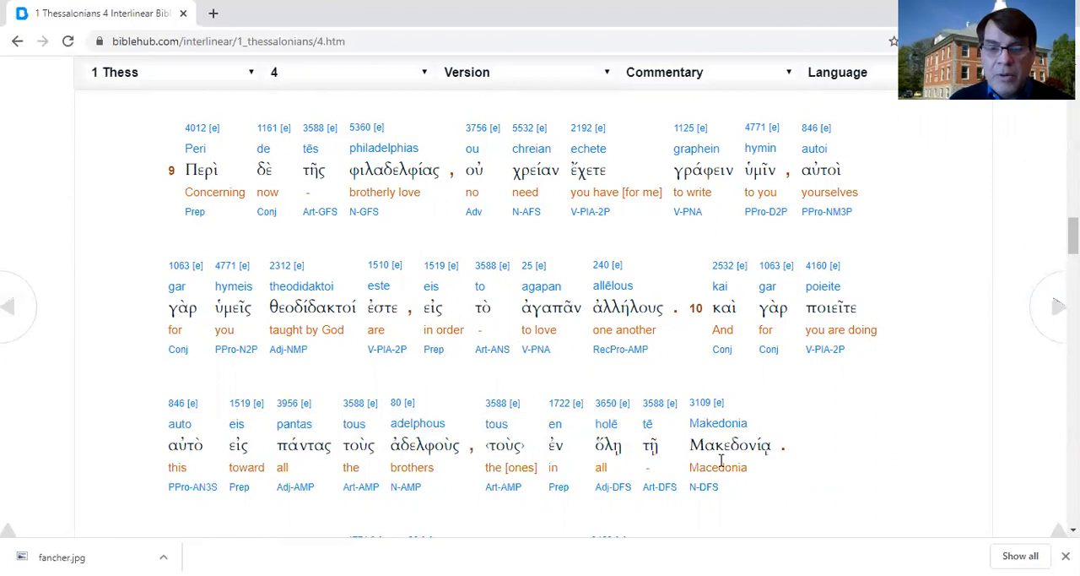
pyautogui.scroll(-3)
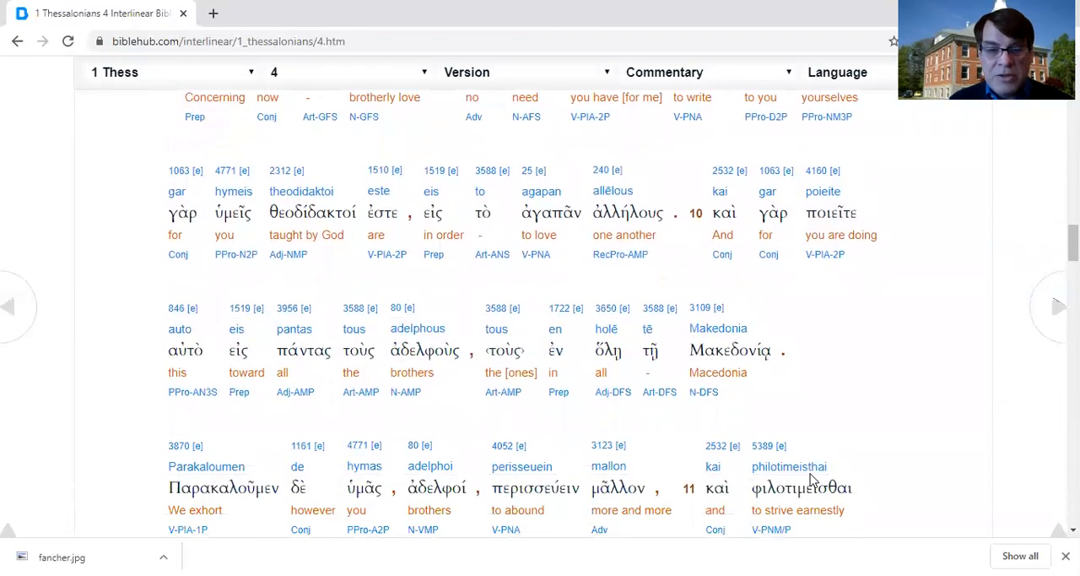
pyautogui.scroll(-3)
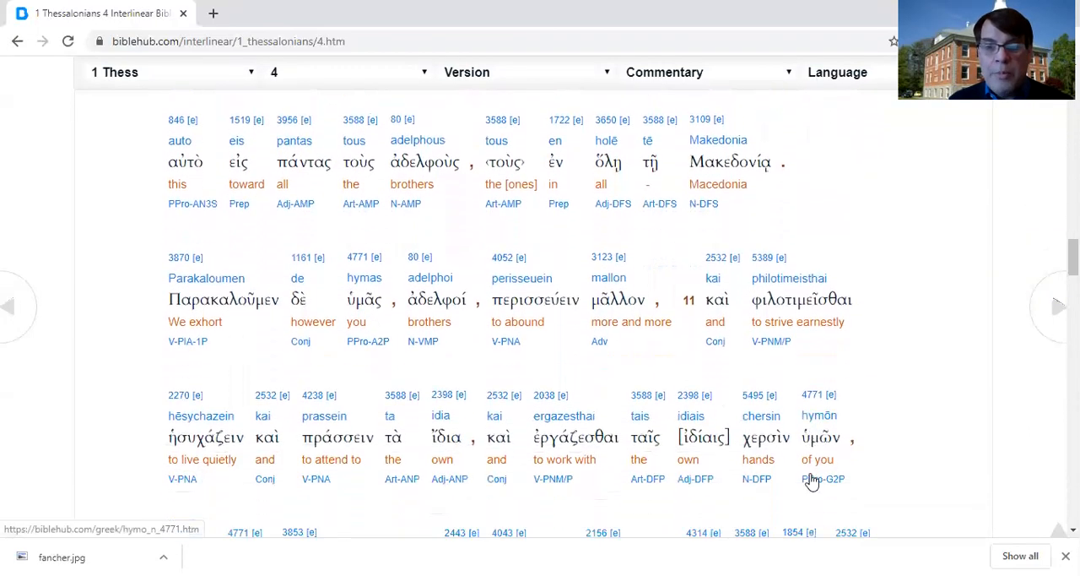
pyautogui.scroll(-3)
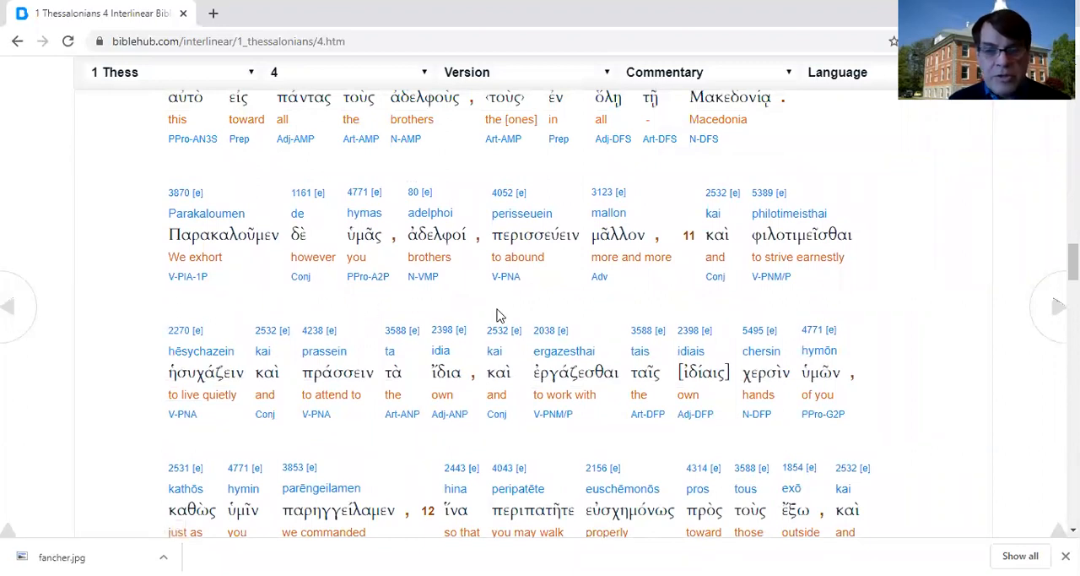
pyautogui.moveTo(671, 312)
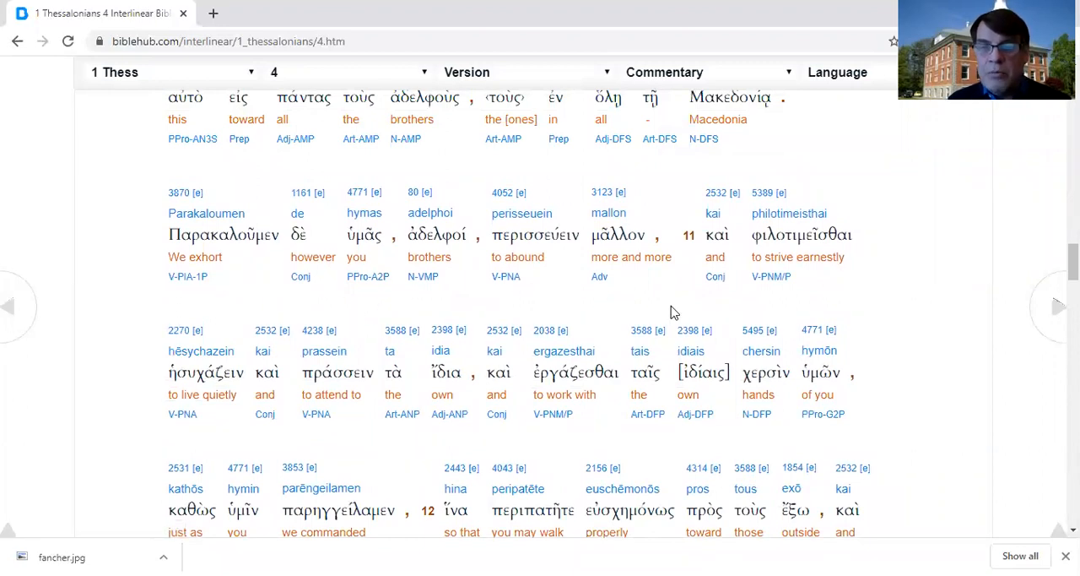
pyautogui.moveTo(912, 302)
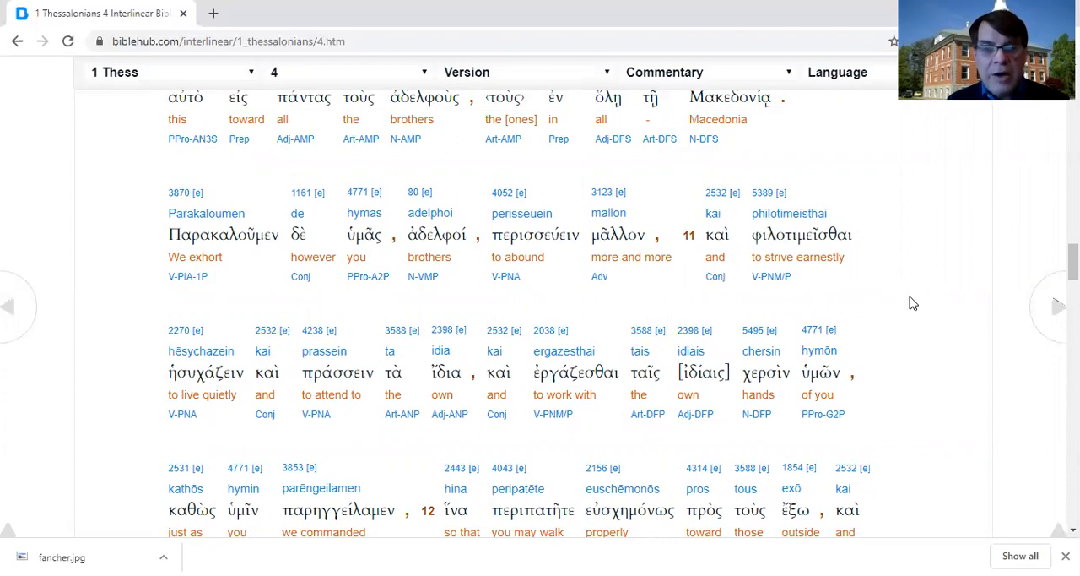
pyautogui.moveTo(279, 397)
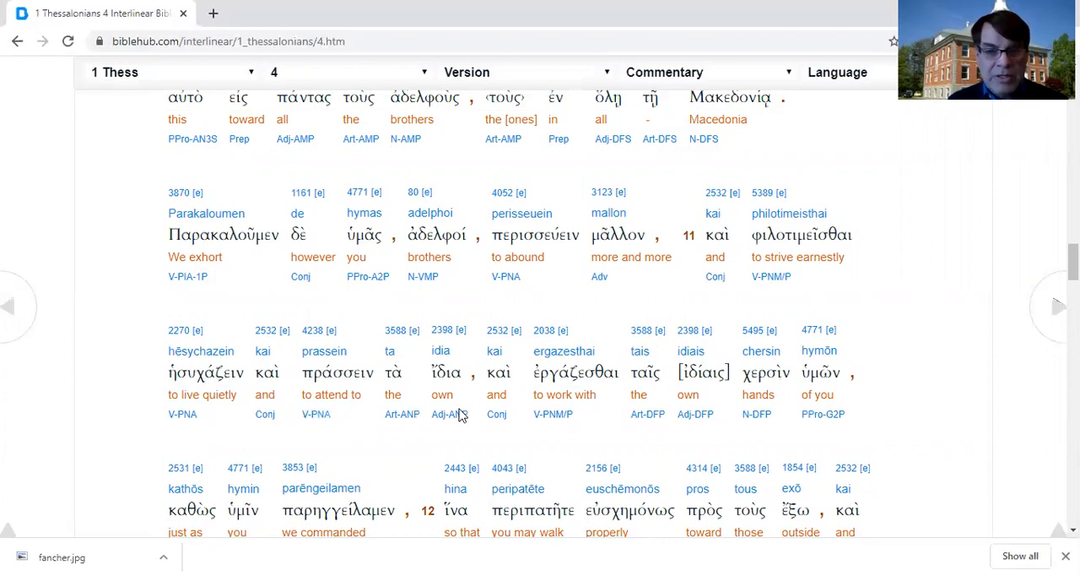
pyautogui.moveTo(869, 428)
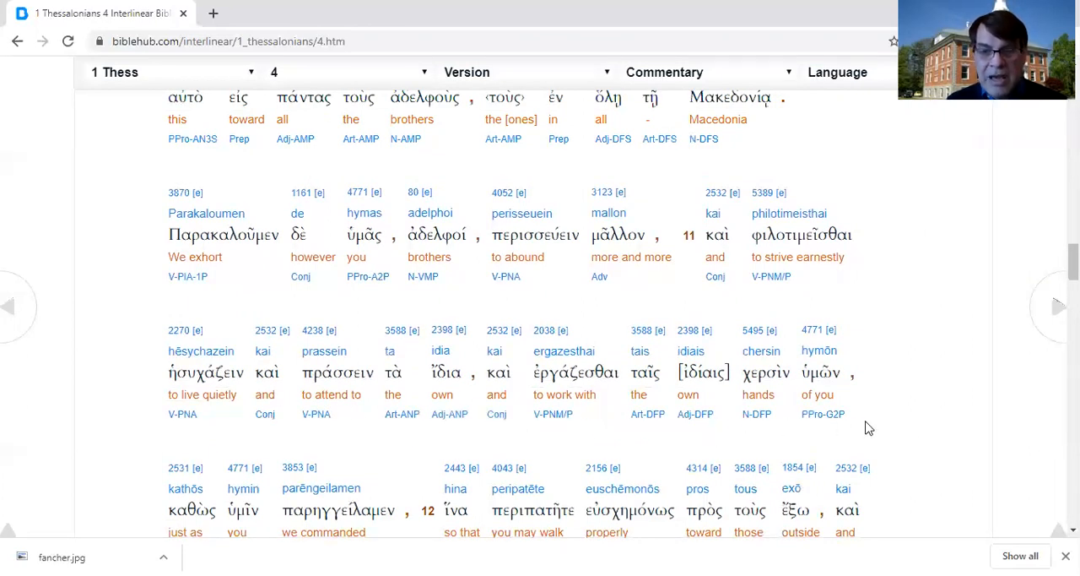
pyautogui.scroll(-3)
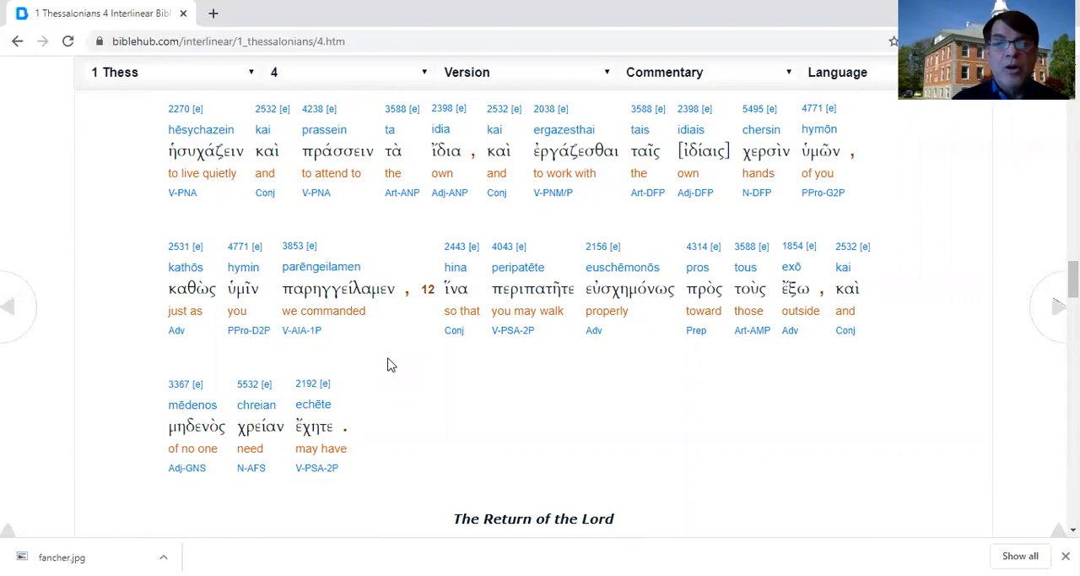
pyautogui.scroll(3)
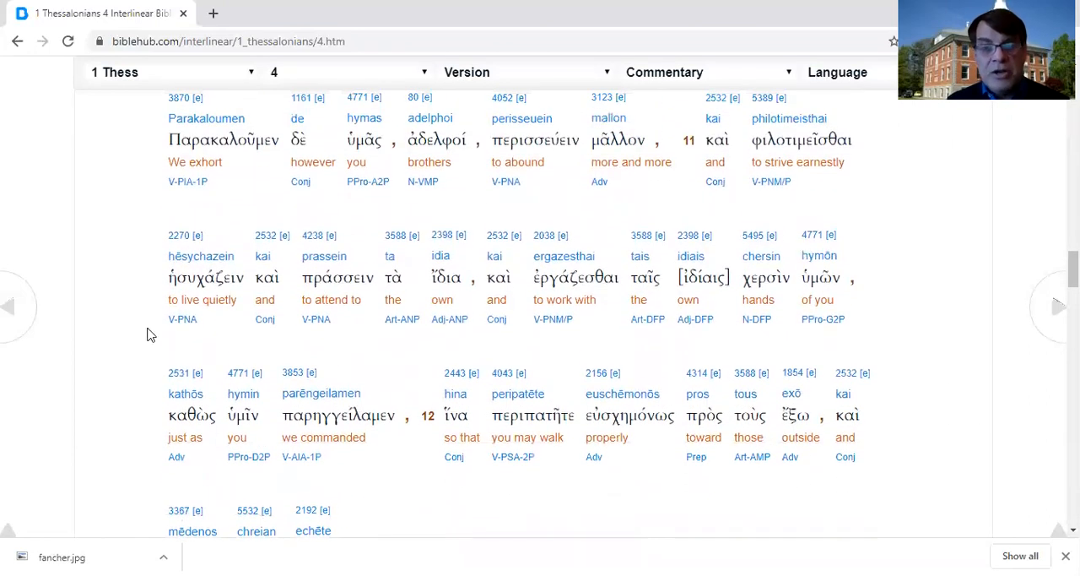
pyautogui.moveTo(108, 380)
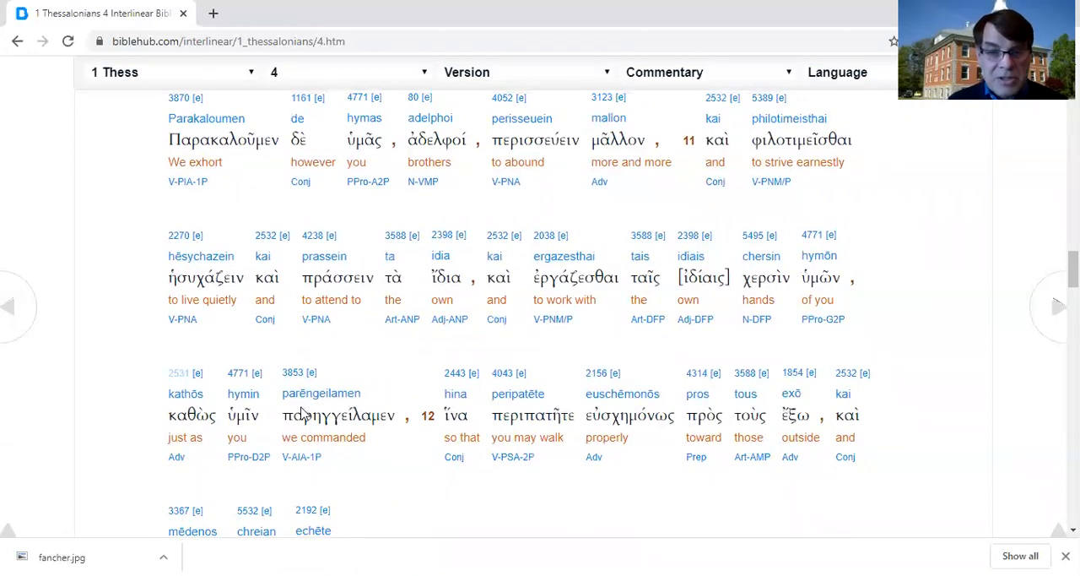
pyautogui.scroll(-3)
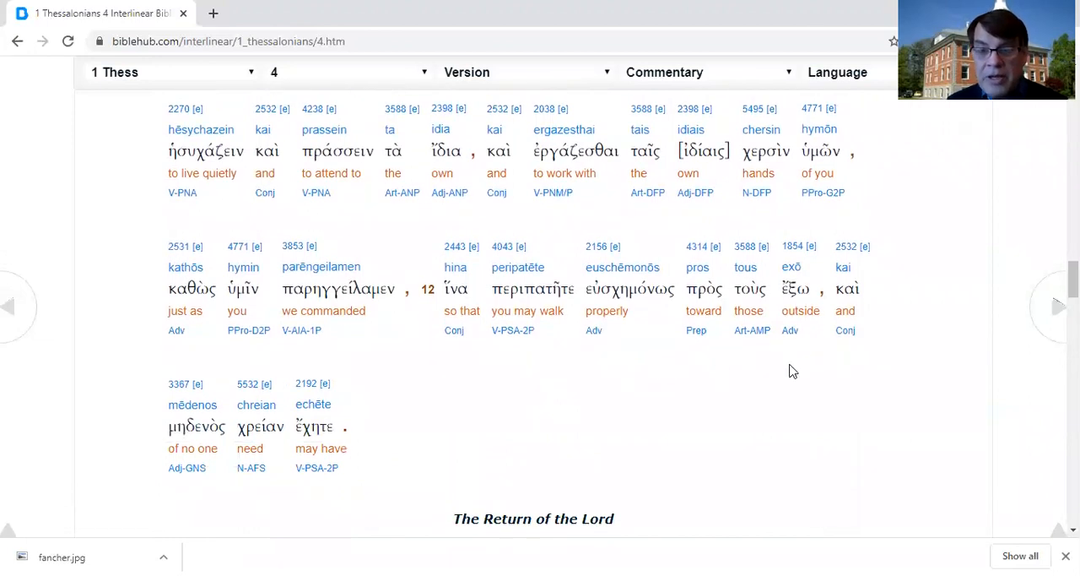
pyautogui.moveTo(705, 403)
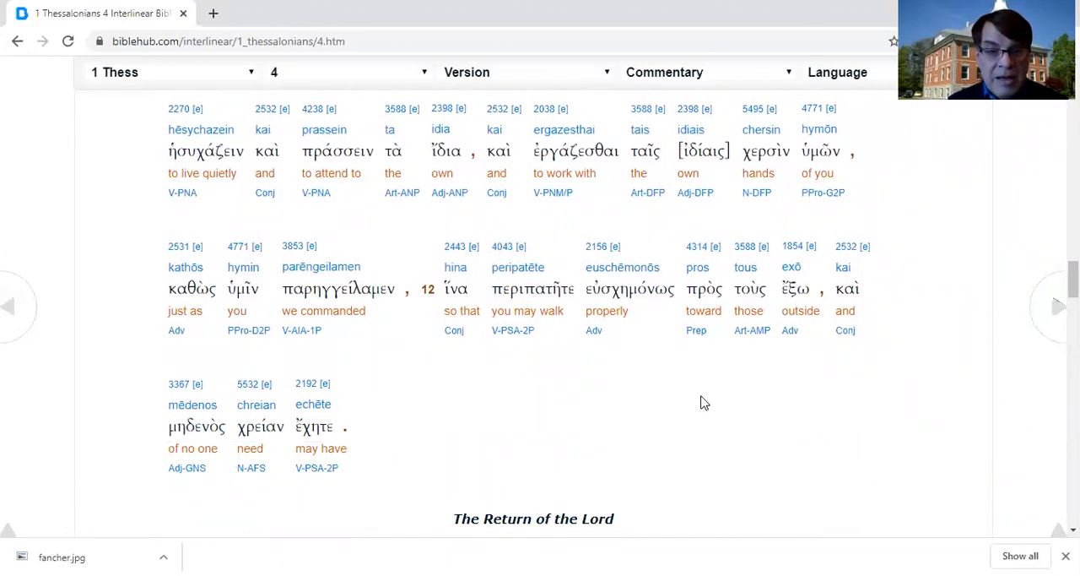
pyautogui.moveTo(75, 457)
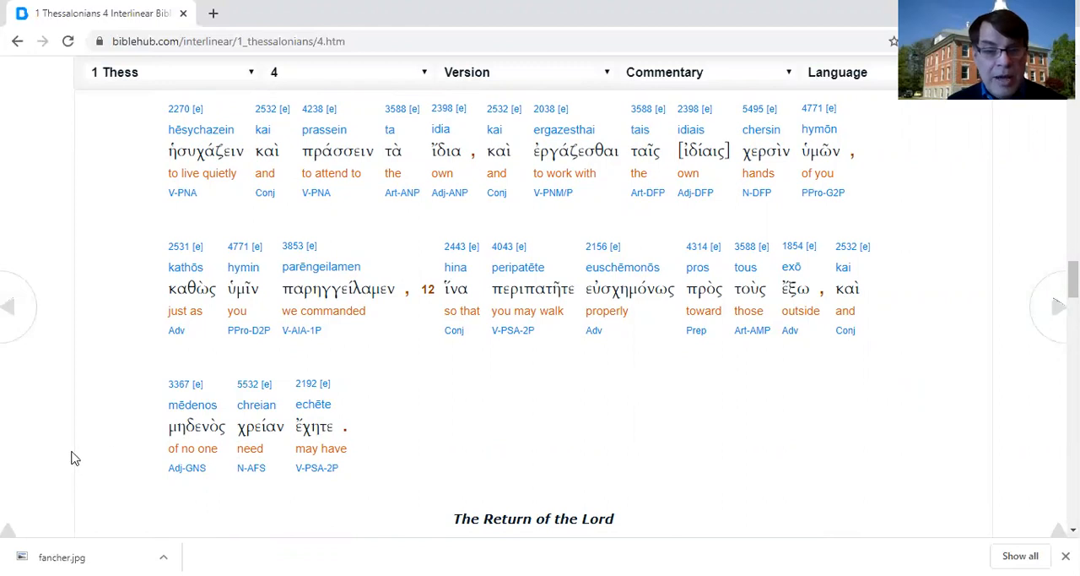
pyautogui.moveTo(224, 409)
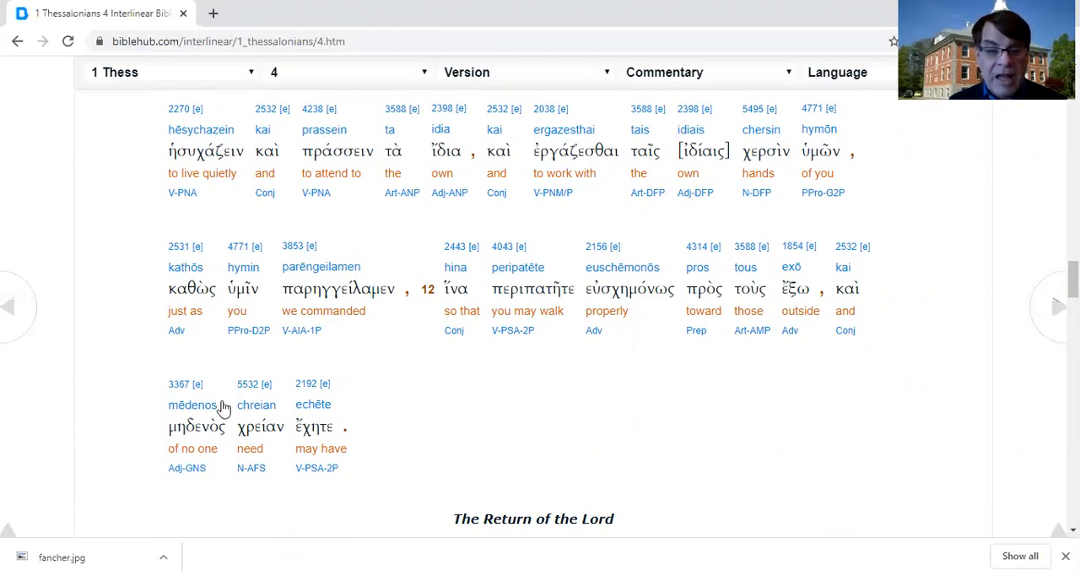
pyautogui.moveTo(615, 443)
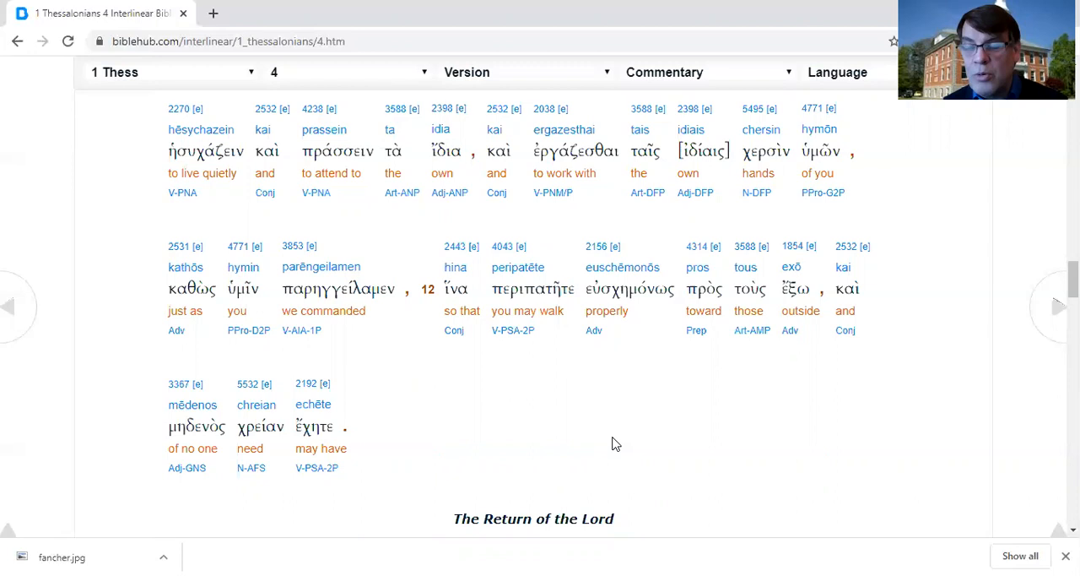
pyautogui.moveTo(734, 441)
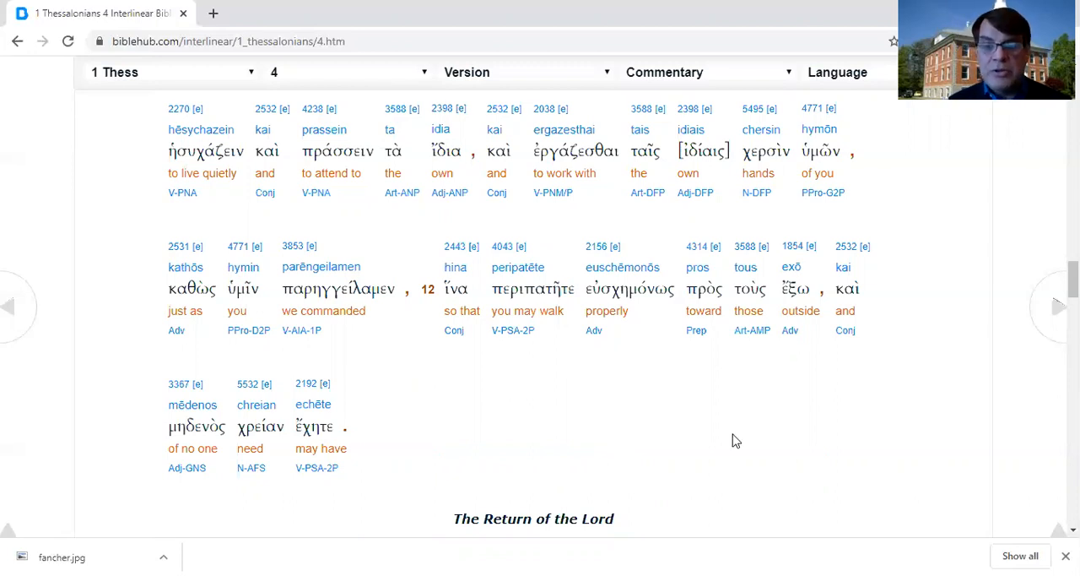
pyautogui.scroll(-3)
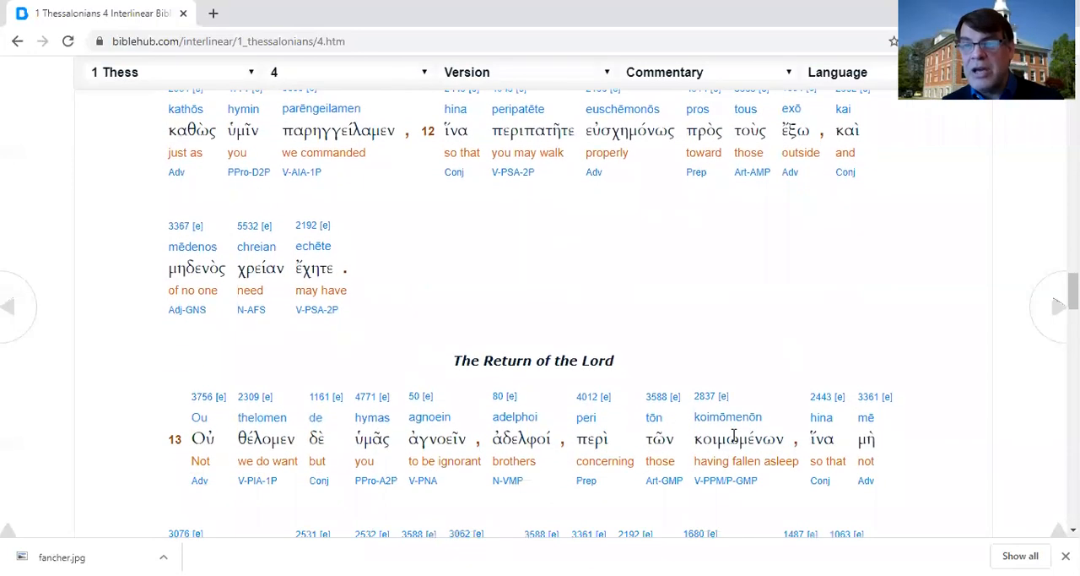
pyautogui.scroll(-3)
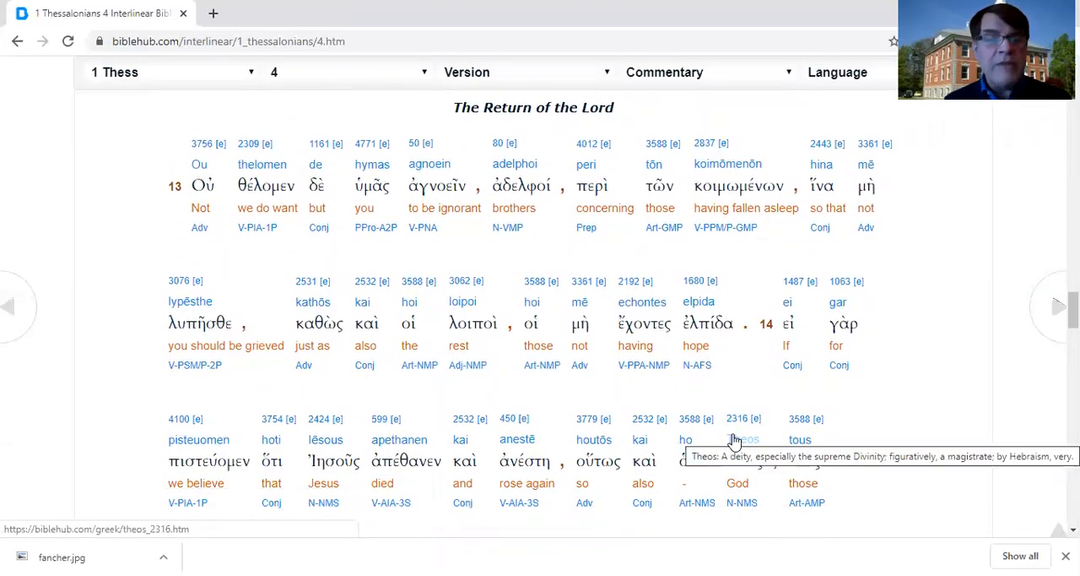
pyautogui.moveTo(19, 306)
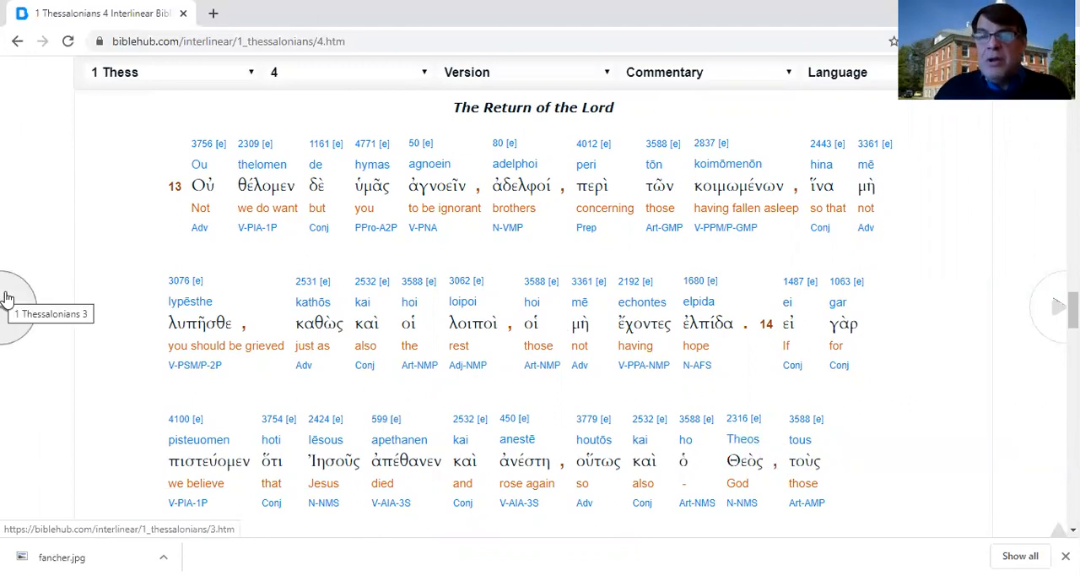
pyautogui.moveTo(221, 164)
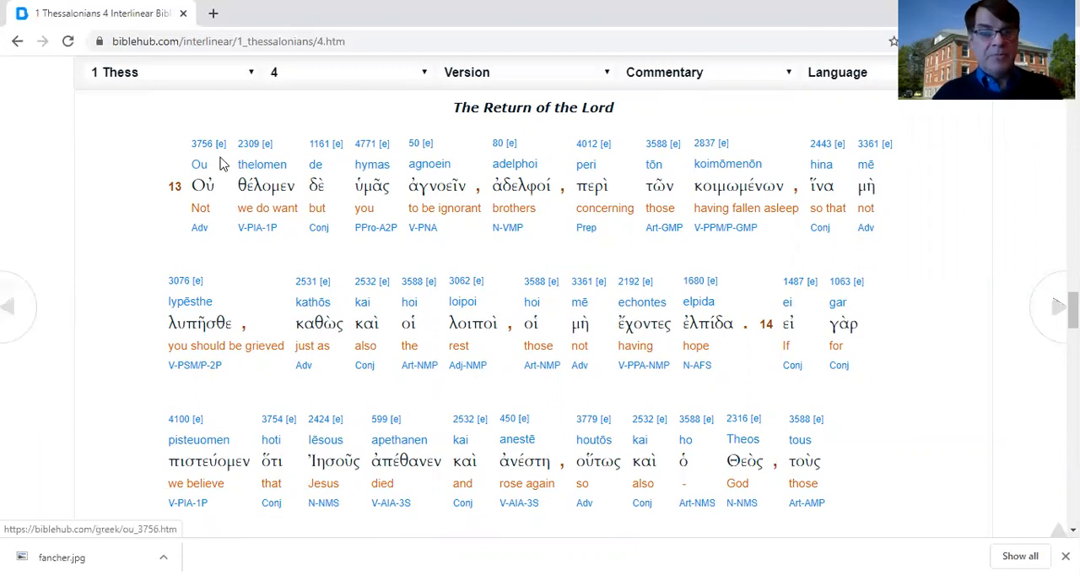
pyautogui.moveTo(479, 246)
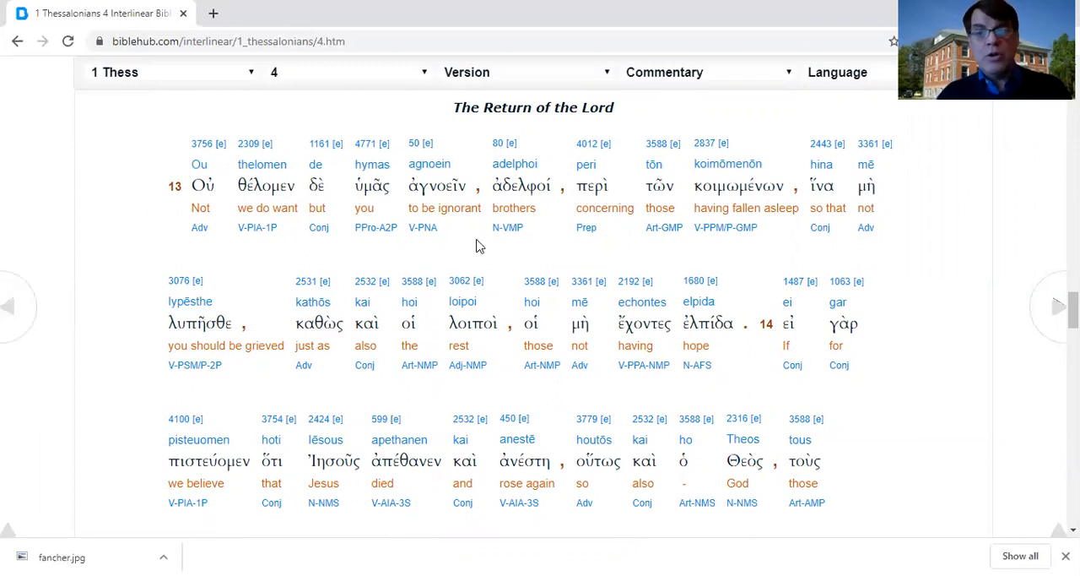
pyautogui.moveTo(567, 250)
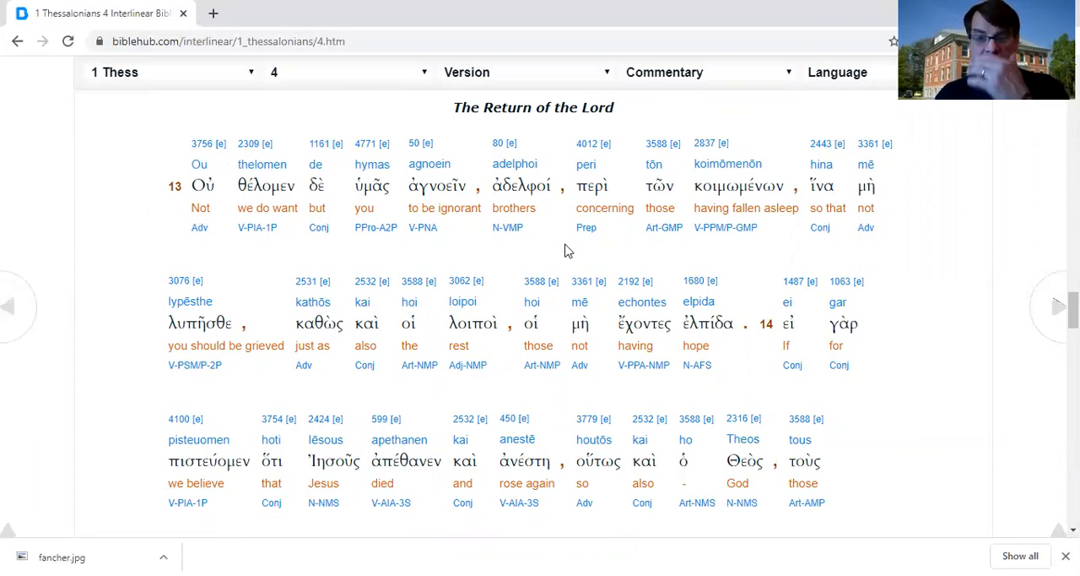
pyautogui.moveTo(775, 260)
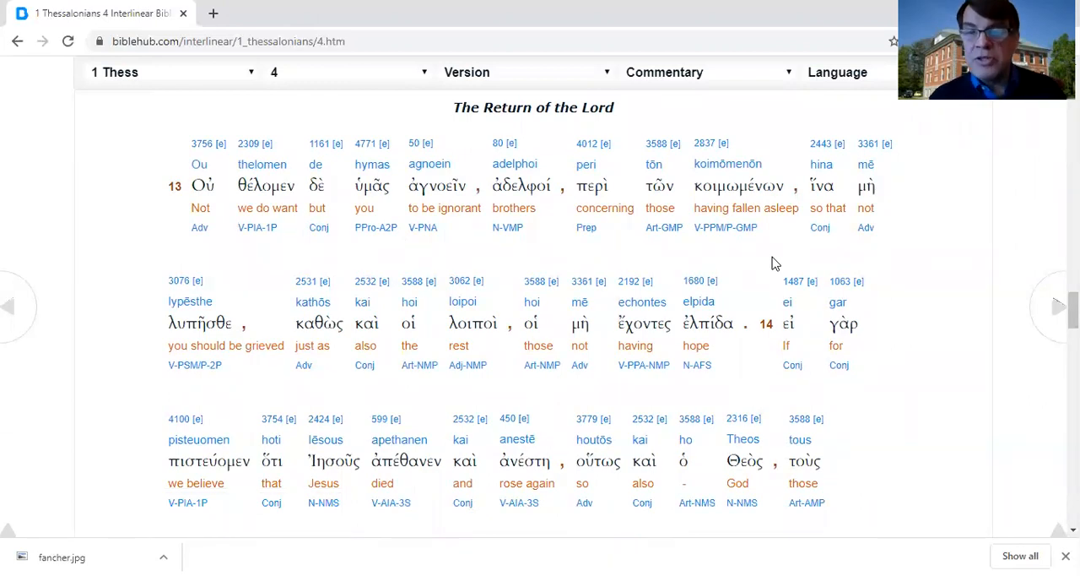
pyautogui.moveTo(666, 254)
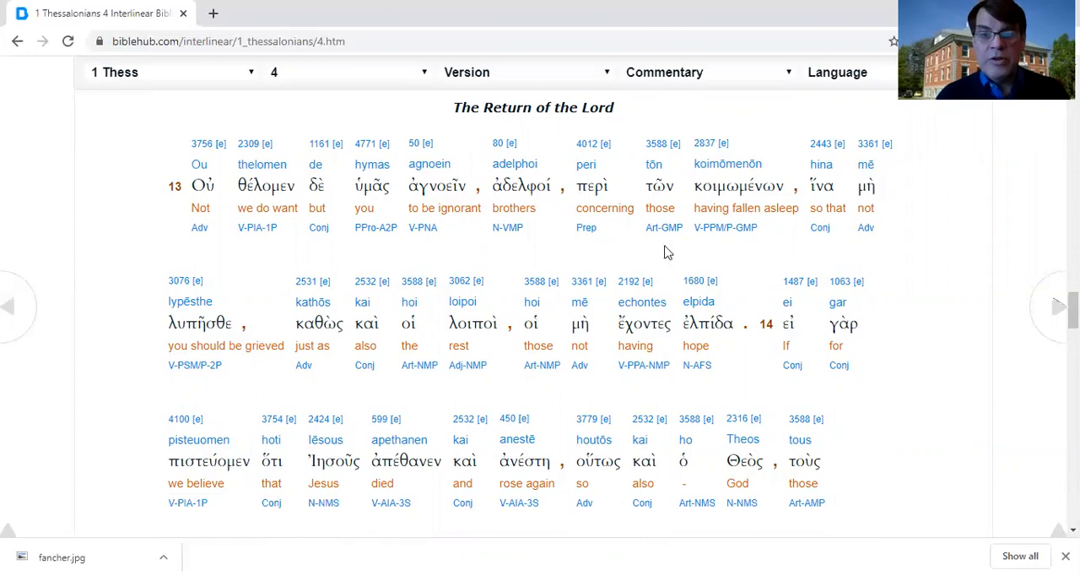
pyautogui.moveTo(132, 366)
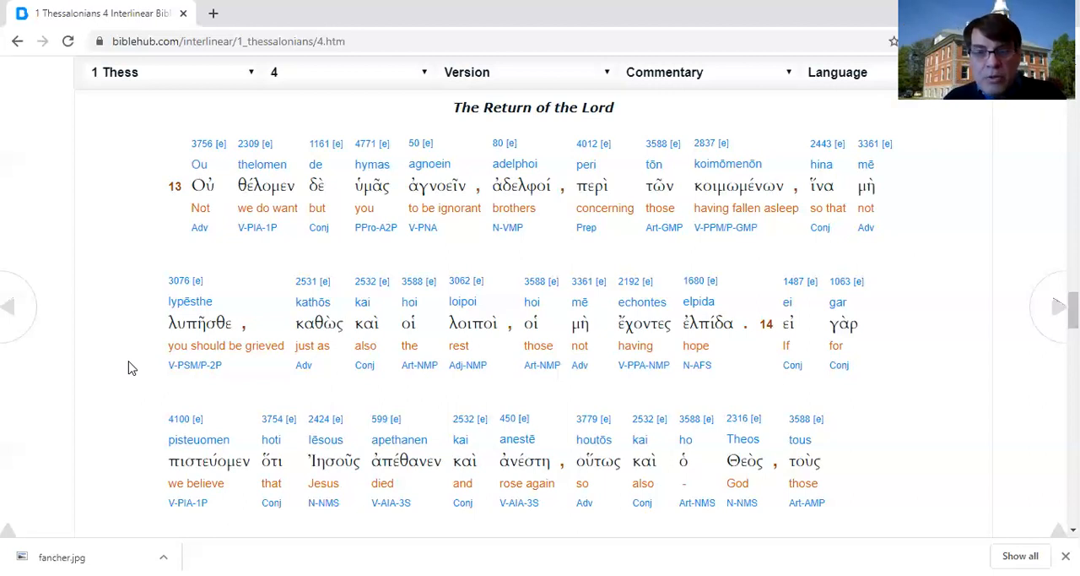
pyautogui.moveTo(420, 364)
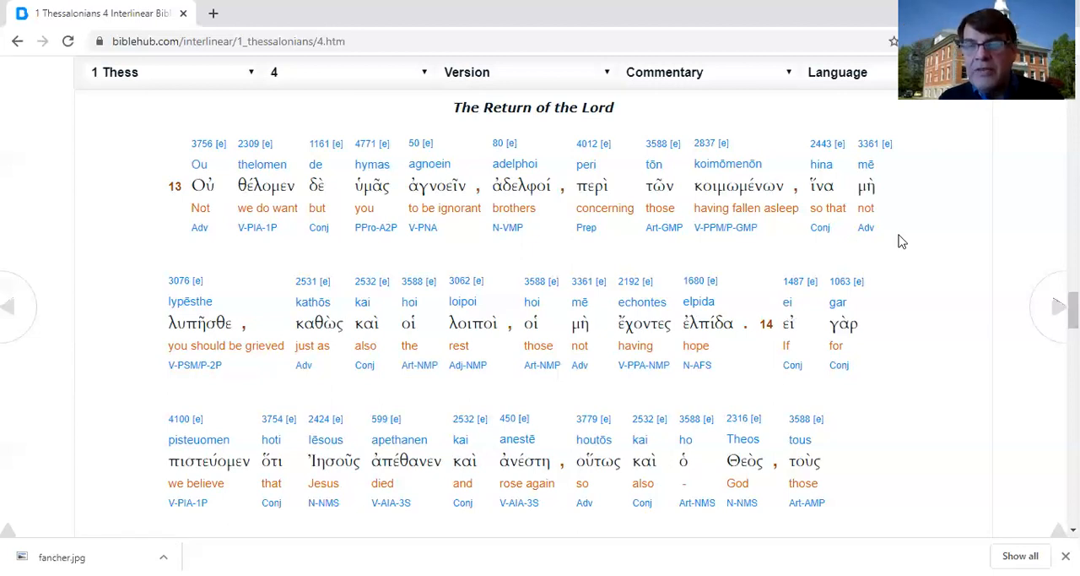
pyautogui.moveTo(829, 260)
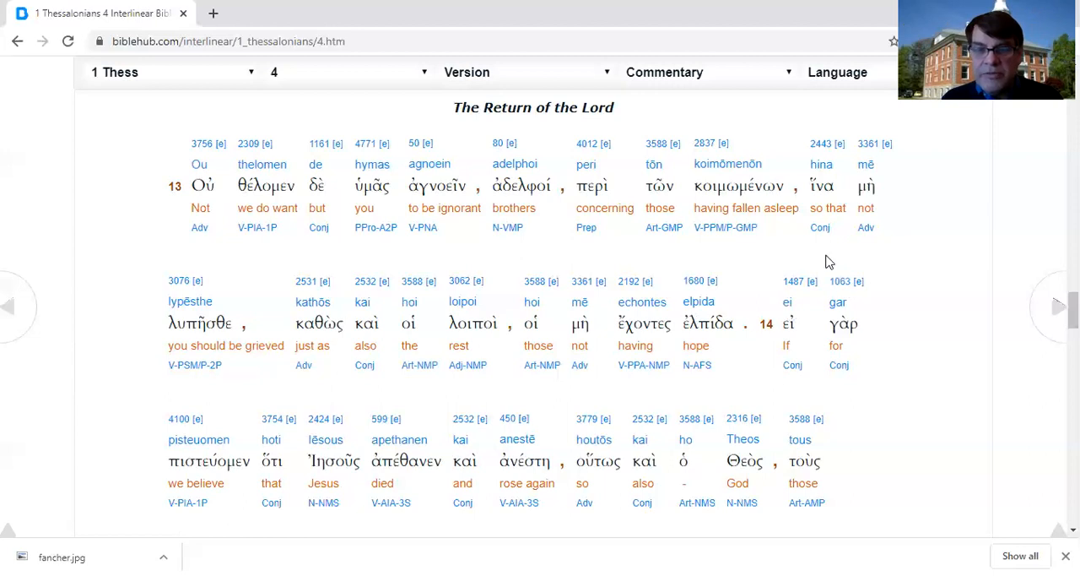
pyautogui.moveTo(532, 254)
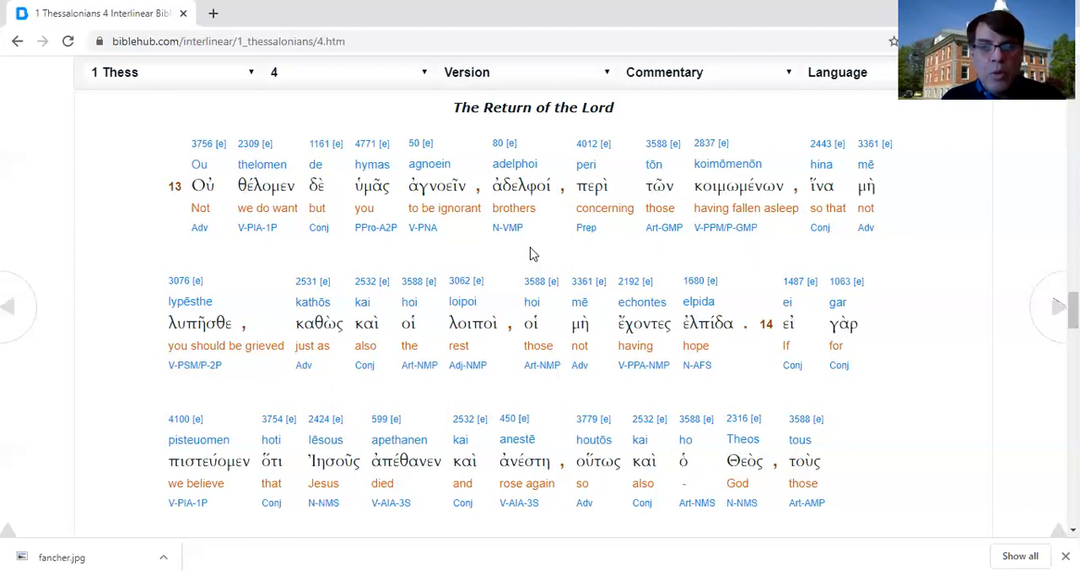
pyautogui.moveTo(739, 268)
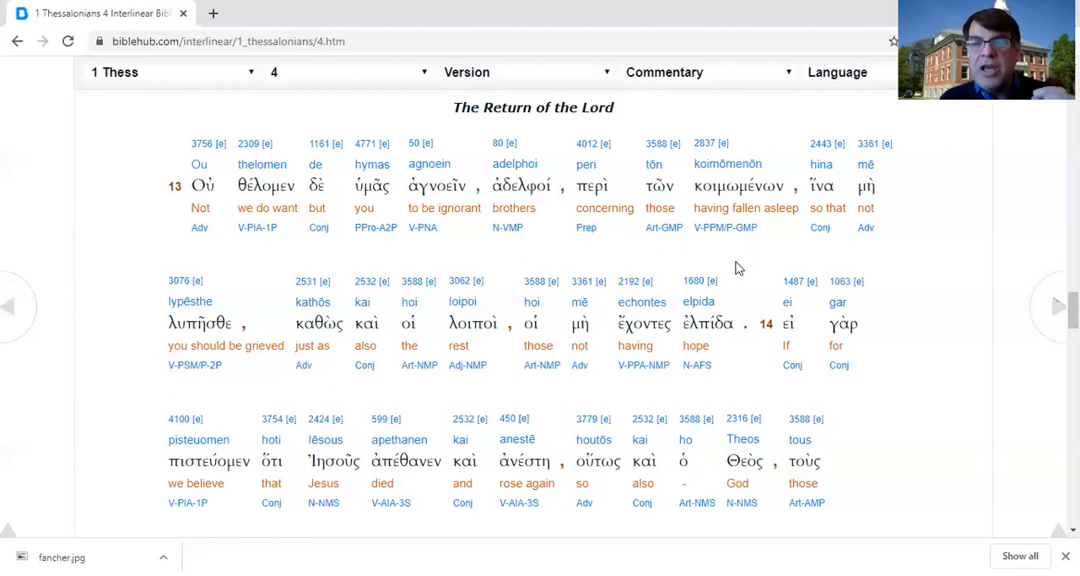
pyautogui.moveTo(717, 257)
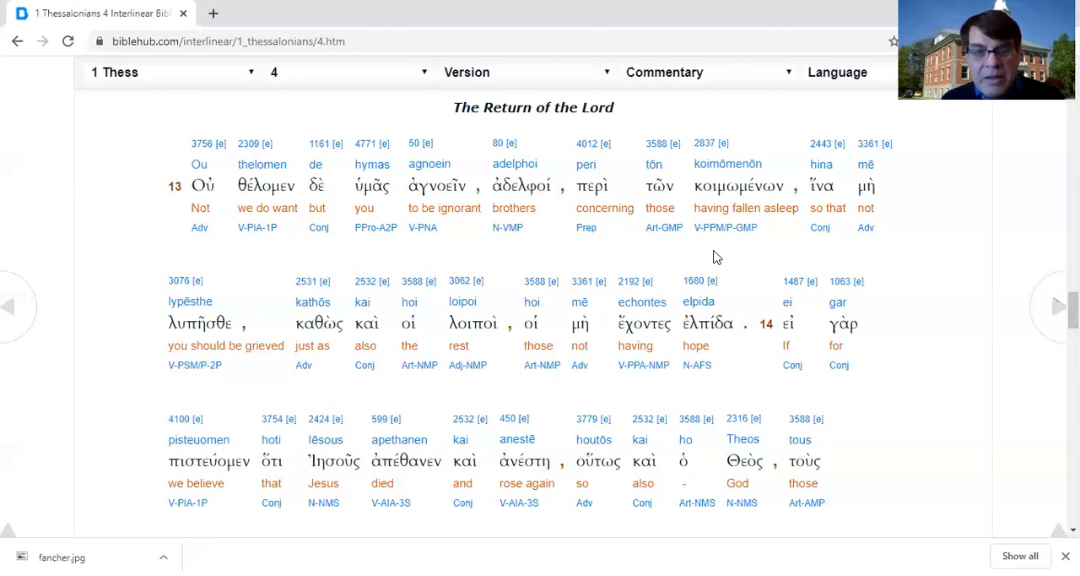
pyautogui.moveTo(306, 406)
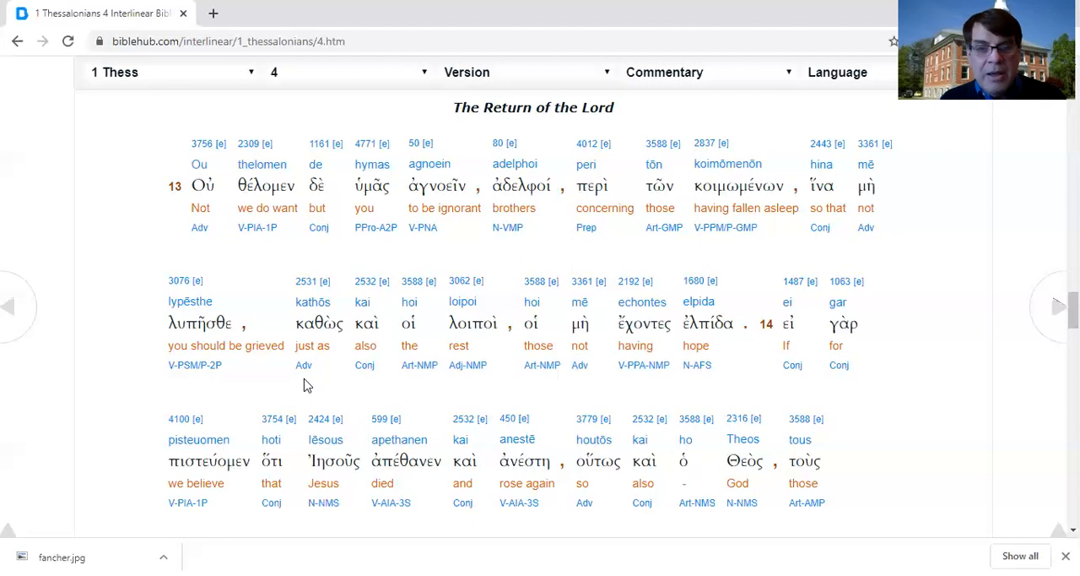
pyautogui.moveTo(715, 394)
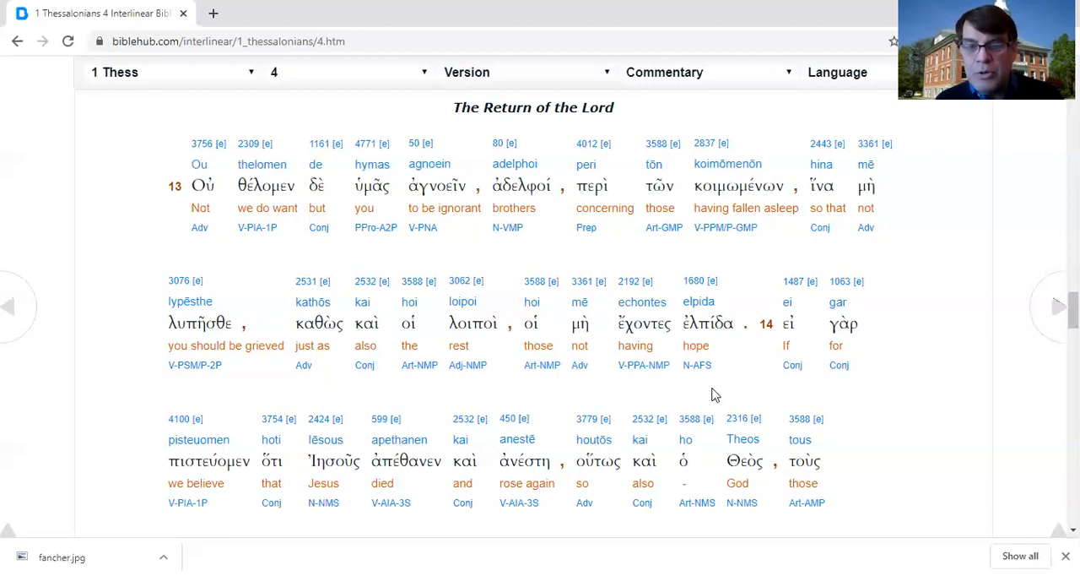
pyautogui.moveTo(745, 389)
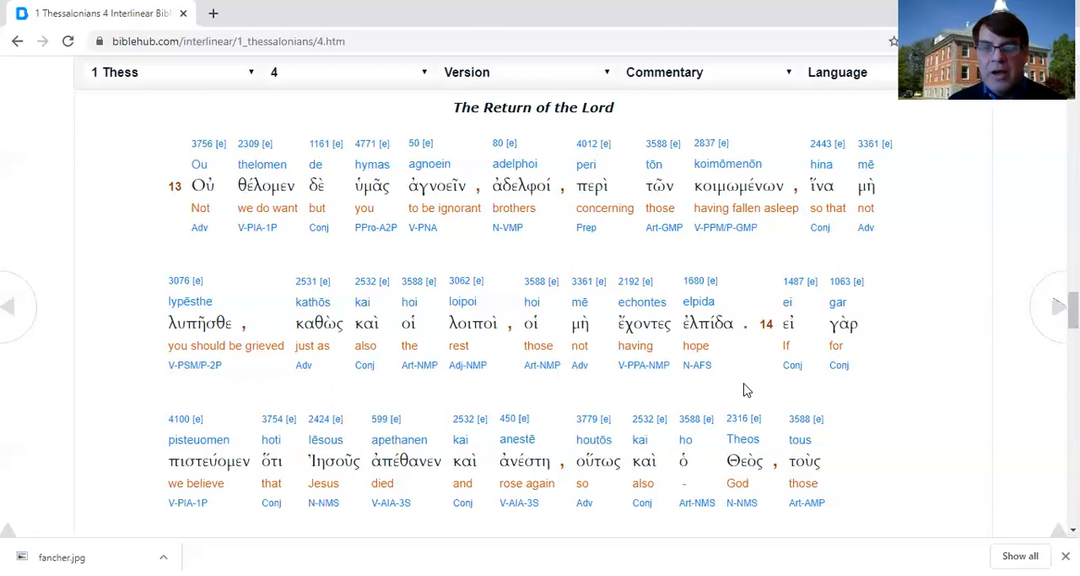
pyautogui.moveTo(761, 385)
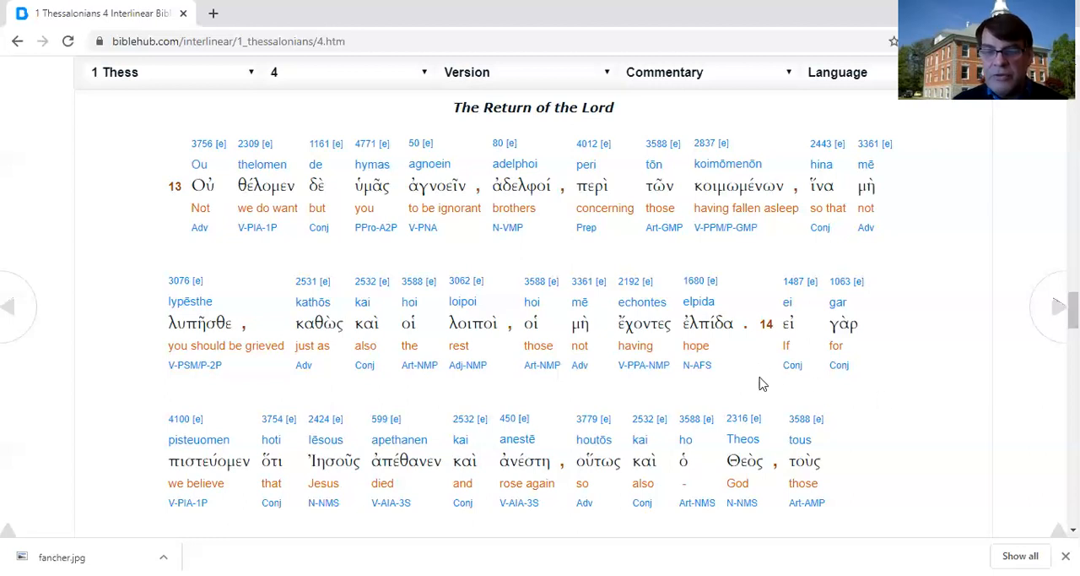
pyautogui.moveTo(138, 530)
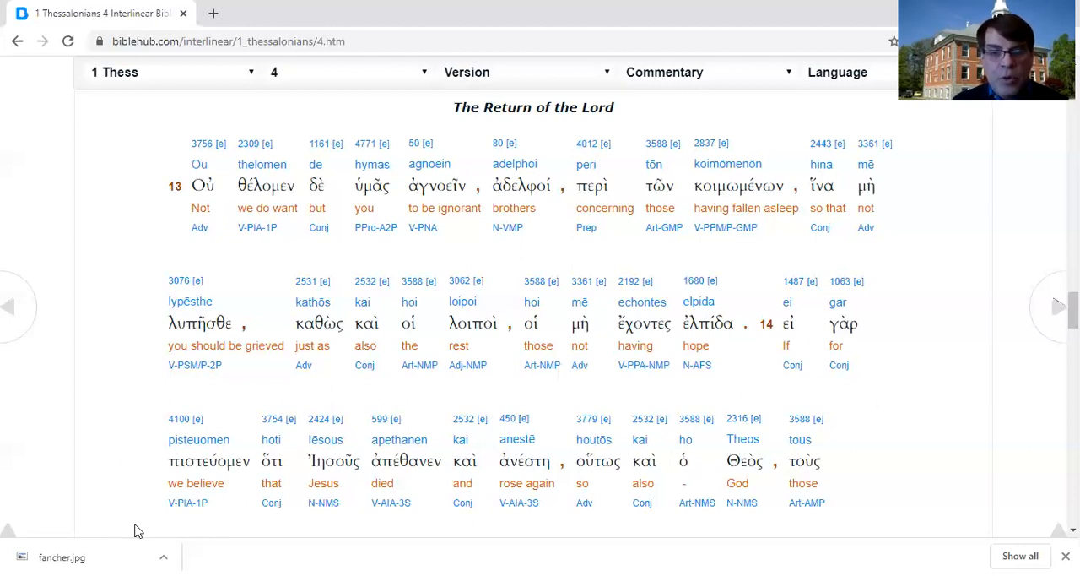
pyautogui.scroll(-3)
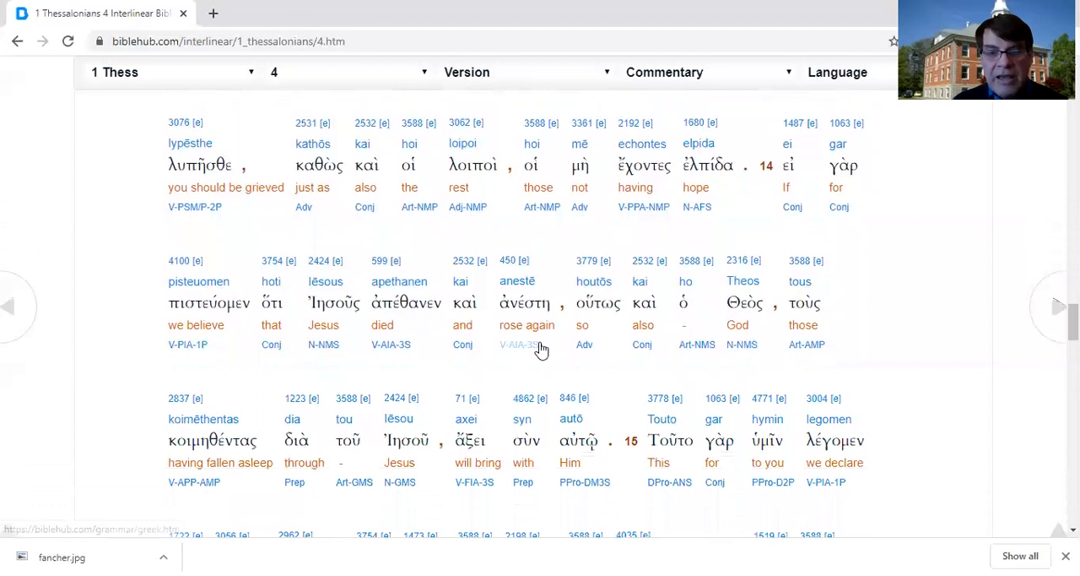
pyautogui.scroll(-3)
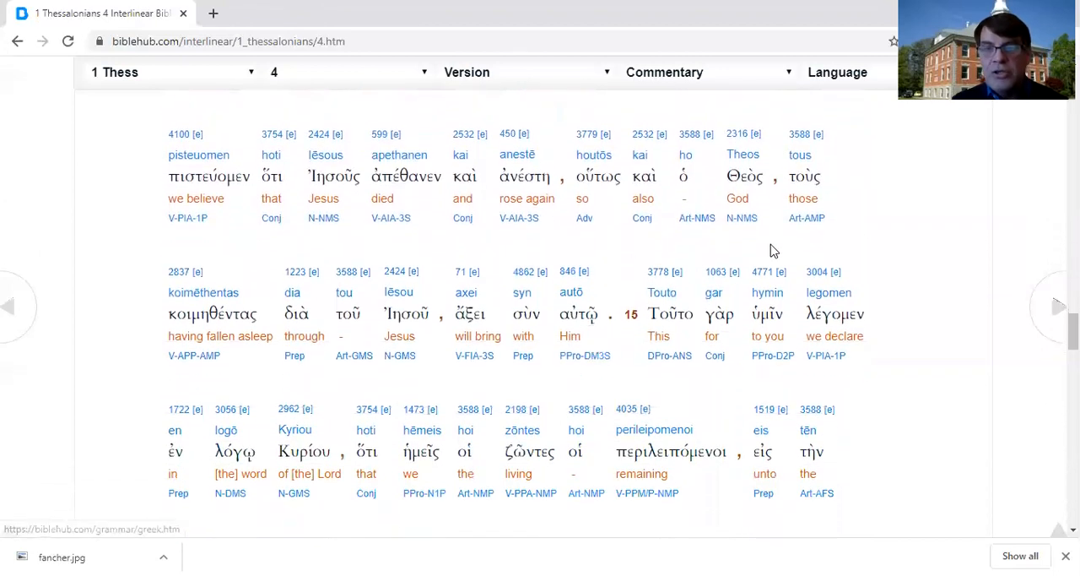
pyautogui.moveTo(873, 247)
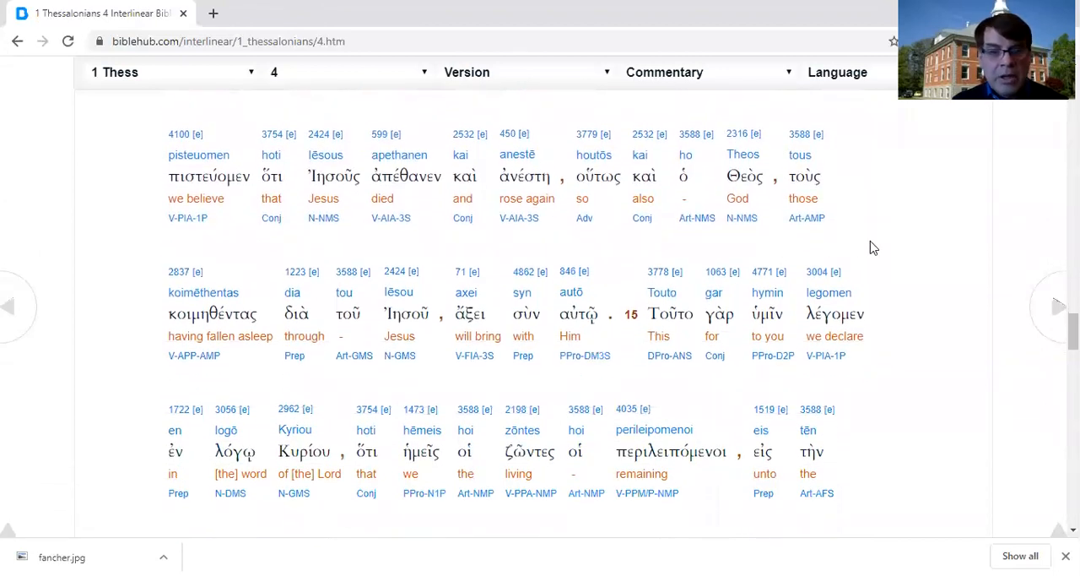
pyautogui.moveTo(615, 384)
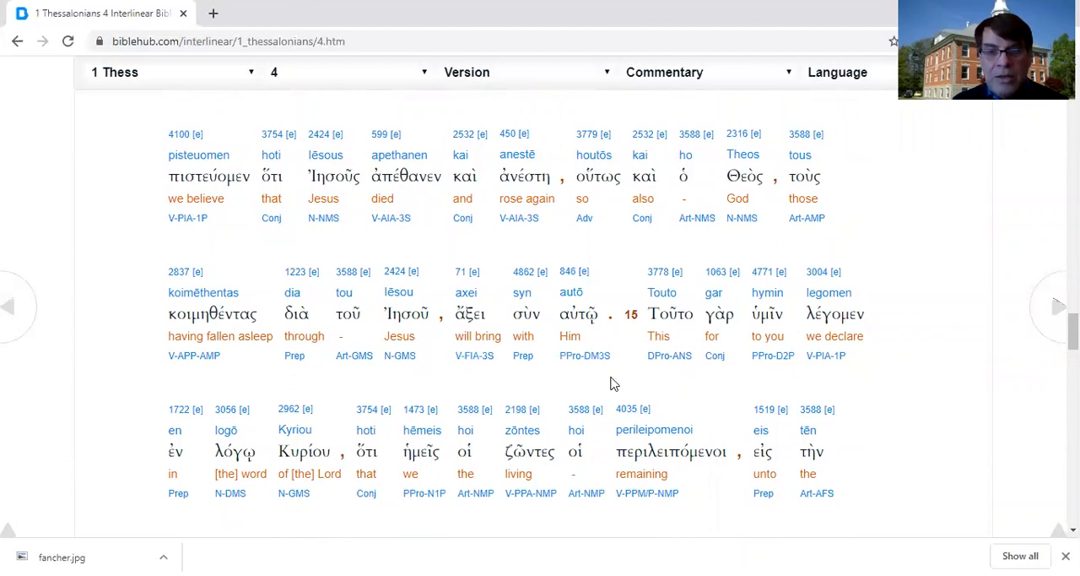
pyautogui.moveTo(381, 372)
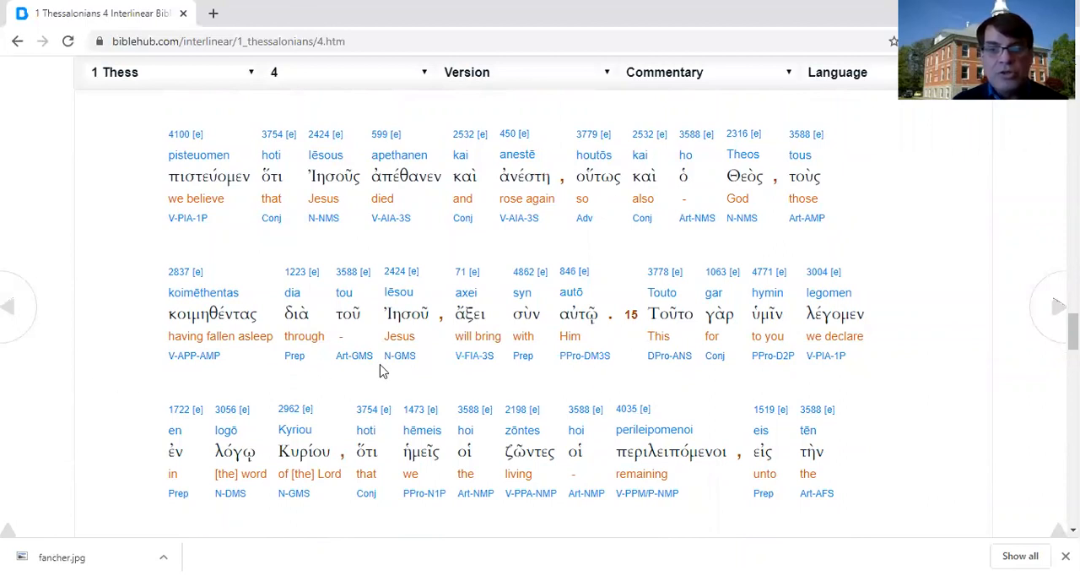
pyautogui.moveTo(438, 374)
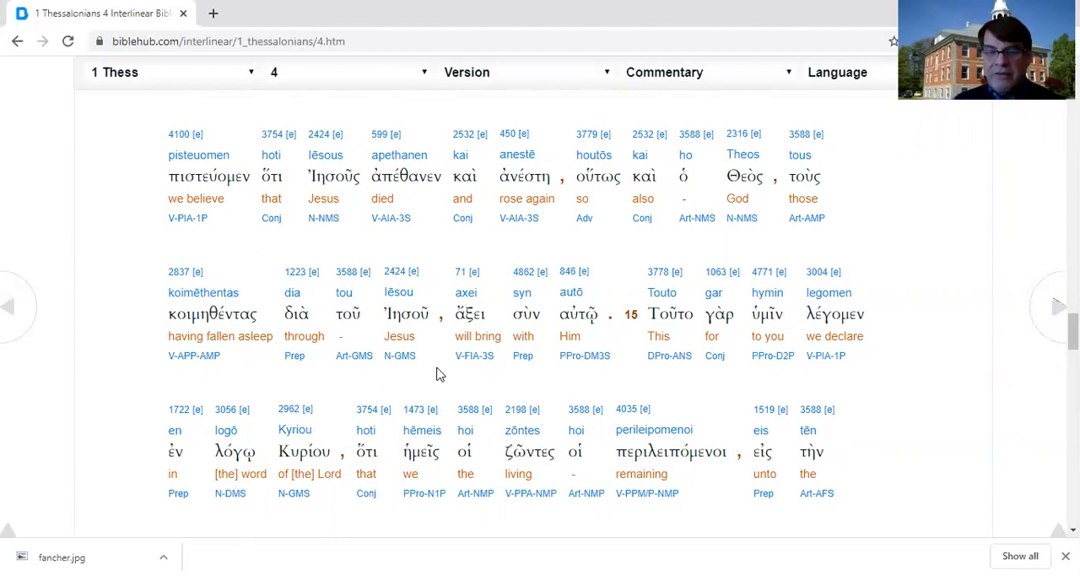
pyautogui.scroll(-3)
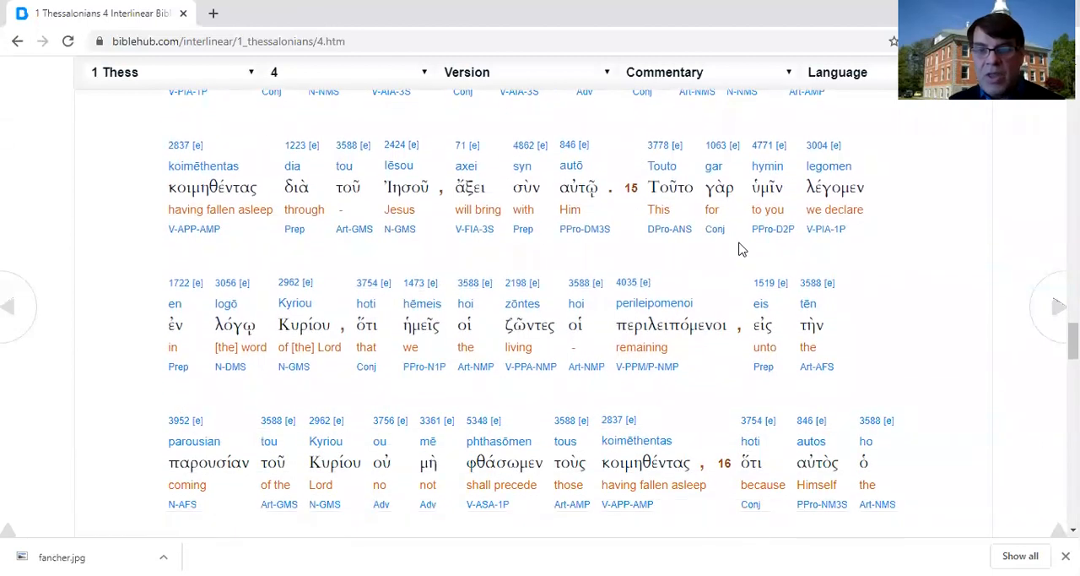
pyautogui.moveTo(177, 296)
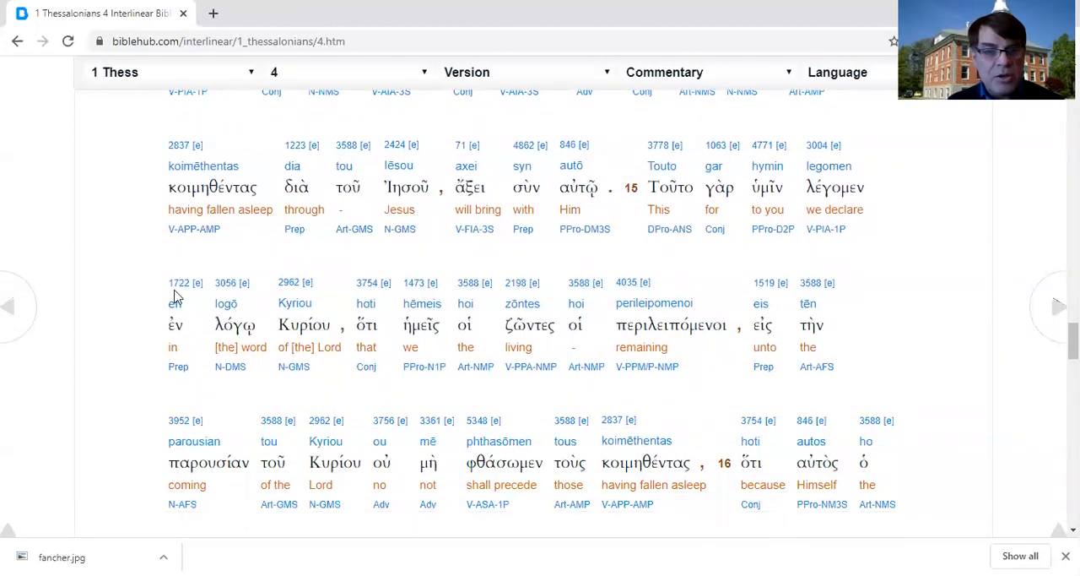
pyautogui.moveTo(336, 389)
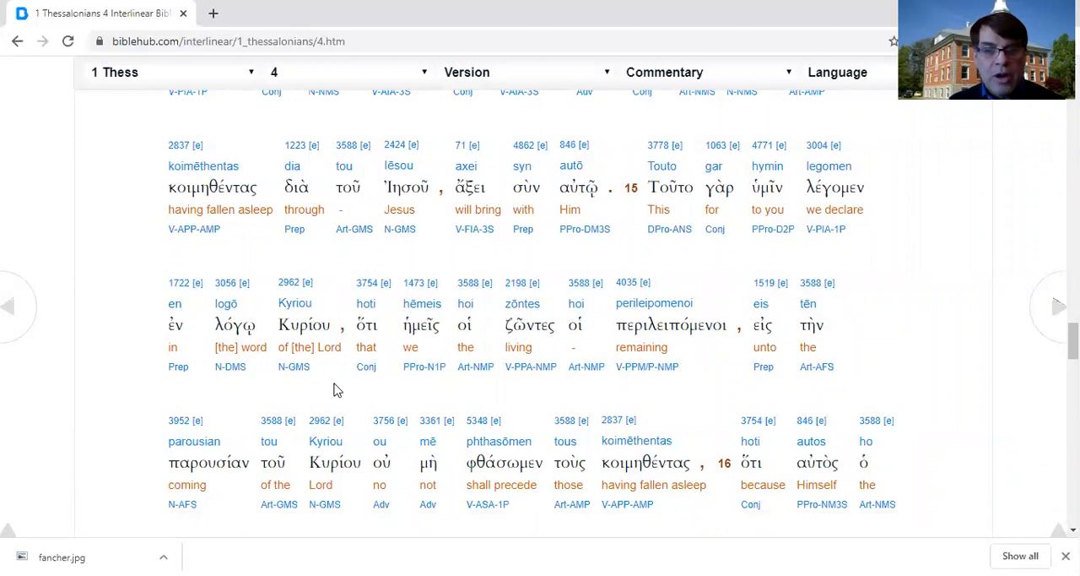
pyautogui.scroll(-3)
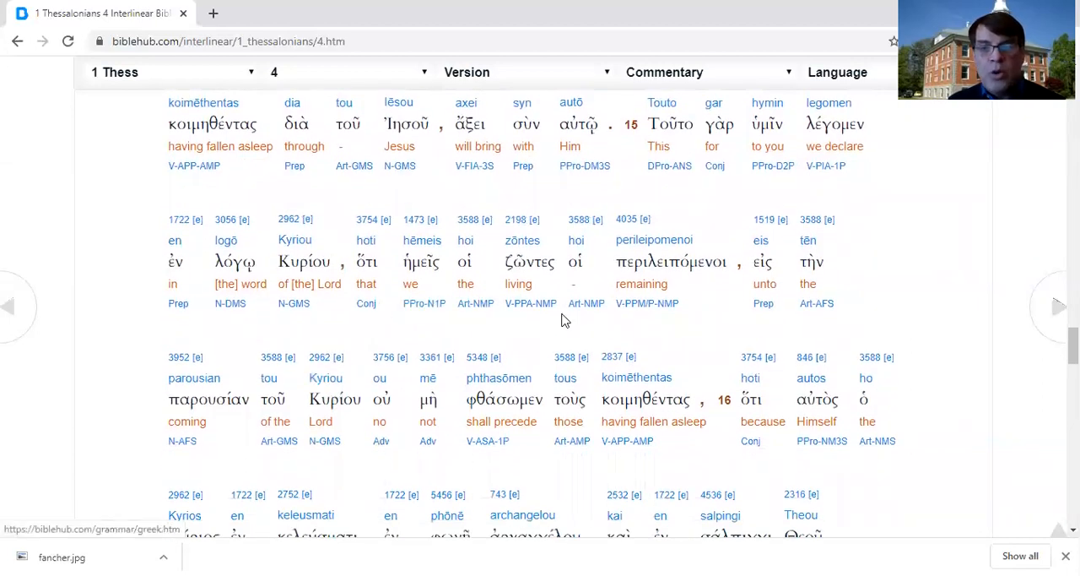
pyautogui.moveTo(716, 315)
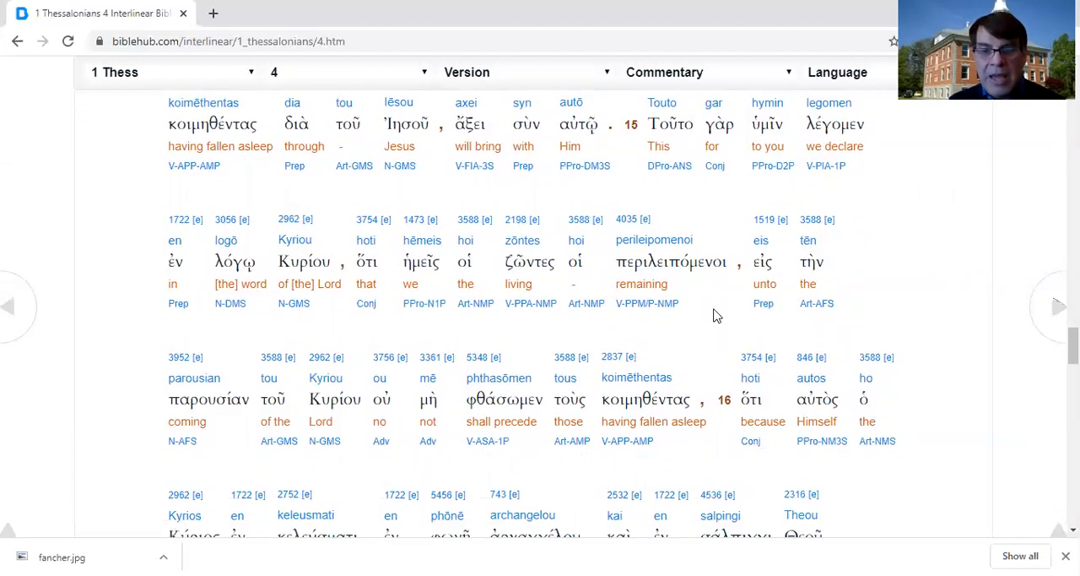
pyautogui.moveTo(141, 461)
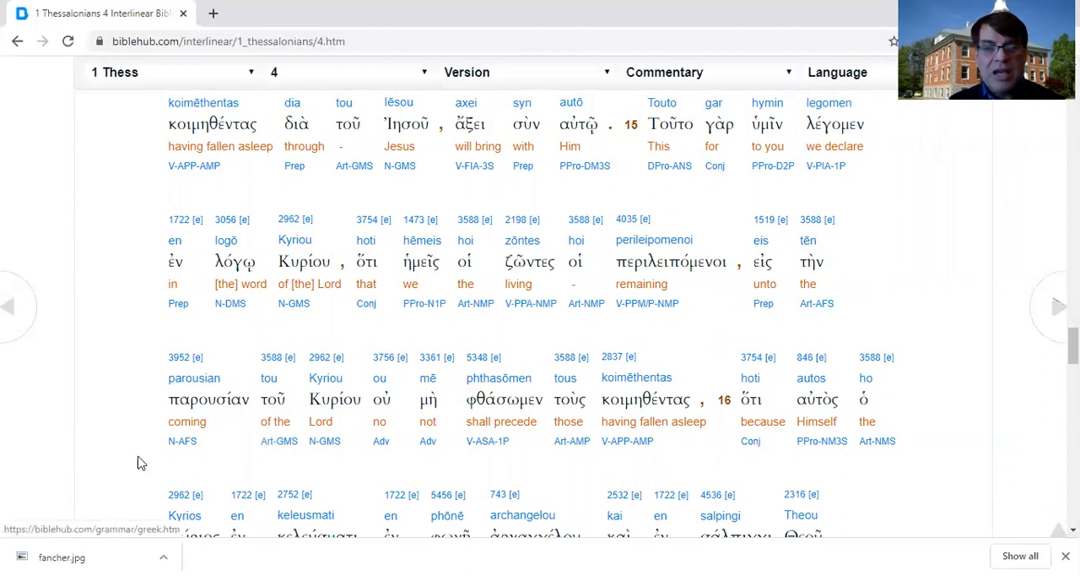
pyautogui.moveTo(352, 459)
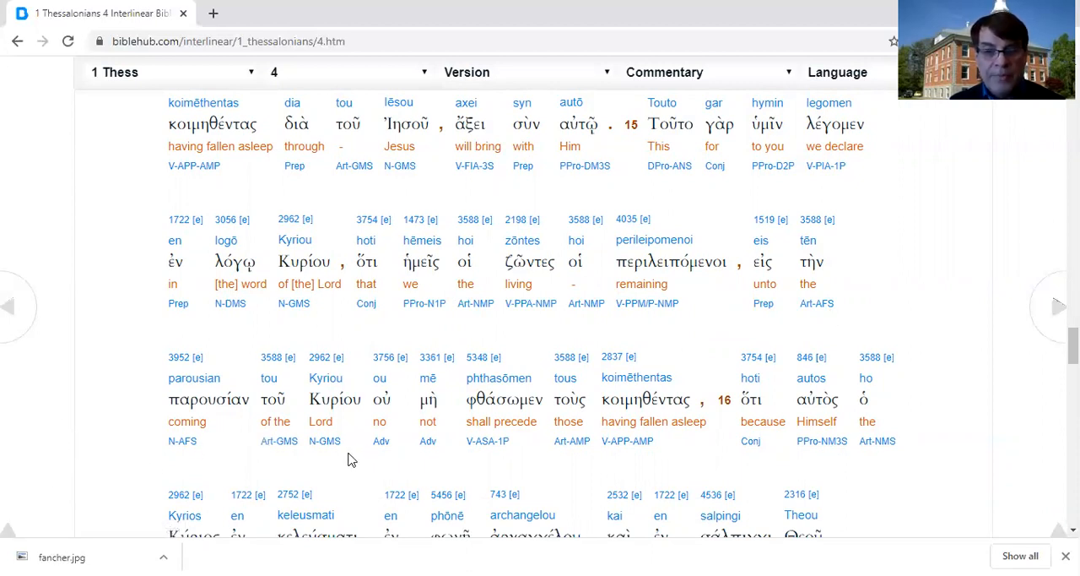
pyautogui.moveTo(566, 456)
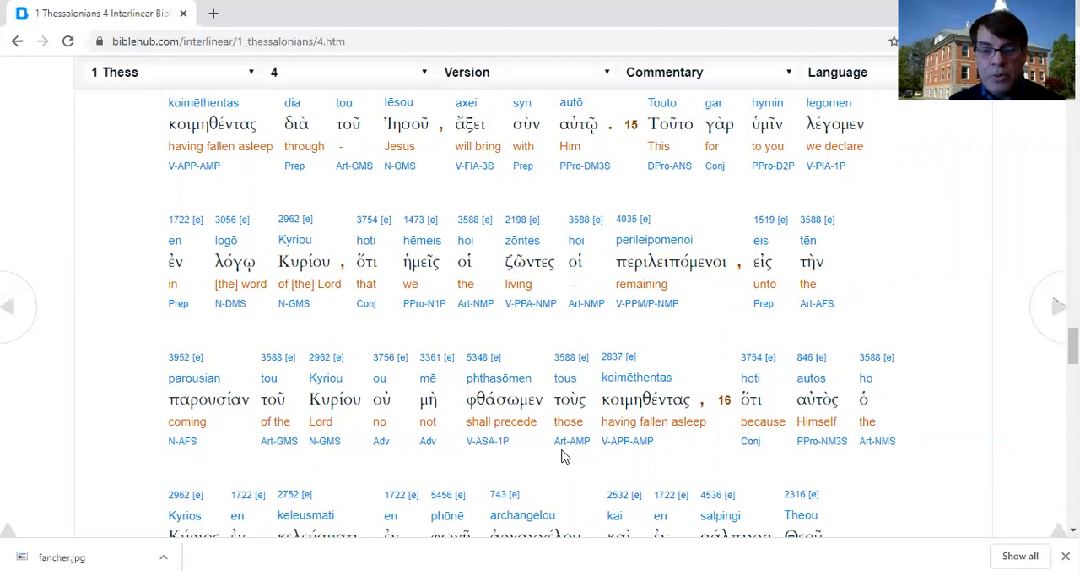
pyautogui.moveTo(707, 462)
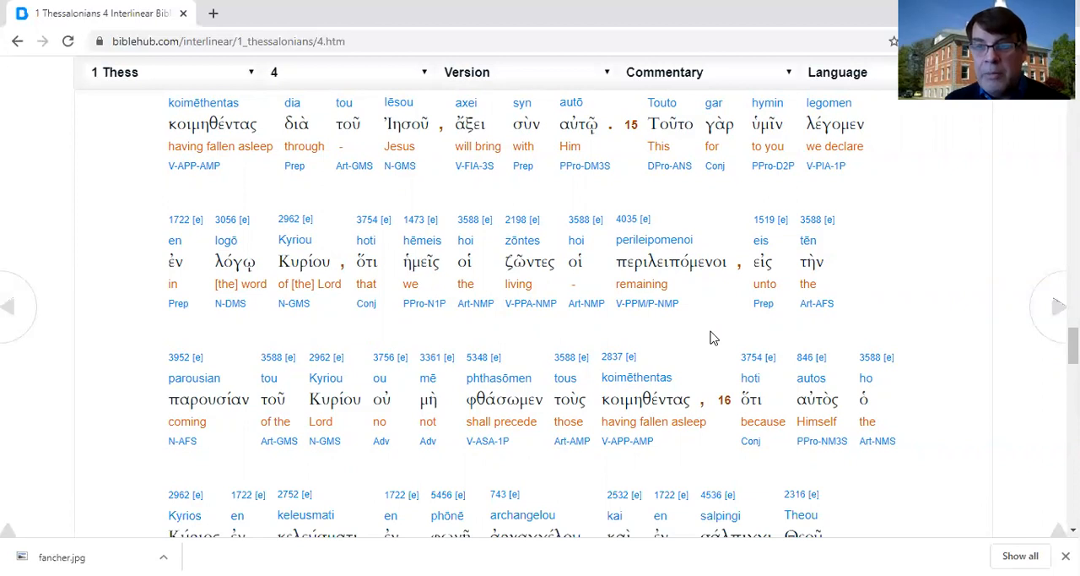
pyautogui.scroll(-3)
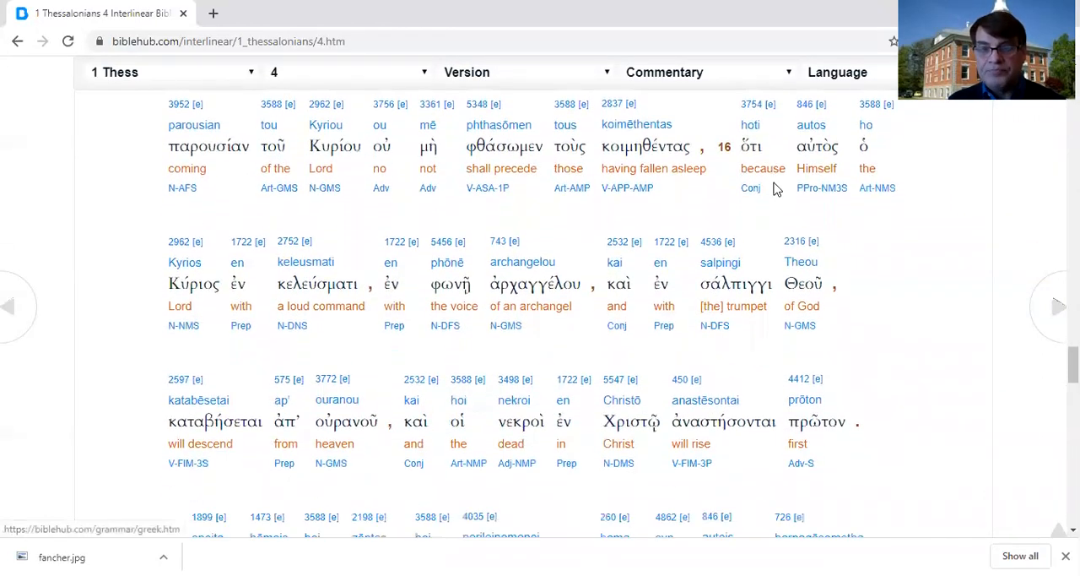
pyautogui.moveTo(140, 186)
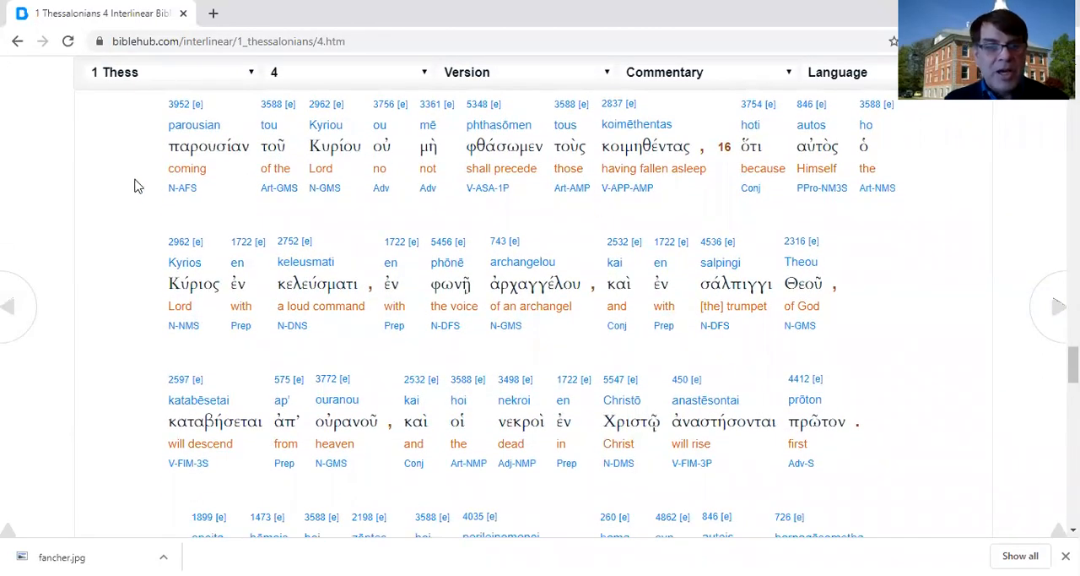
pyautogui.moveTo(46, 206)
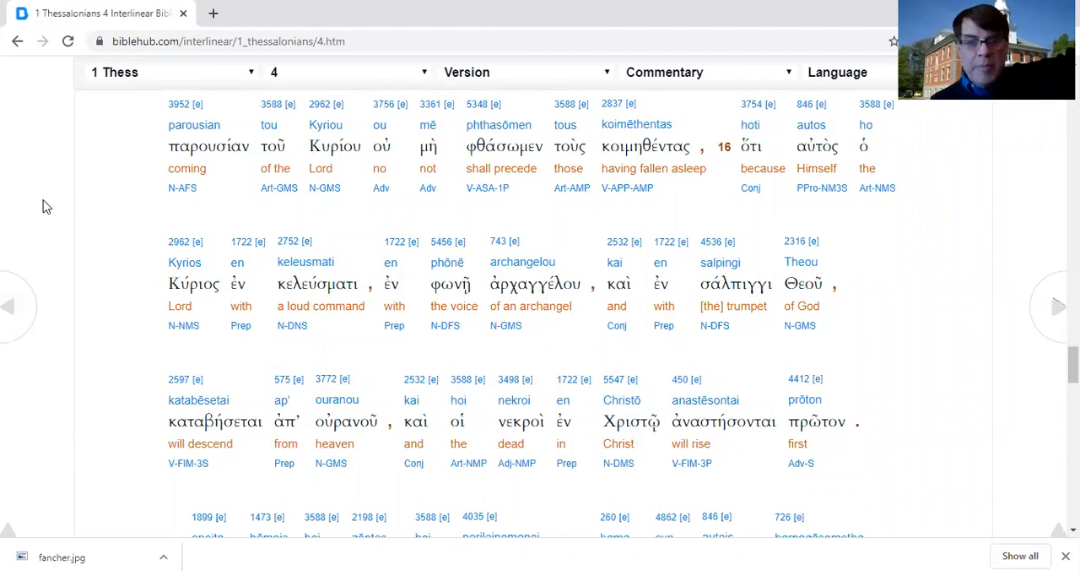
pyautogui.moveTo(341, 288)
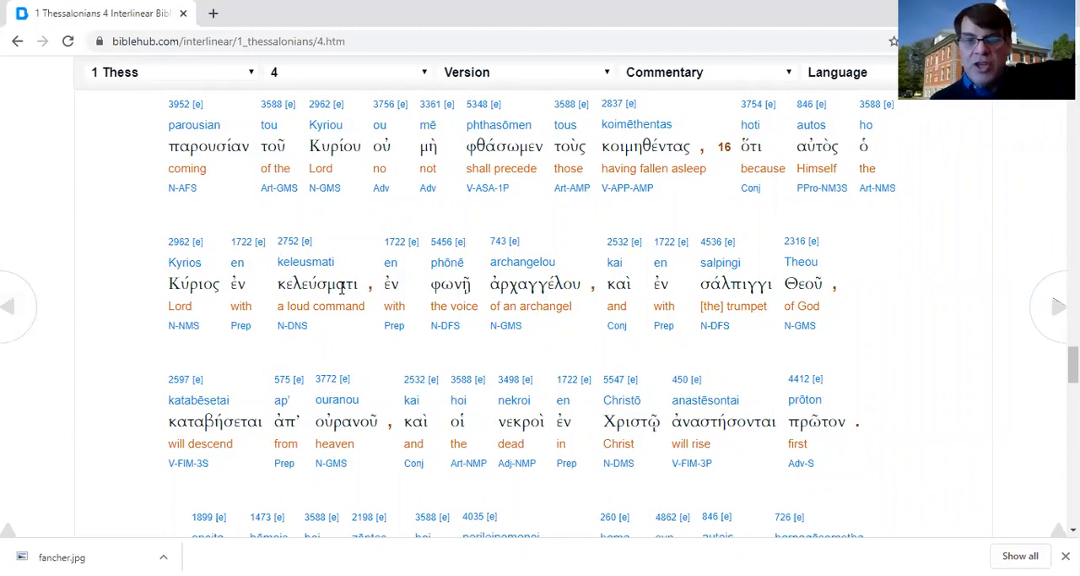
pyautogui.scroll(-3)
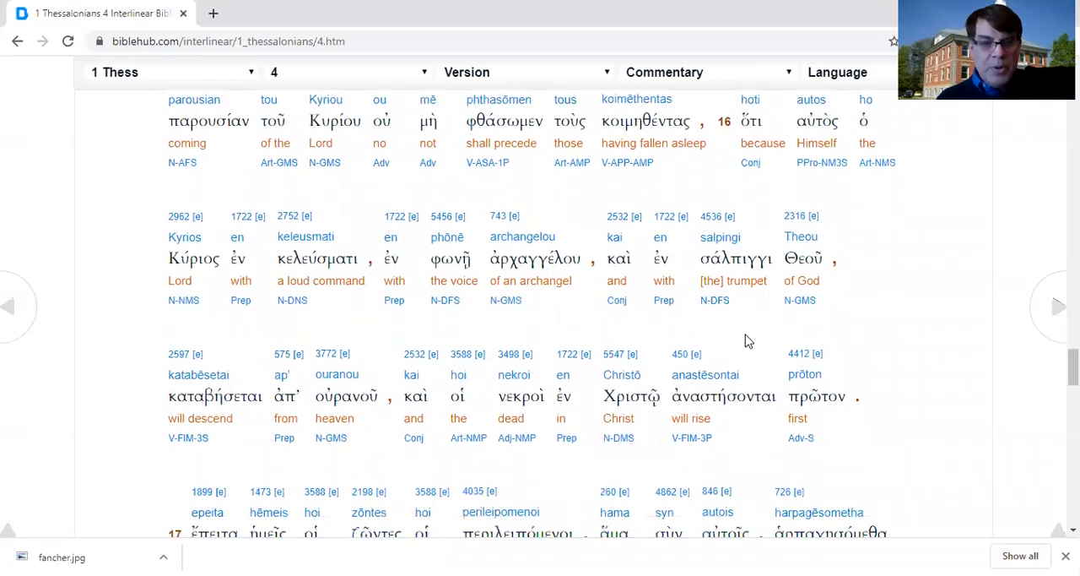
pyautogui.scroll(-3)
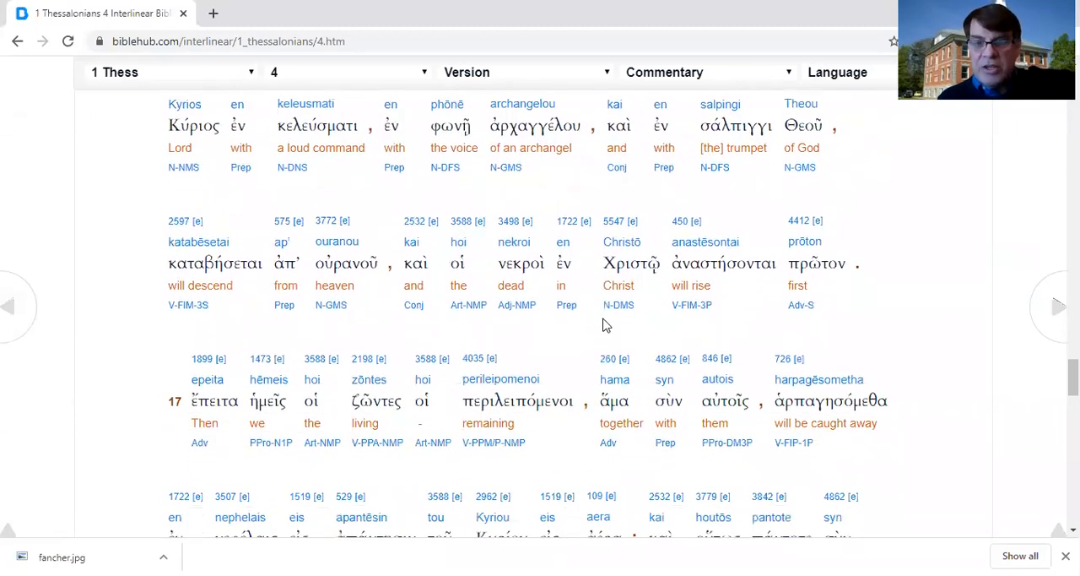
pyautogui.moveTo(875, 339)
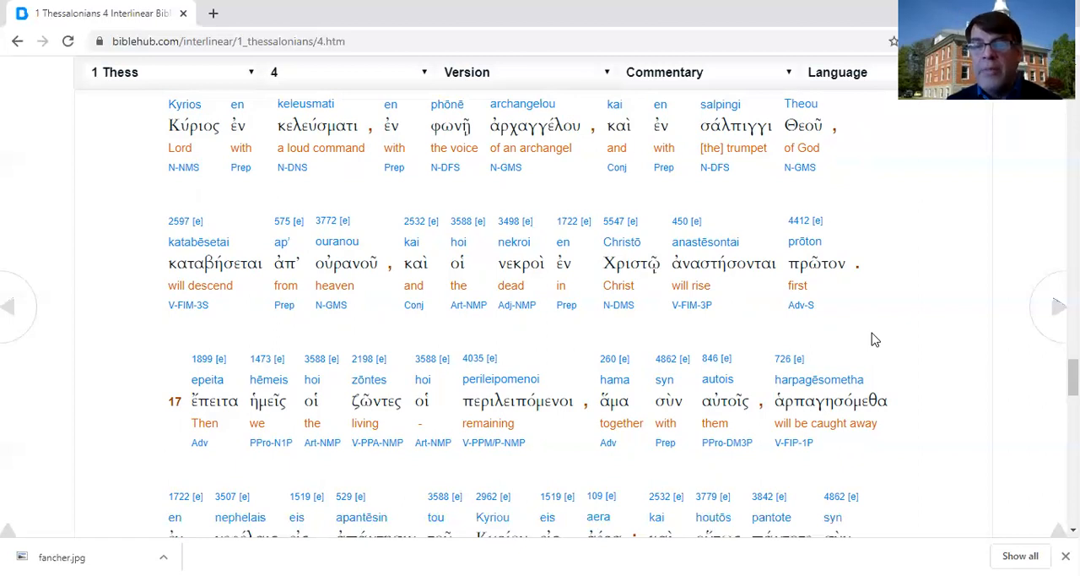
pyautogui.moveTo(319, 382)
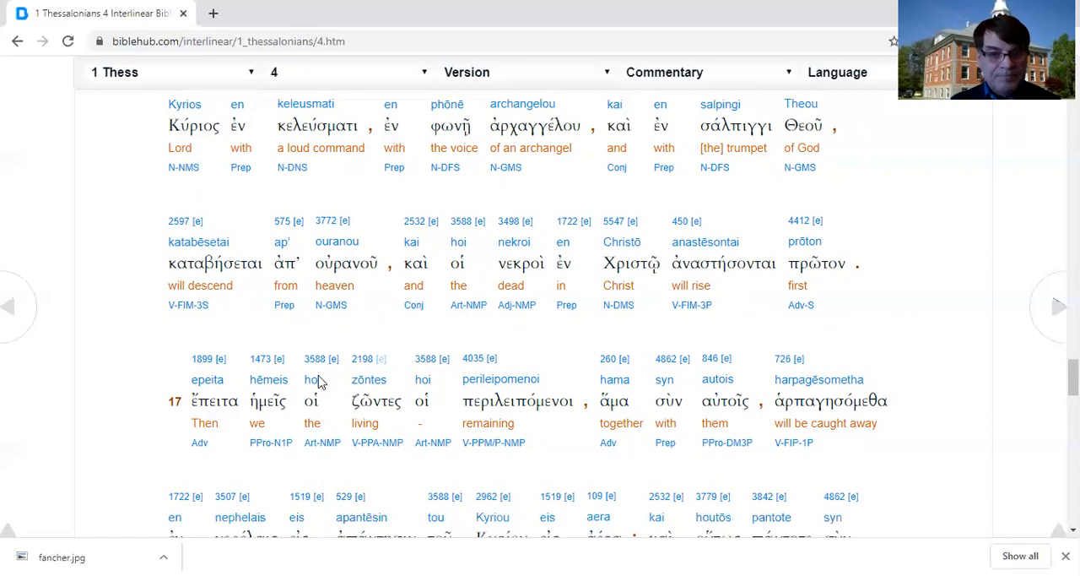
pyautogui.scroll(-3)
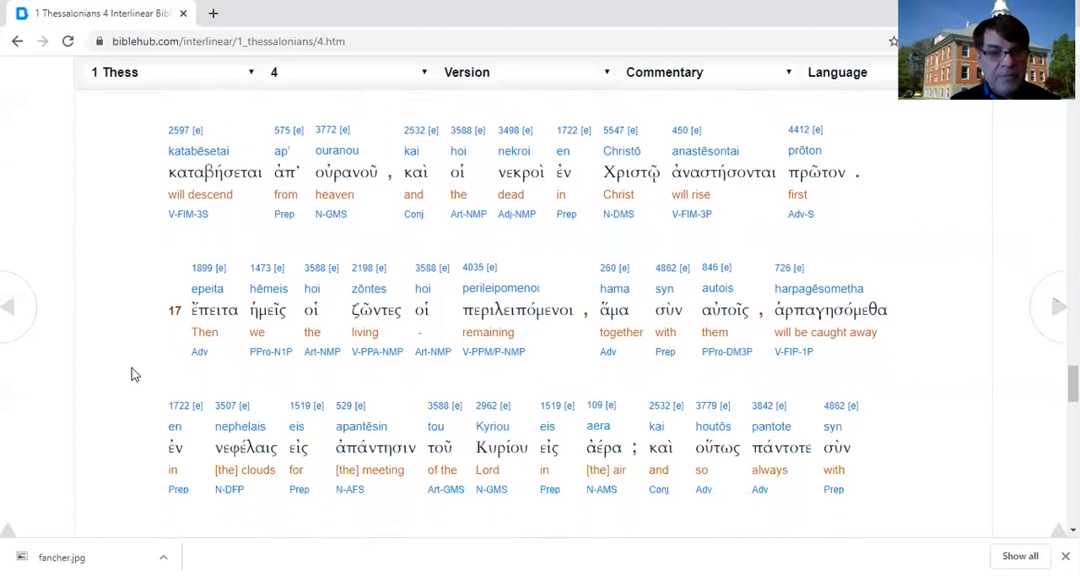
pyautogui.scroll(-3)
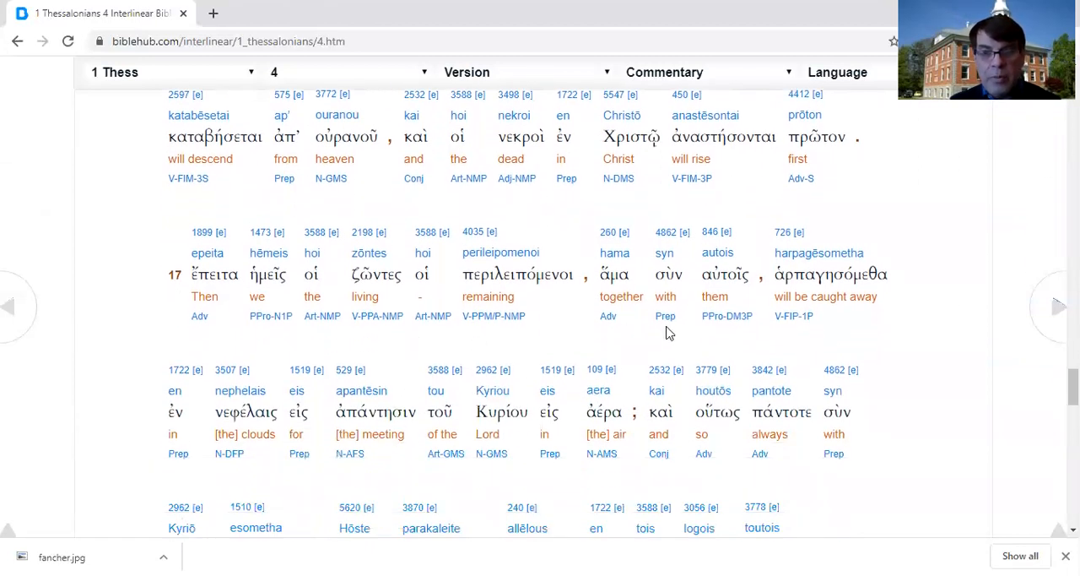
pyautogui.moveTo(728, 342)
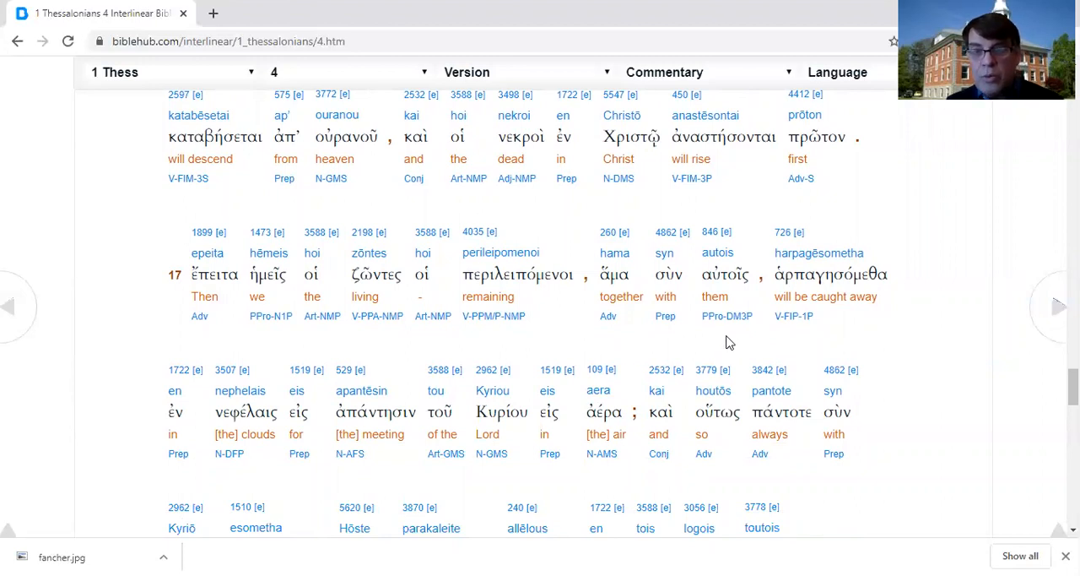
pyautogui.scroll(-3)
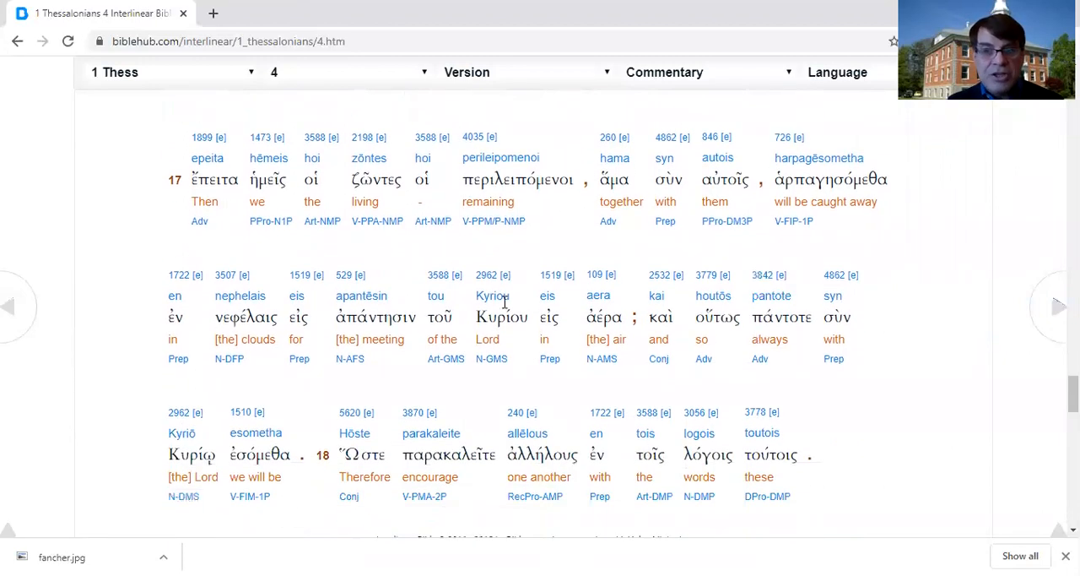
pyautogui.moveTo(365, 385)
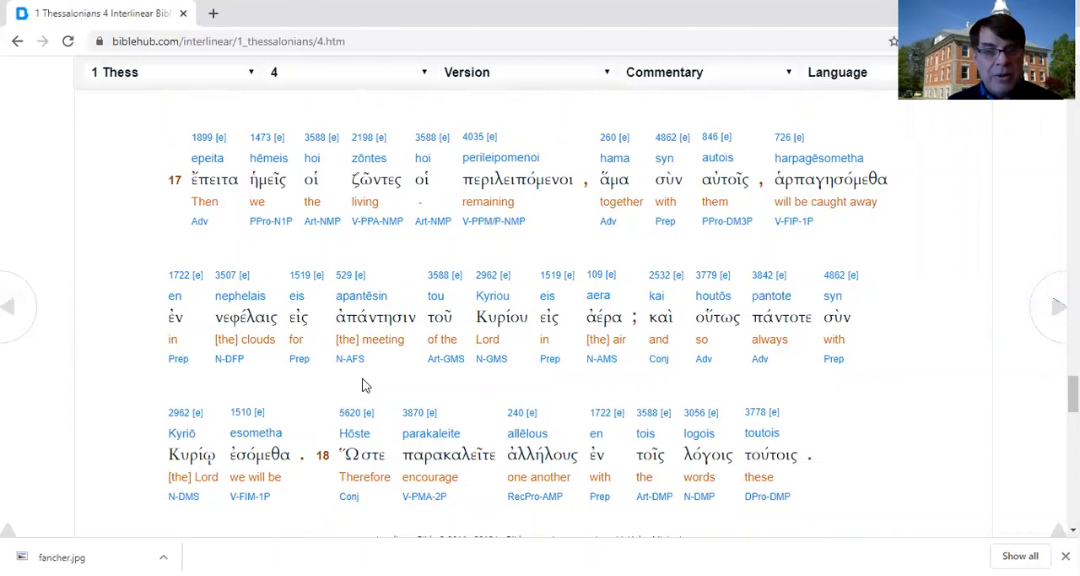
pyautogui.moveTo(618, 385)
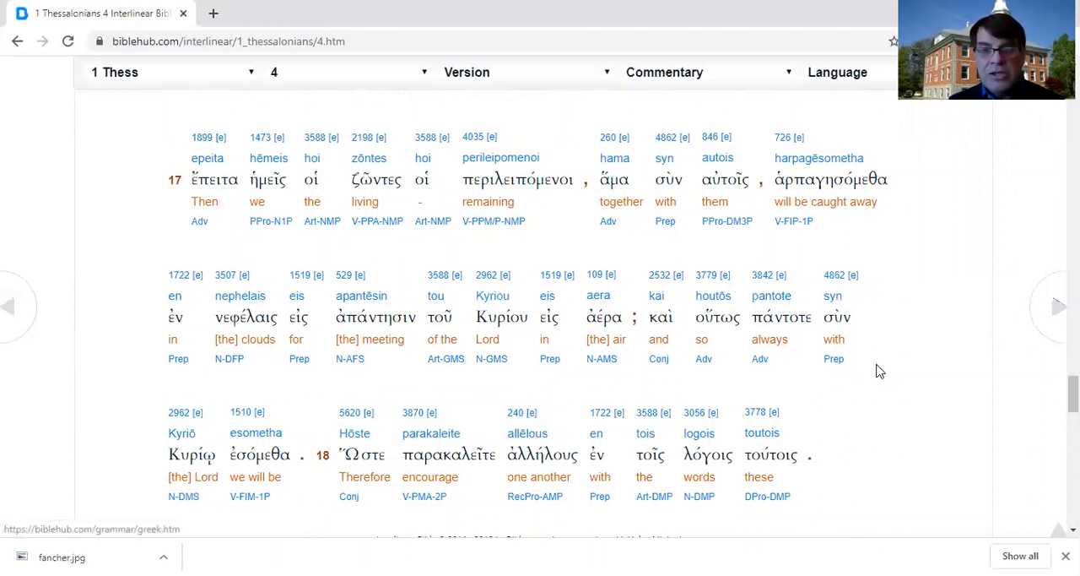
pyautogui.moveTo(246, 442)
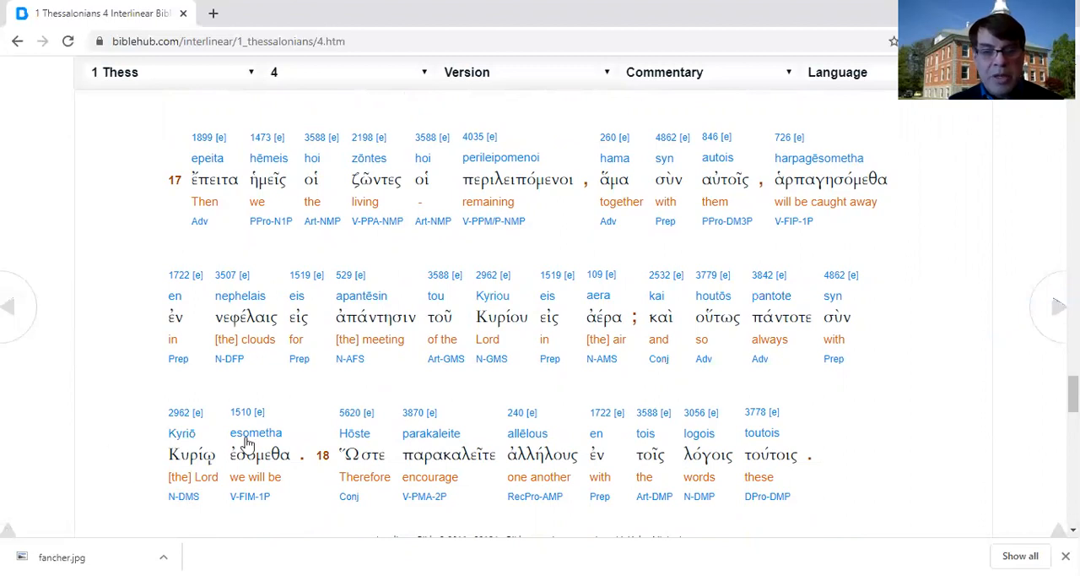
pyautogui.moveTo(960, 272)
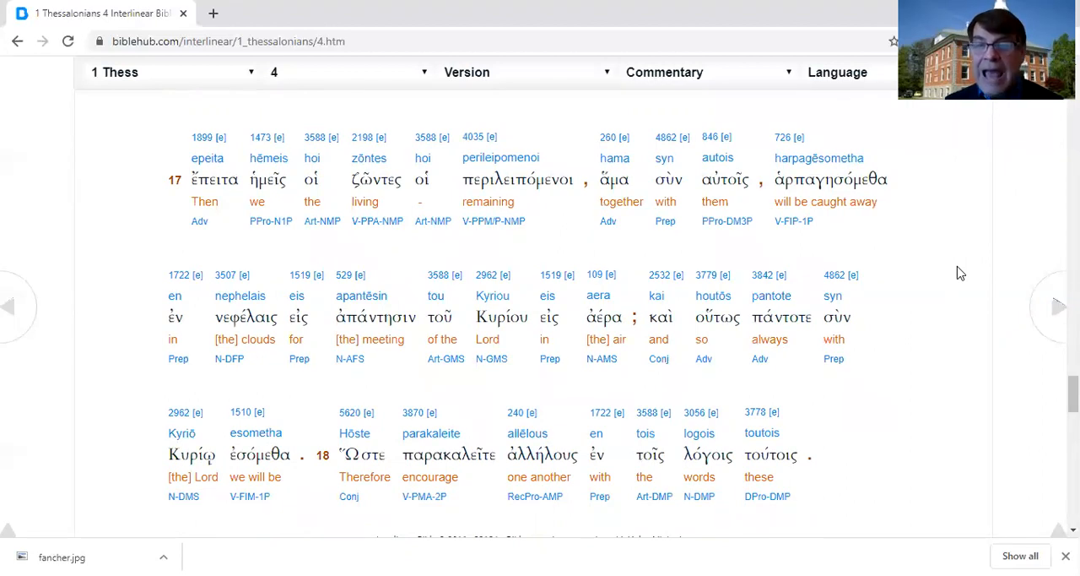
pyautogui.moveTo(807, 255)
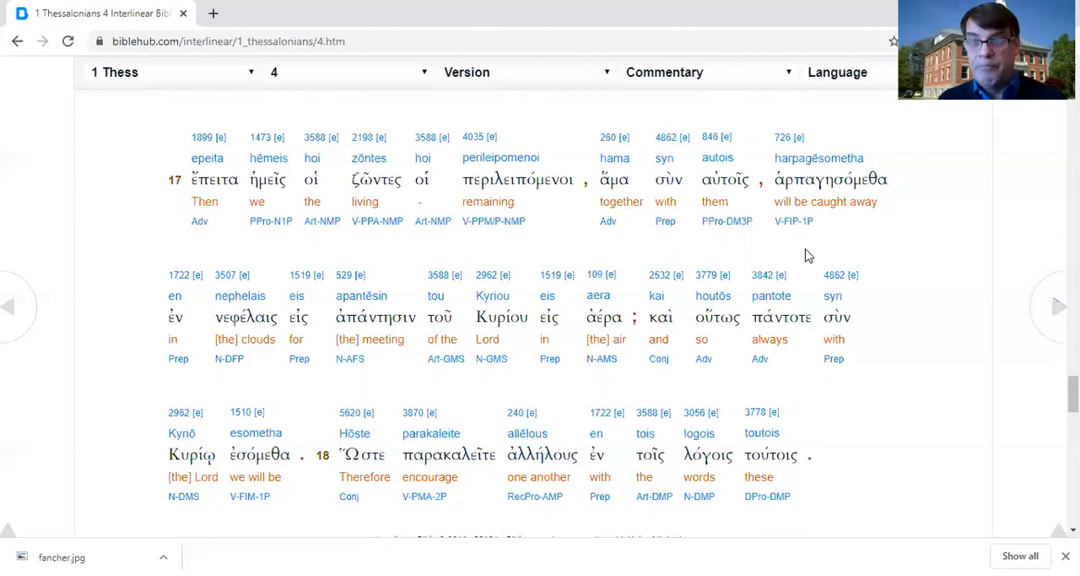
pyautogui.moveTo(123, 389)
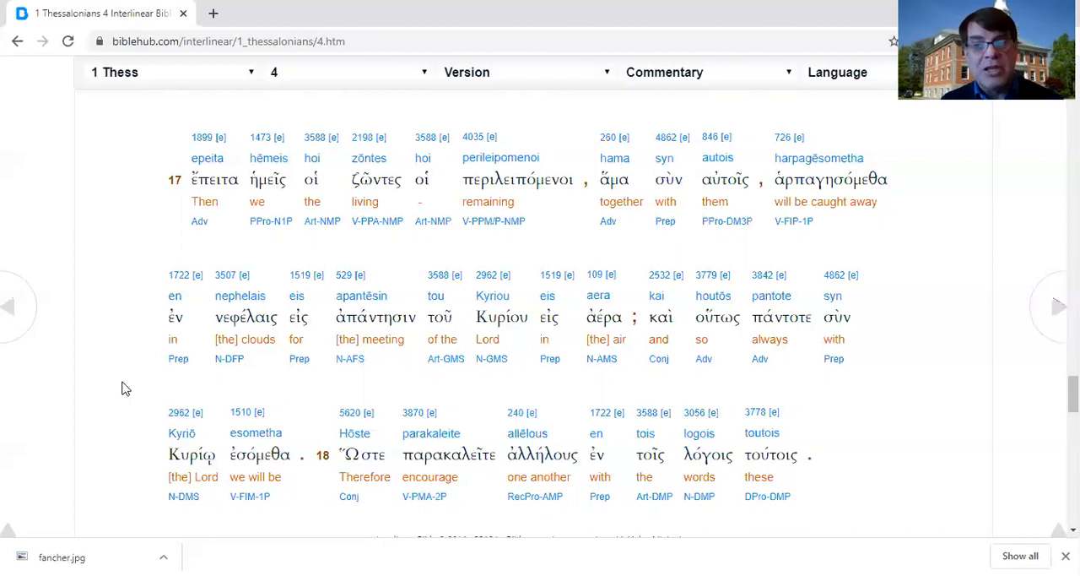
pyautogui.moveTo(124, 418)
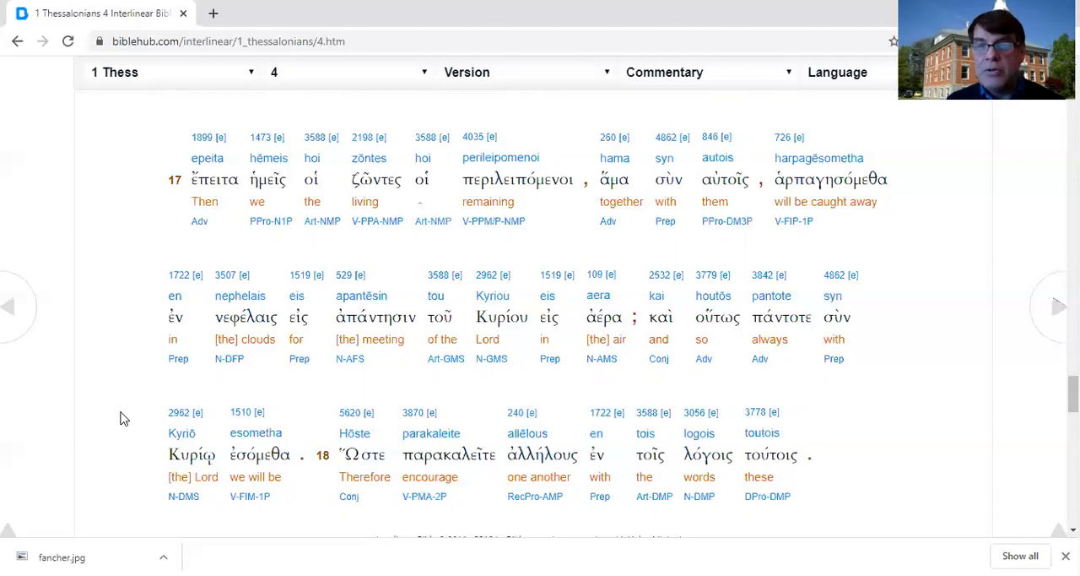
pyautogui.scroll(-3)
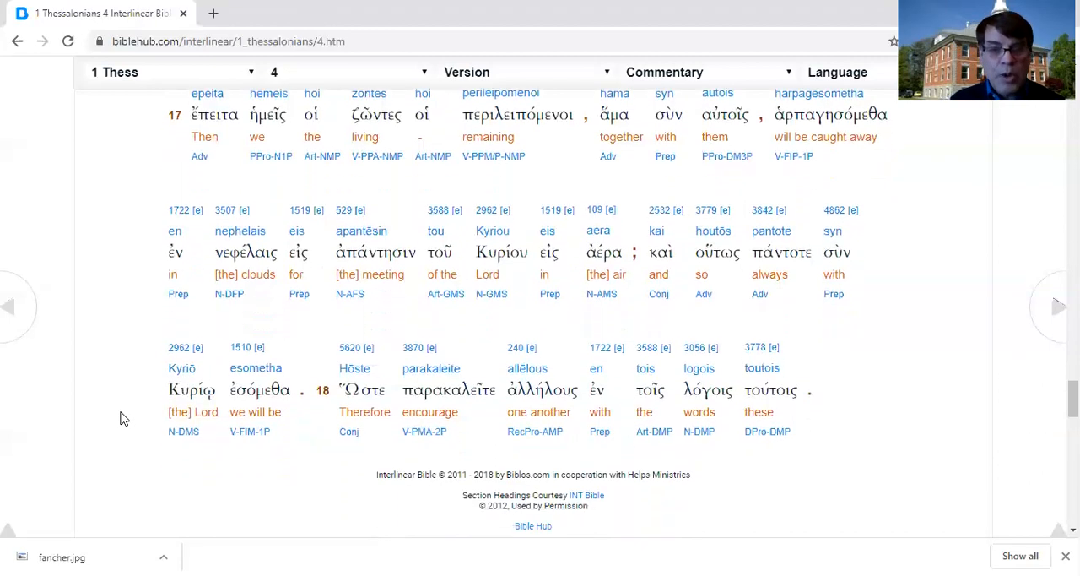
pyautogui.scroll(-3)
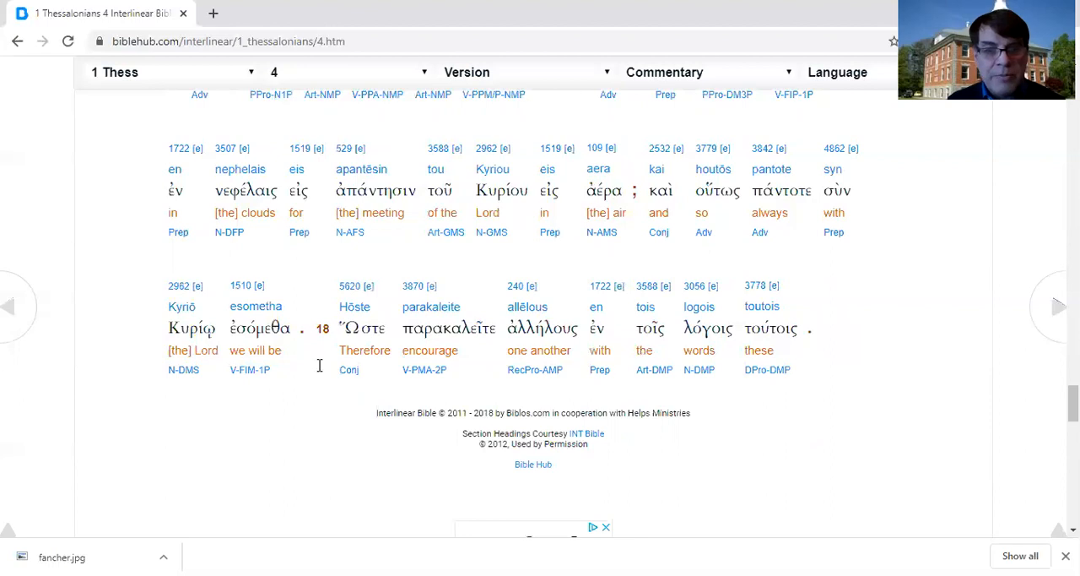
pyautogui.moveTo(833, 382)
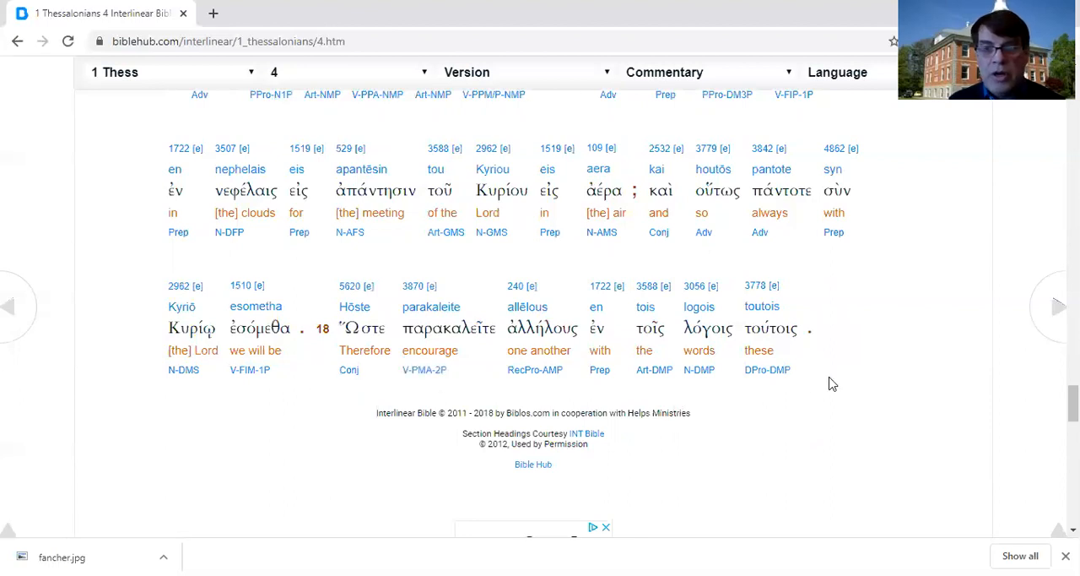
pyautogui.moveTo(899, 401)
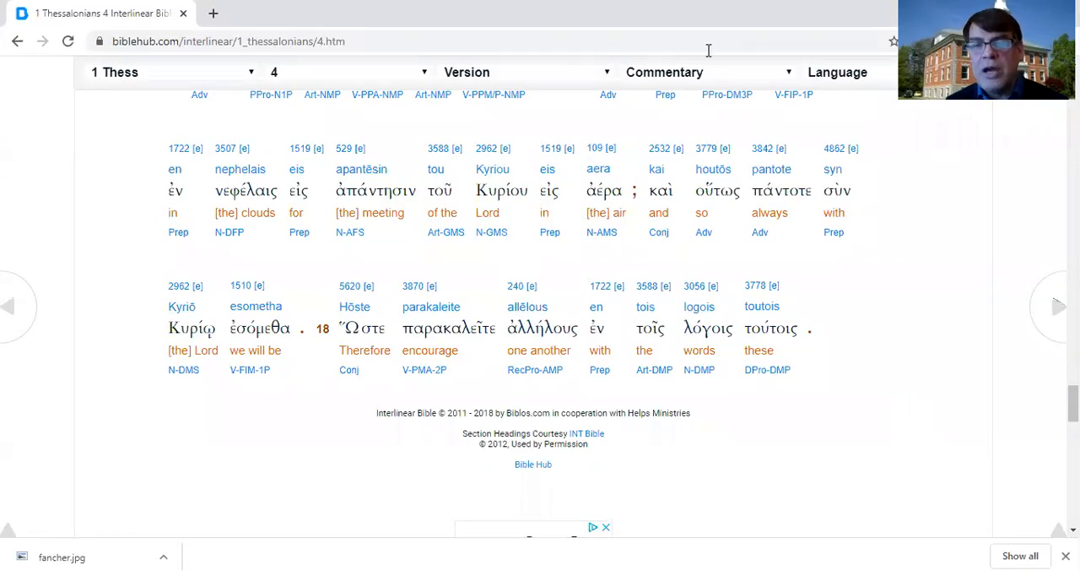
pyautogui.moveTo(656, 35)
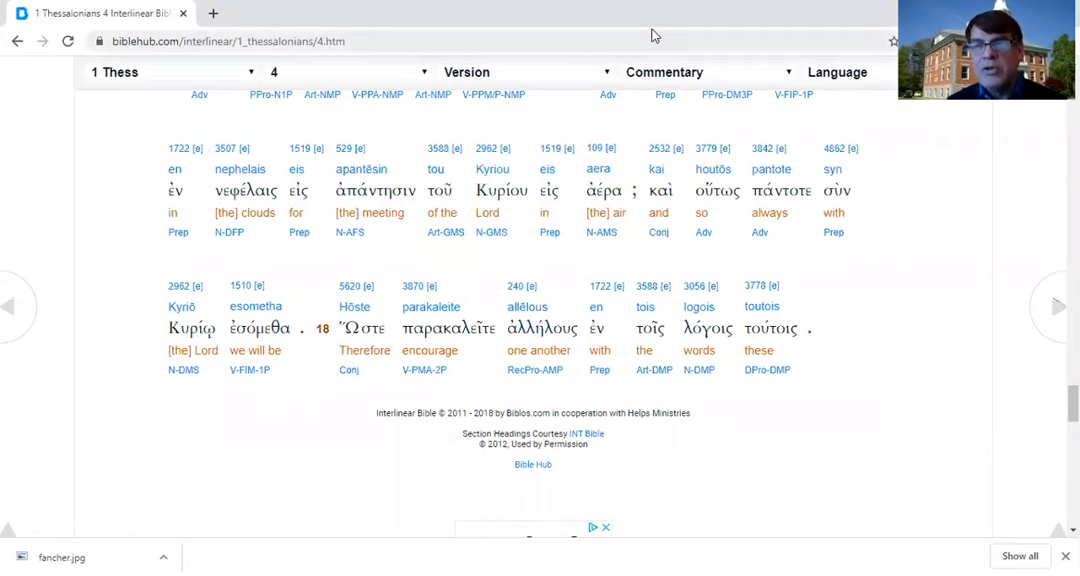